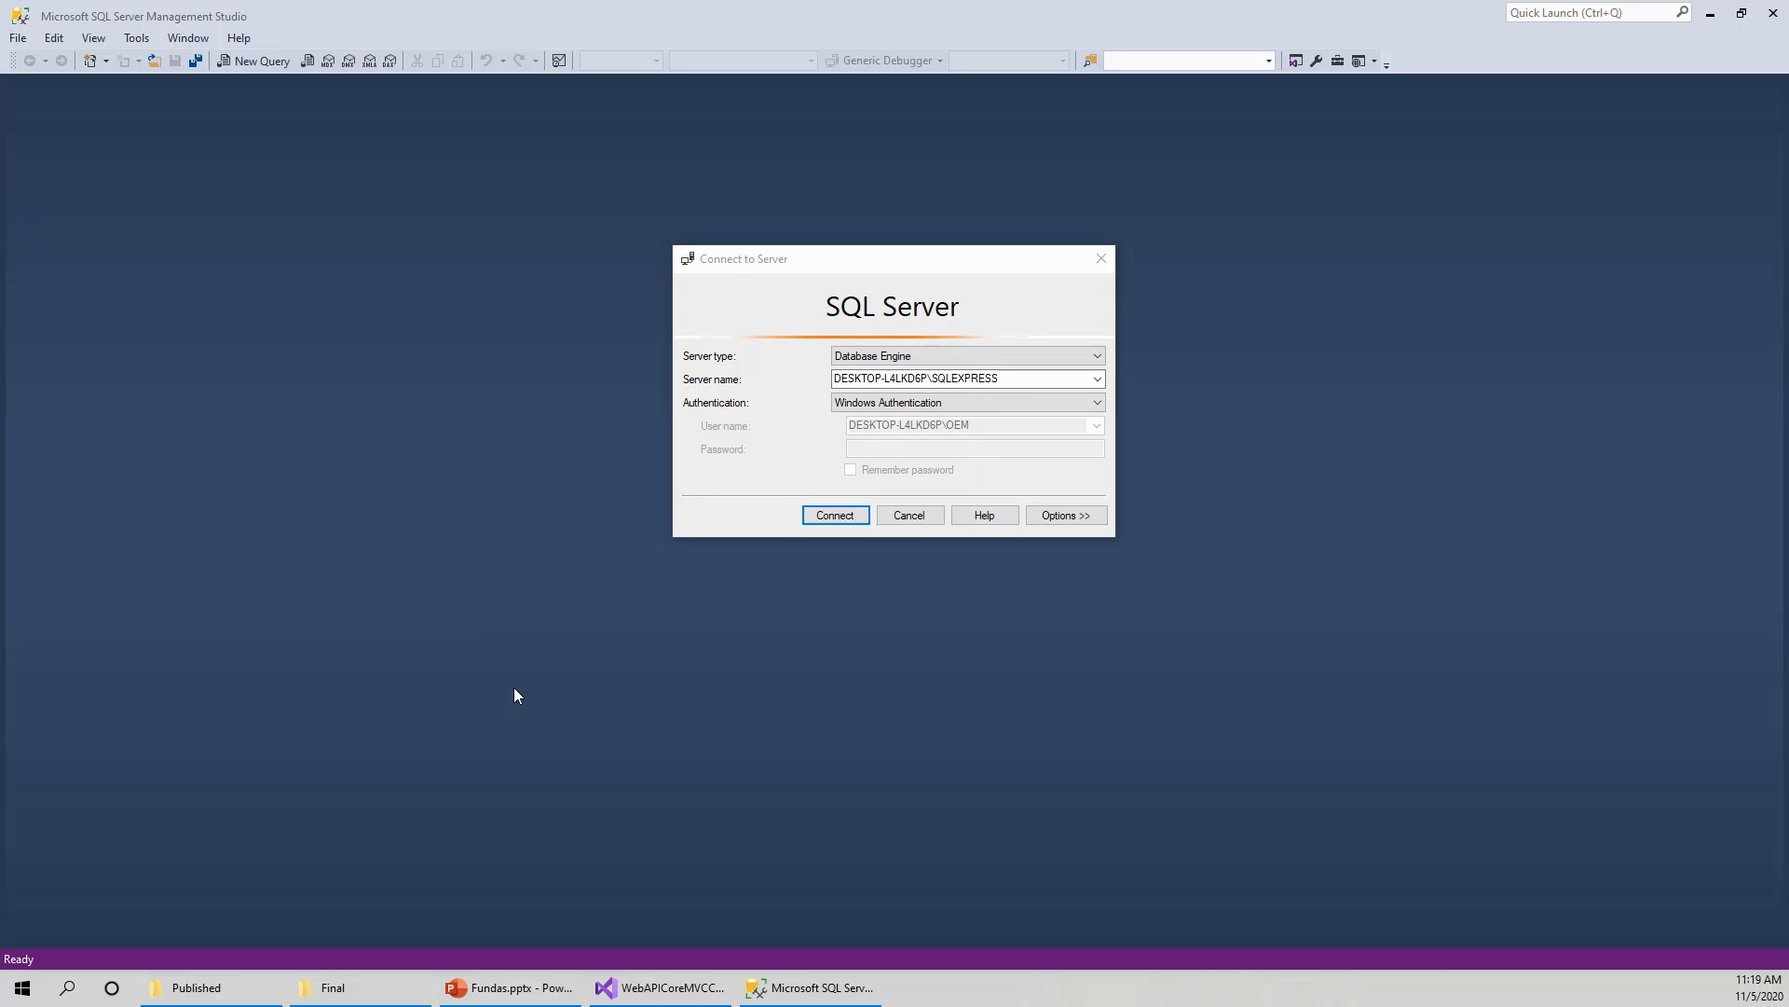
pyautogui.moveTo(878, 283)
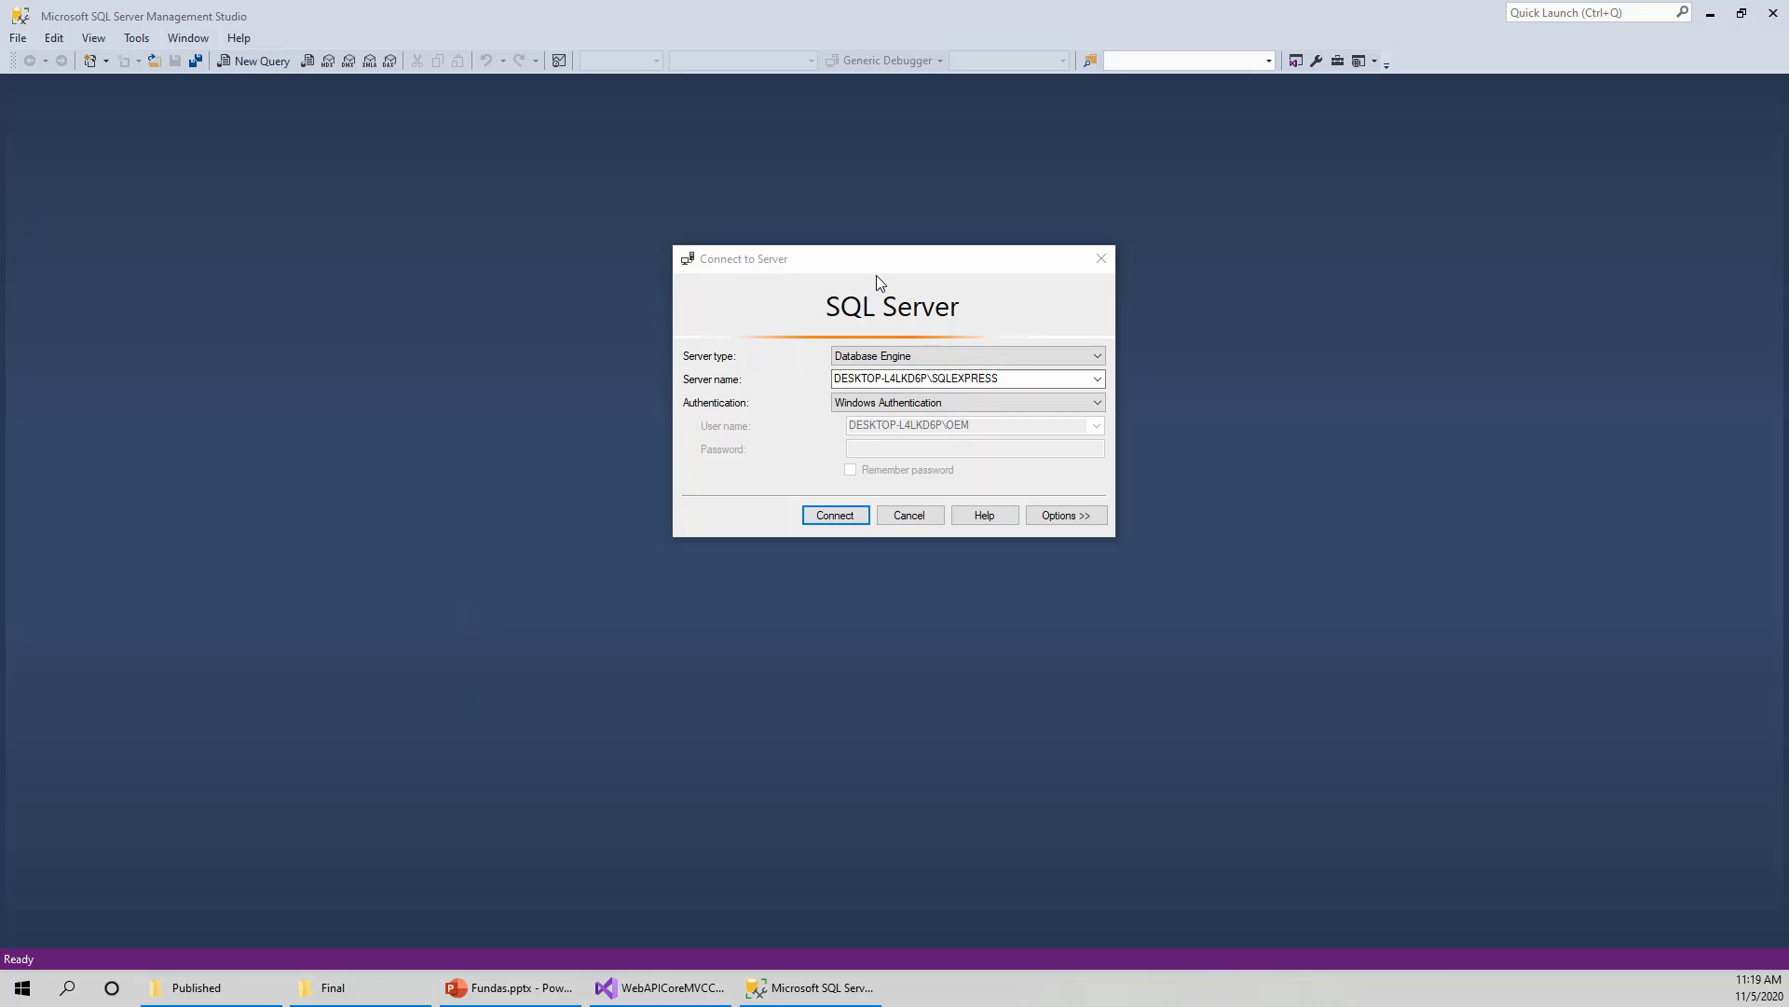
pyautogui.moveTo(722, 306)
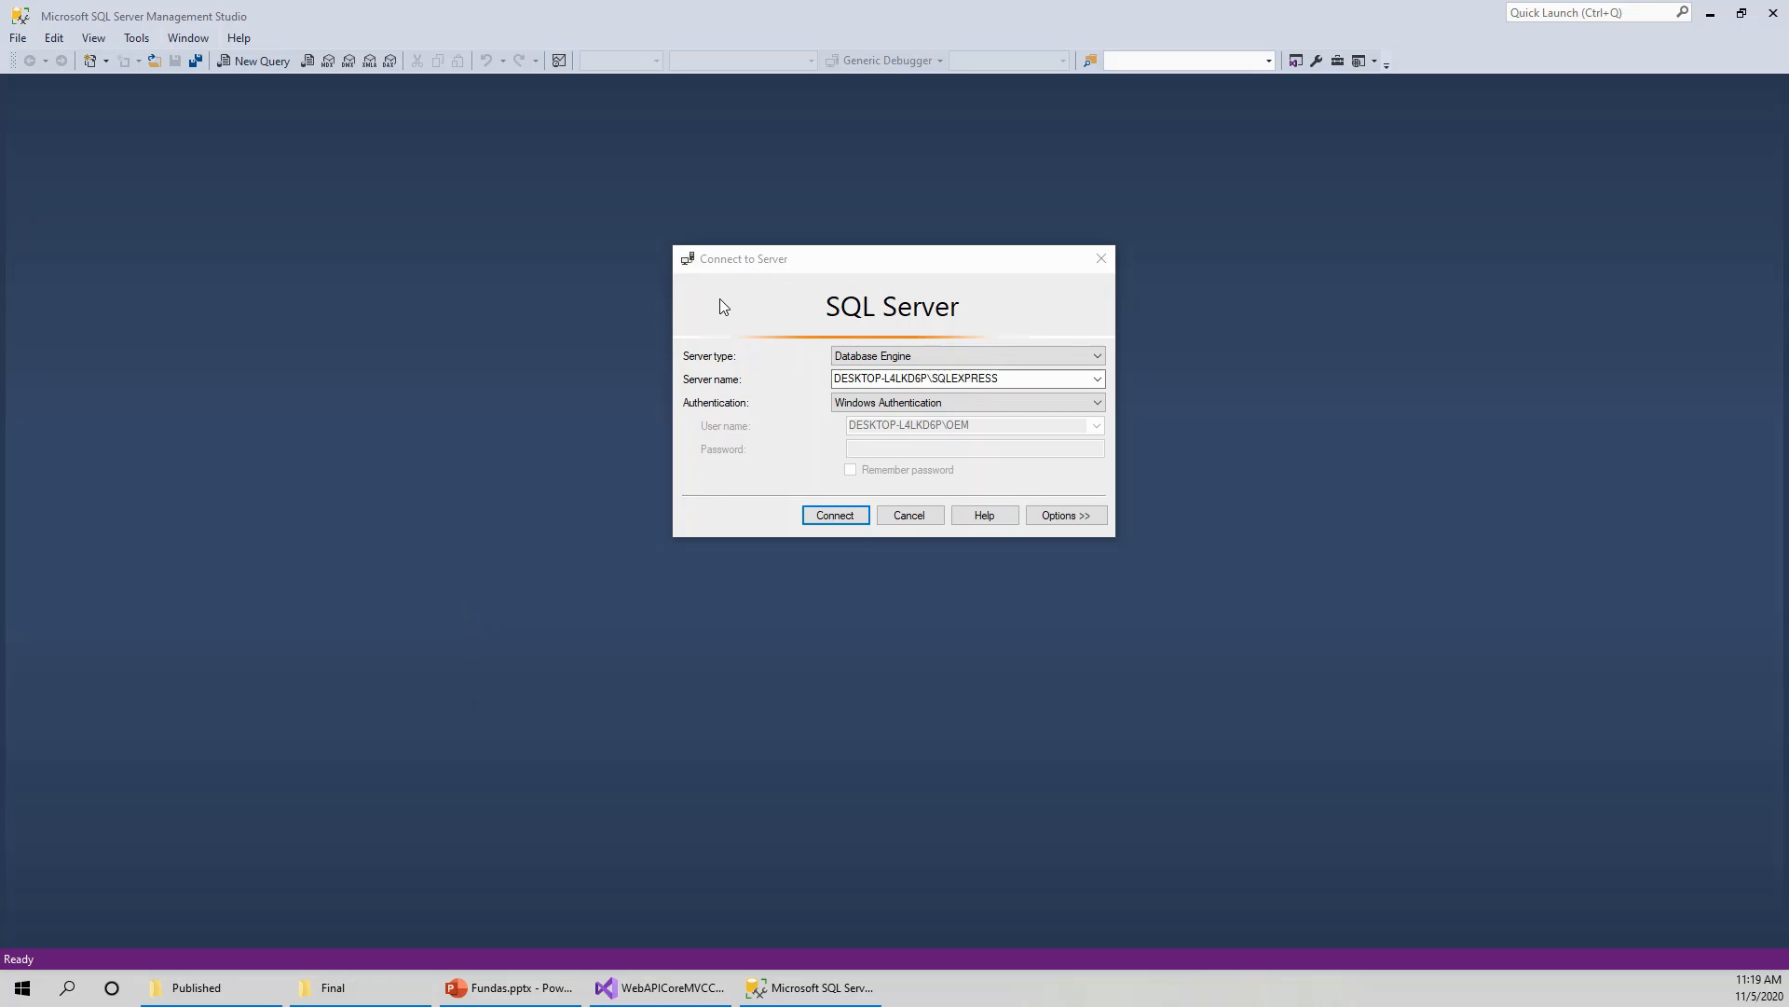
pyautogui.moveTo(744, 318)
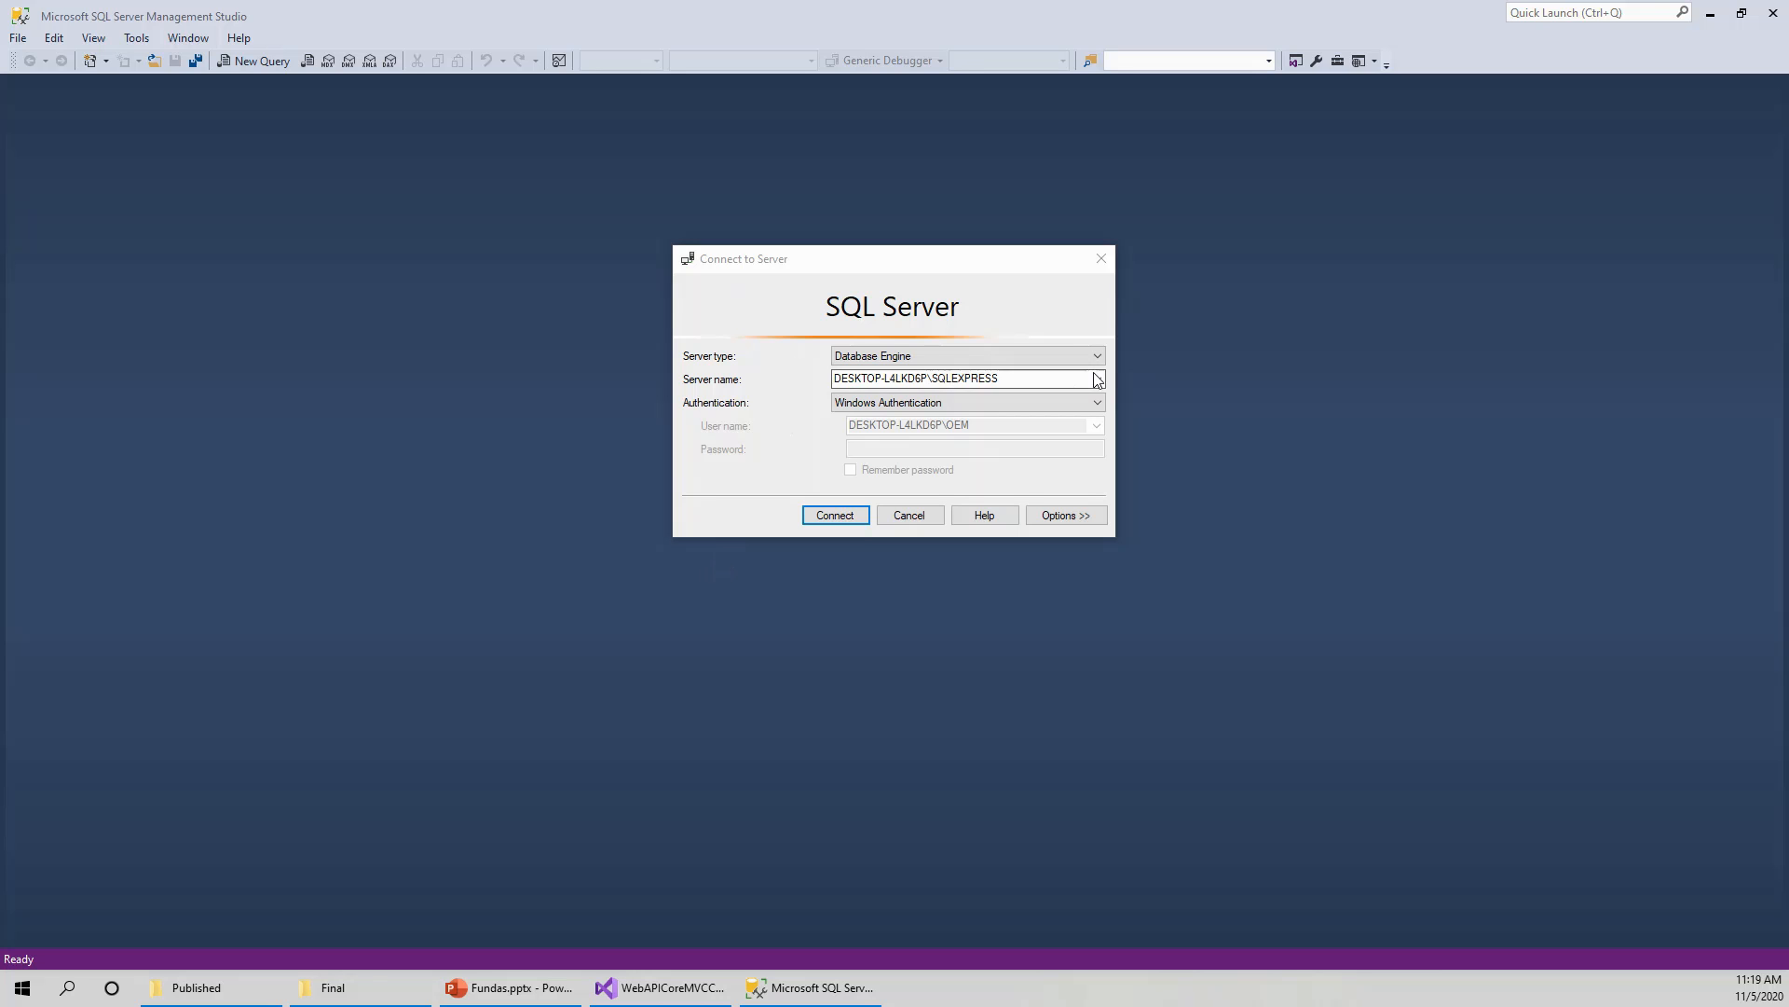
# Connect to the local SQLEXPRESS server as Database Engine with Windows Authentication.
pyautogui.click(1094, 354)
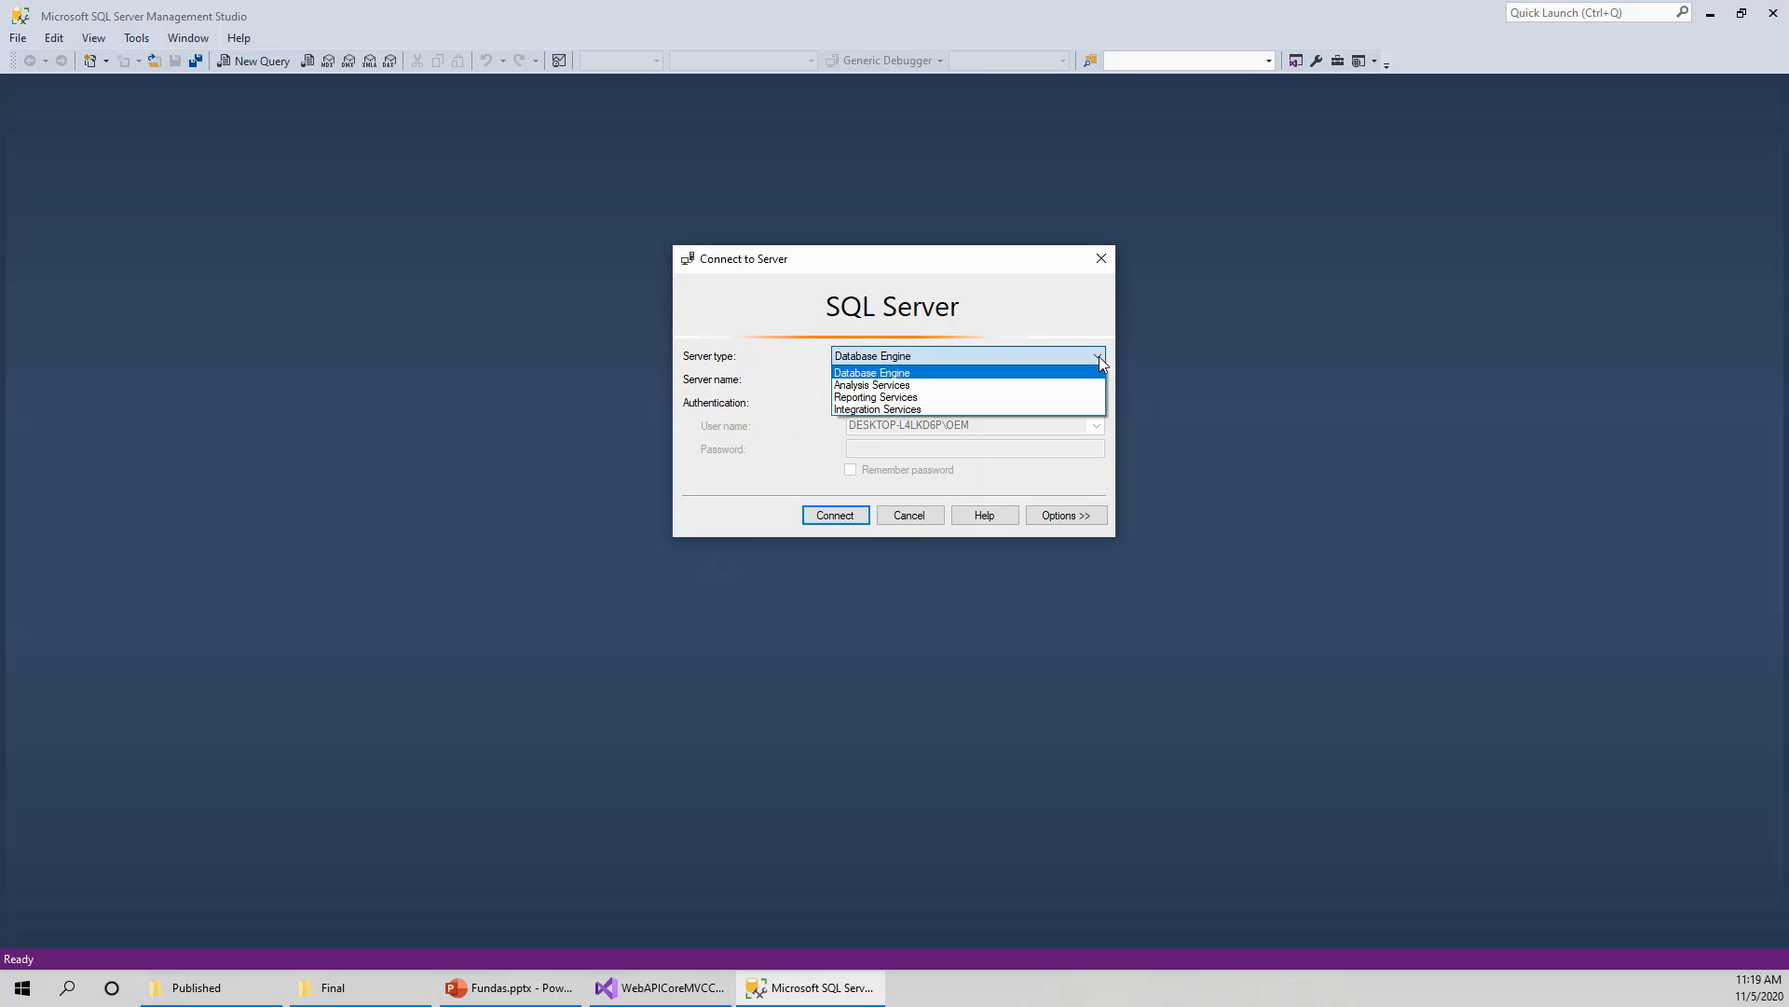
pyautogui.click(873, 373)
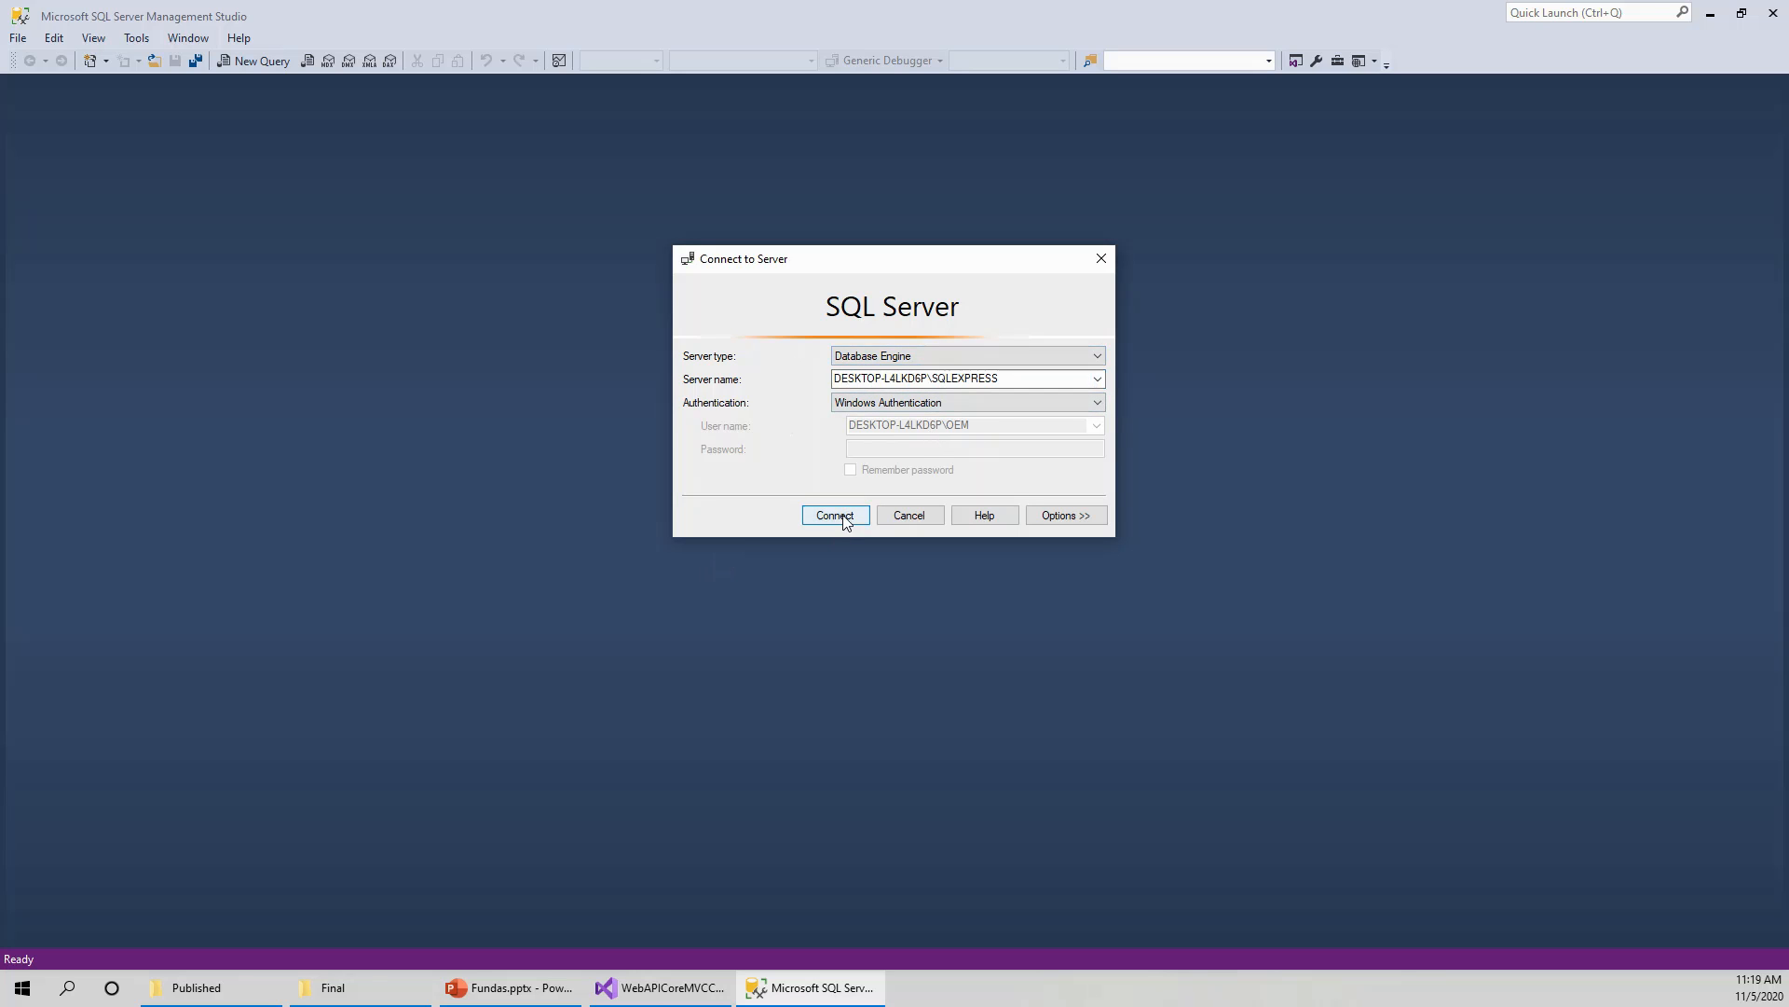
pyautogui.click(835, 515)
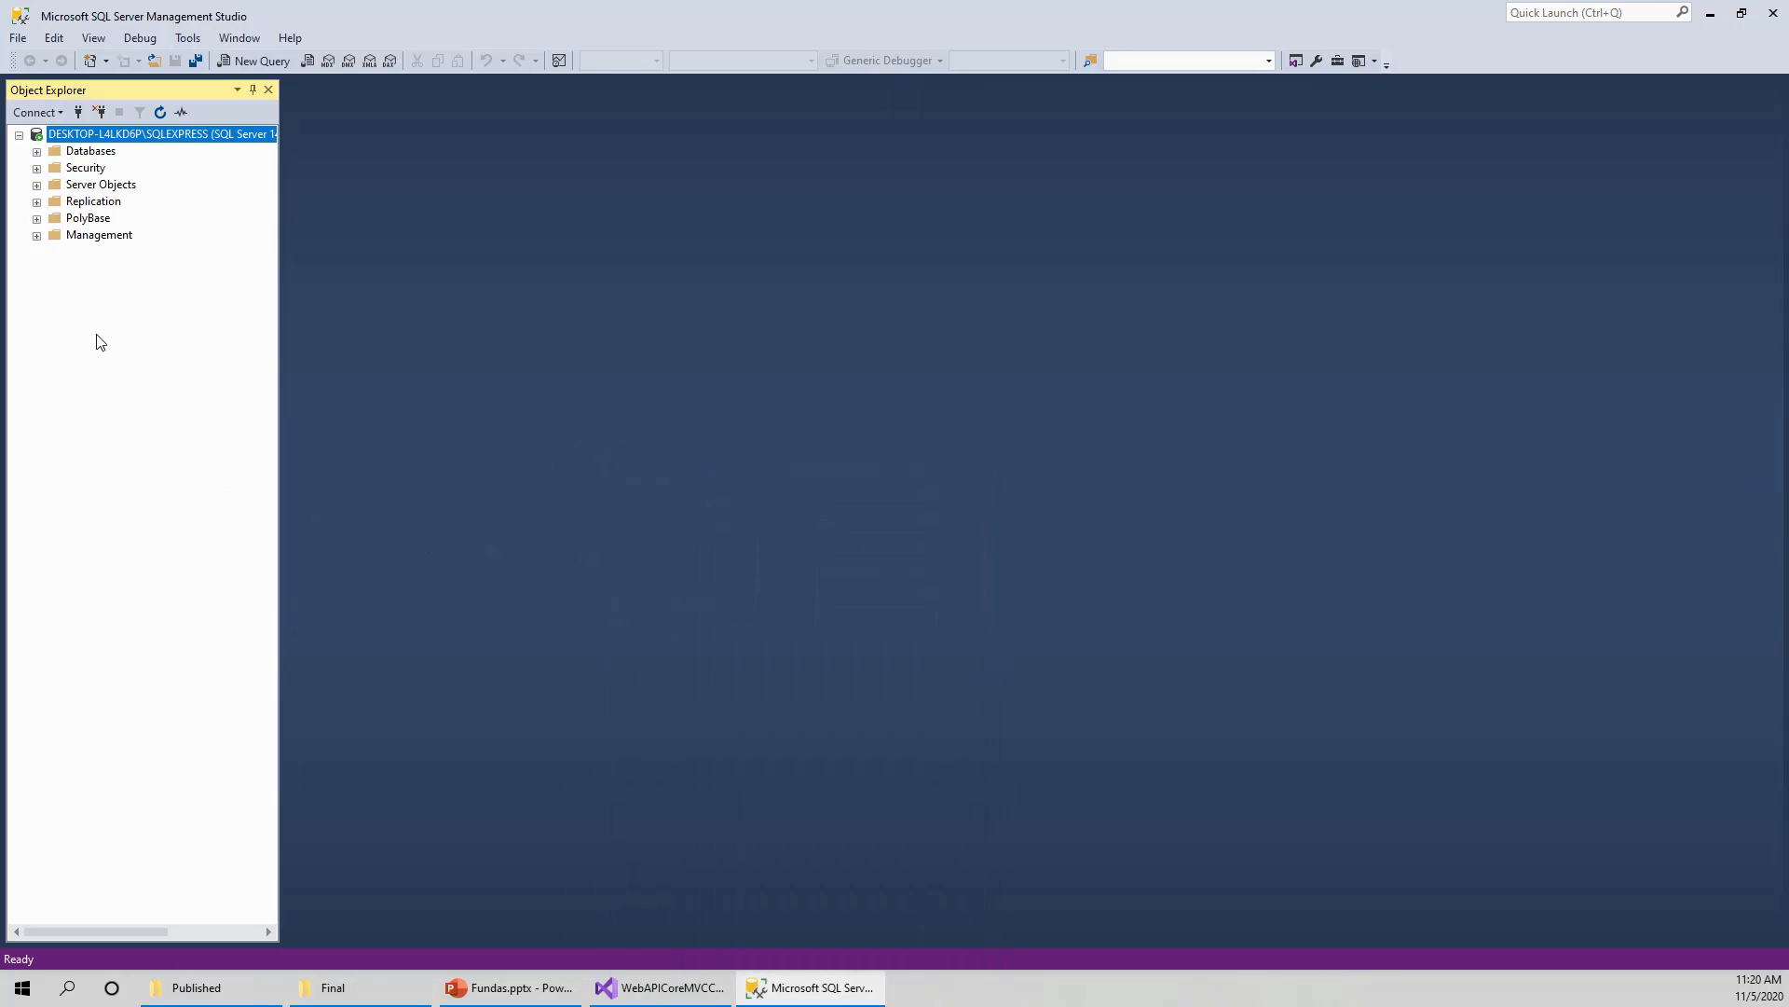
pyautogui.moveTo(91, 298)
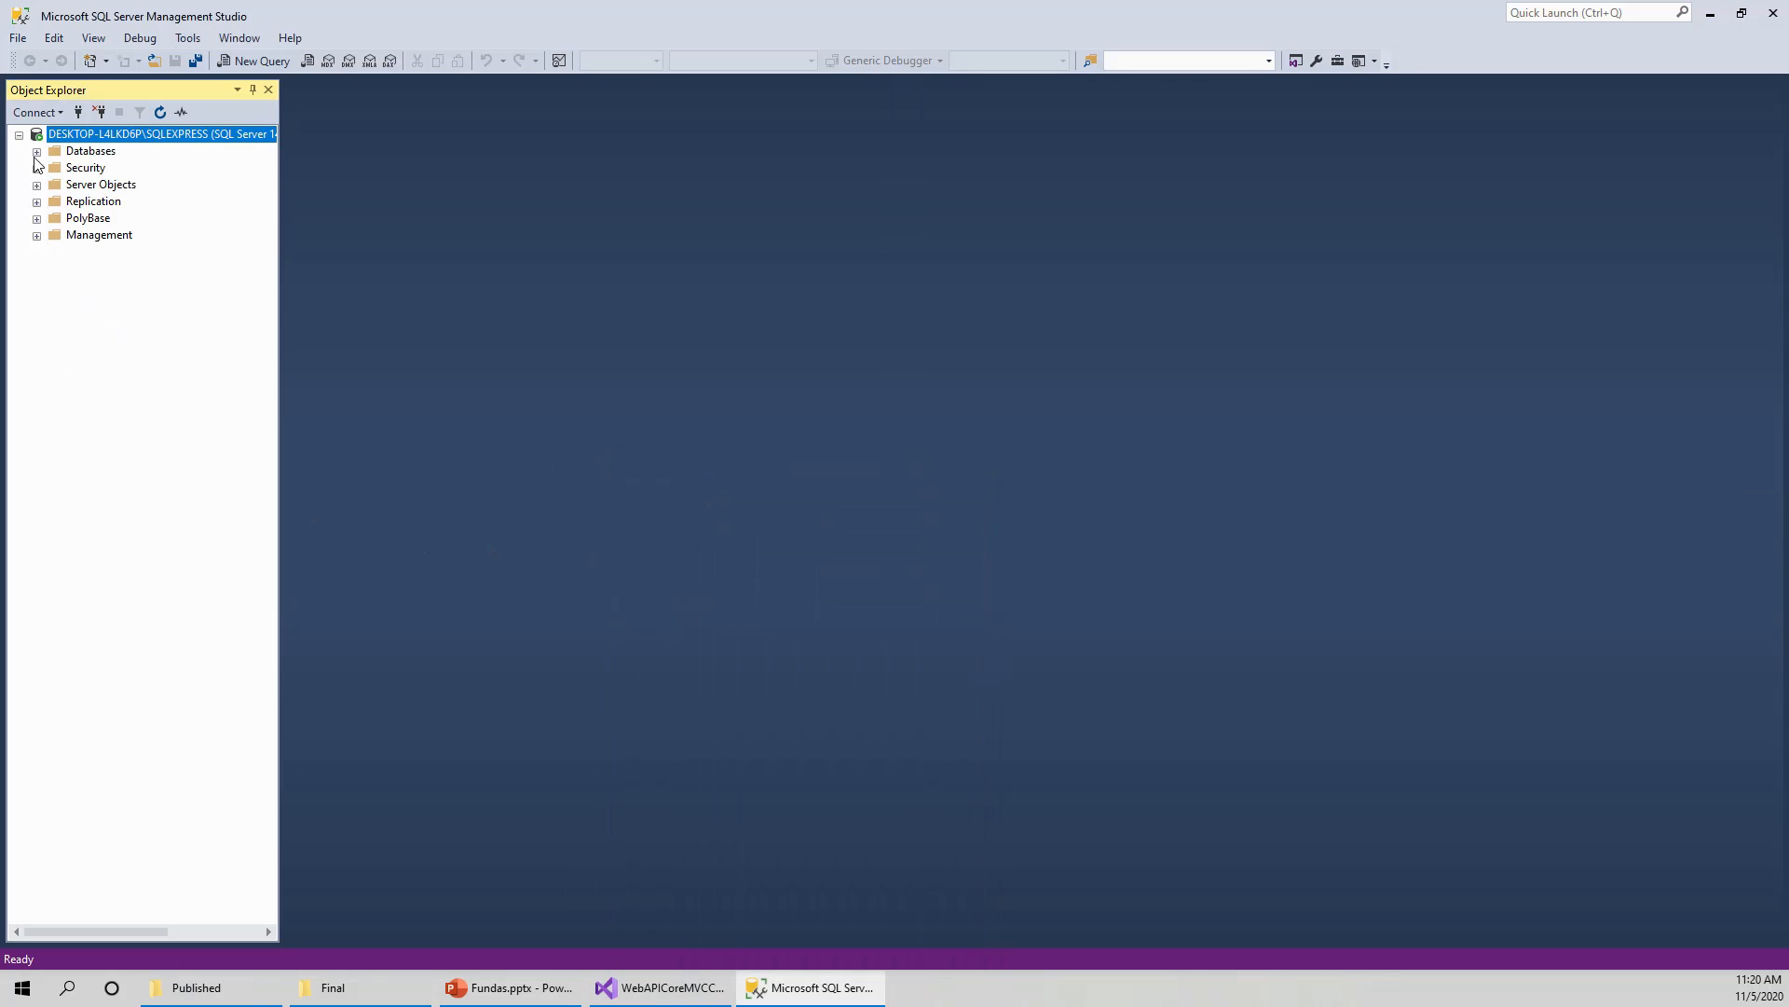
pyautogui.click(291, 37)
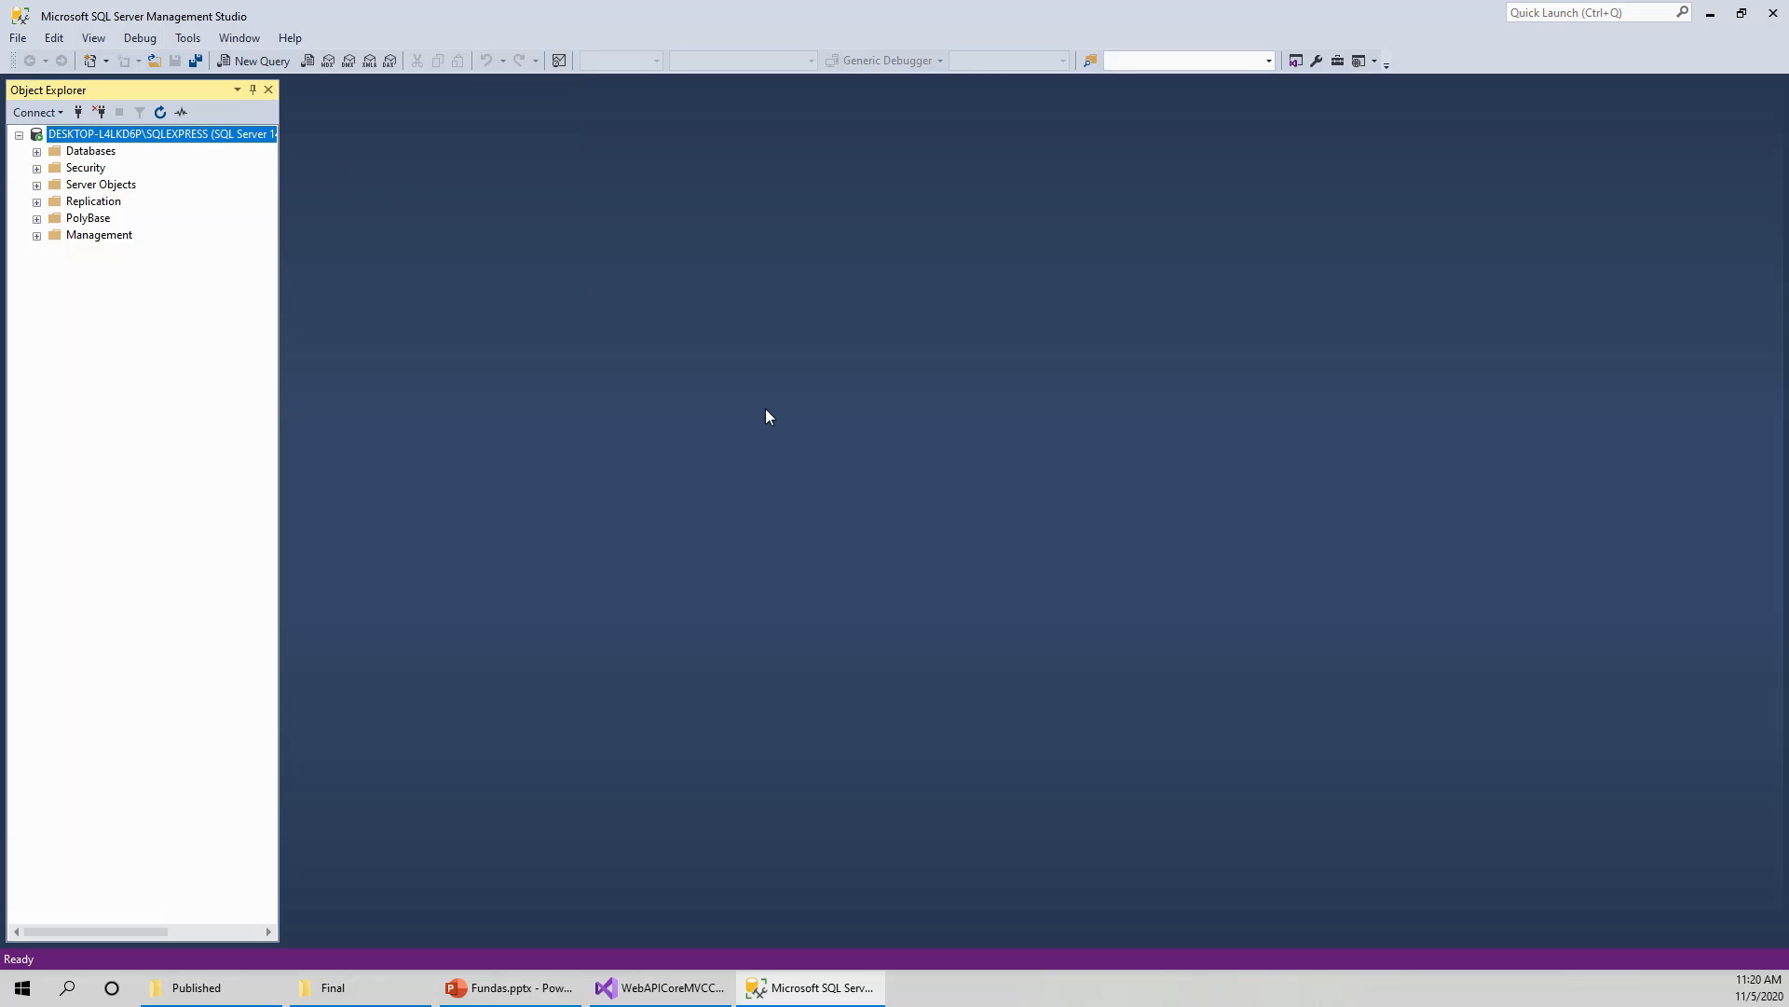
pyautogui.click(289, 38)
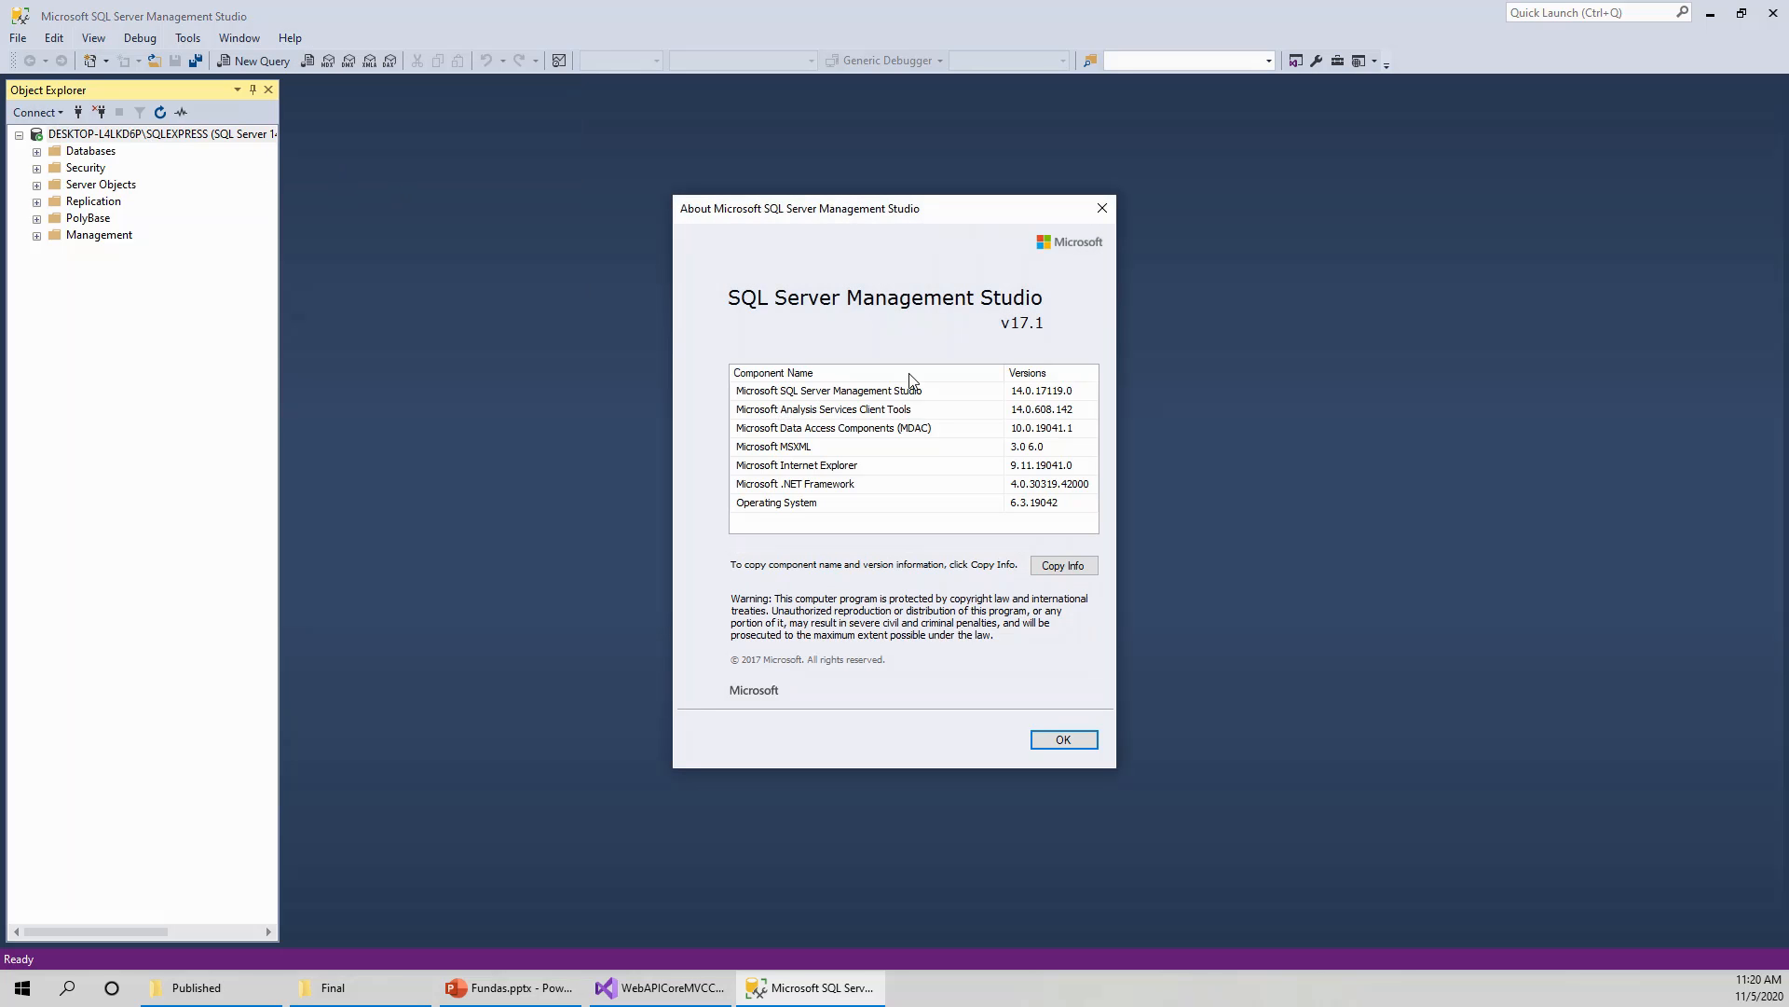
pyautogui.moveTo(988, 346)
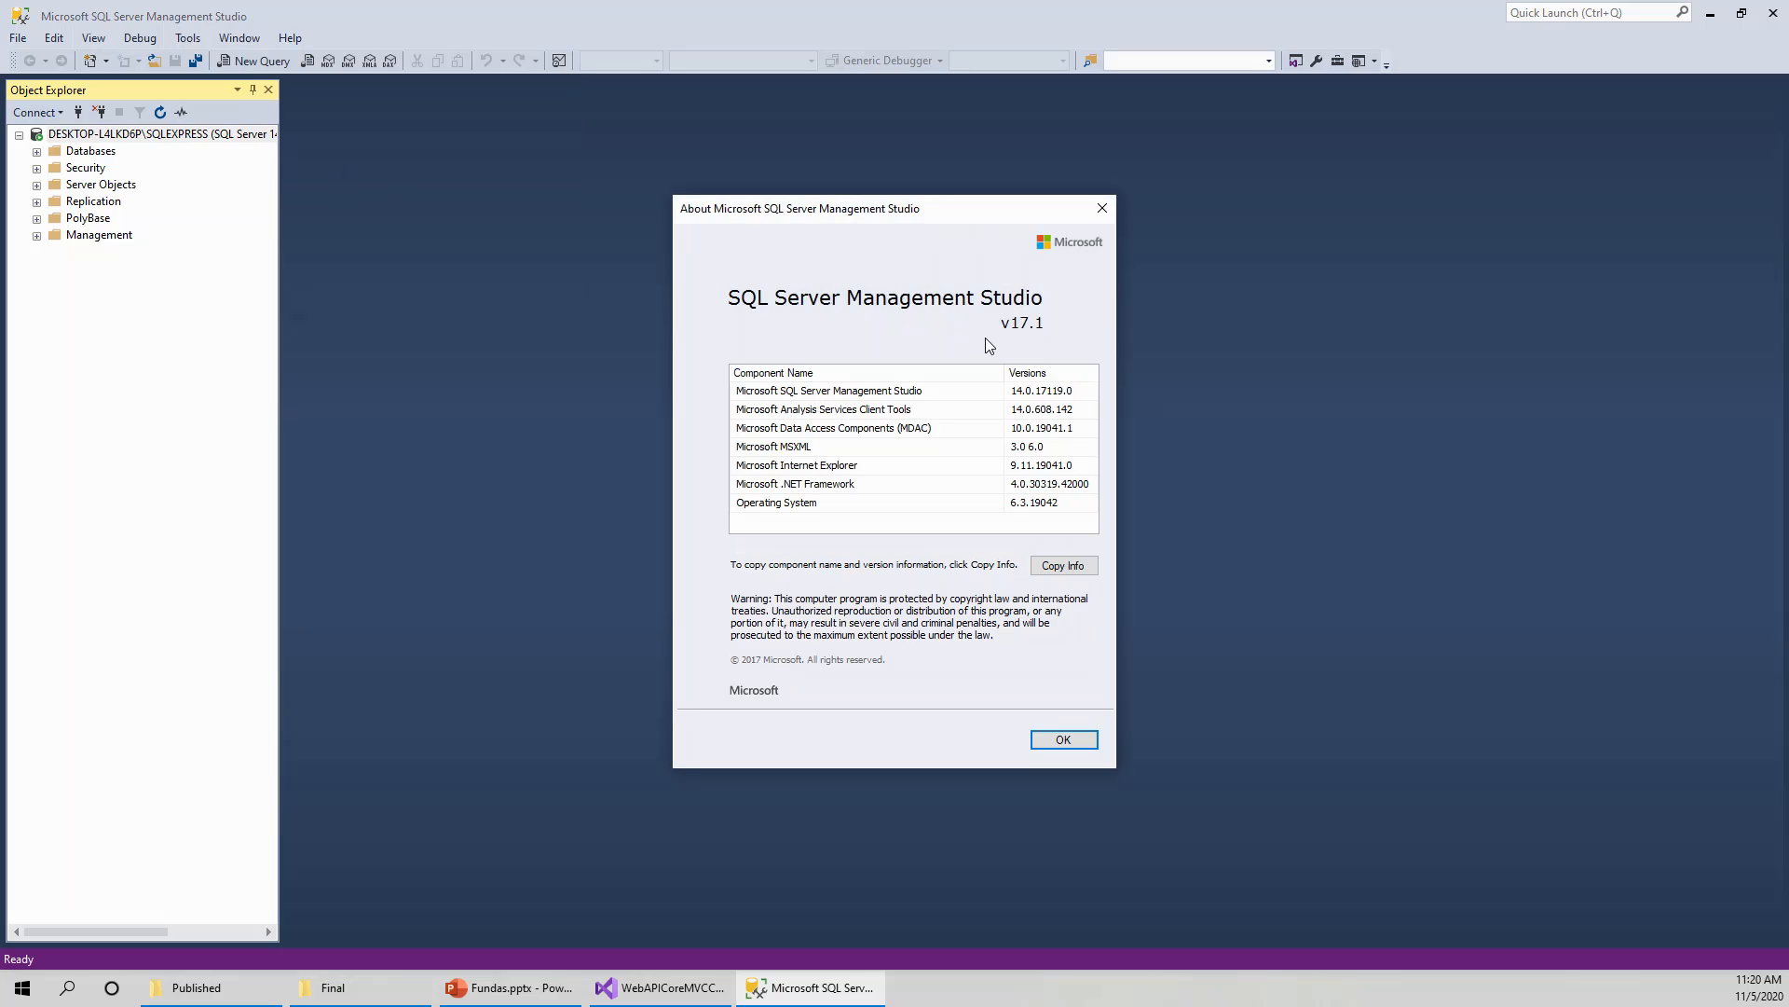
pyautogui.moveTo(1005, 636)
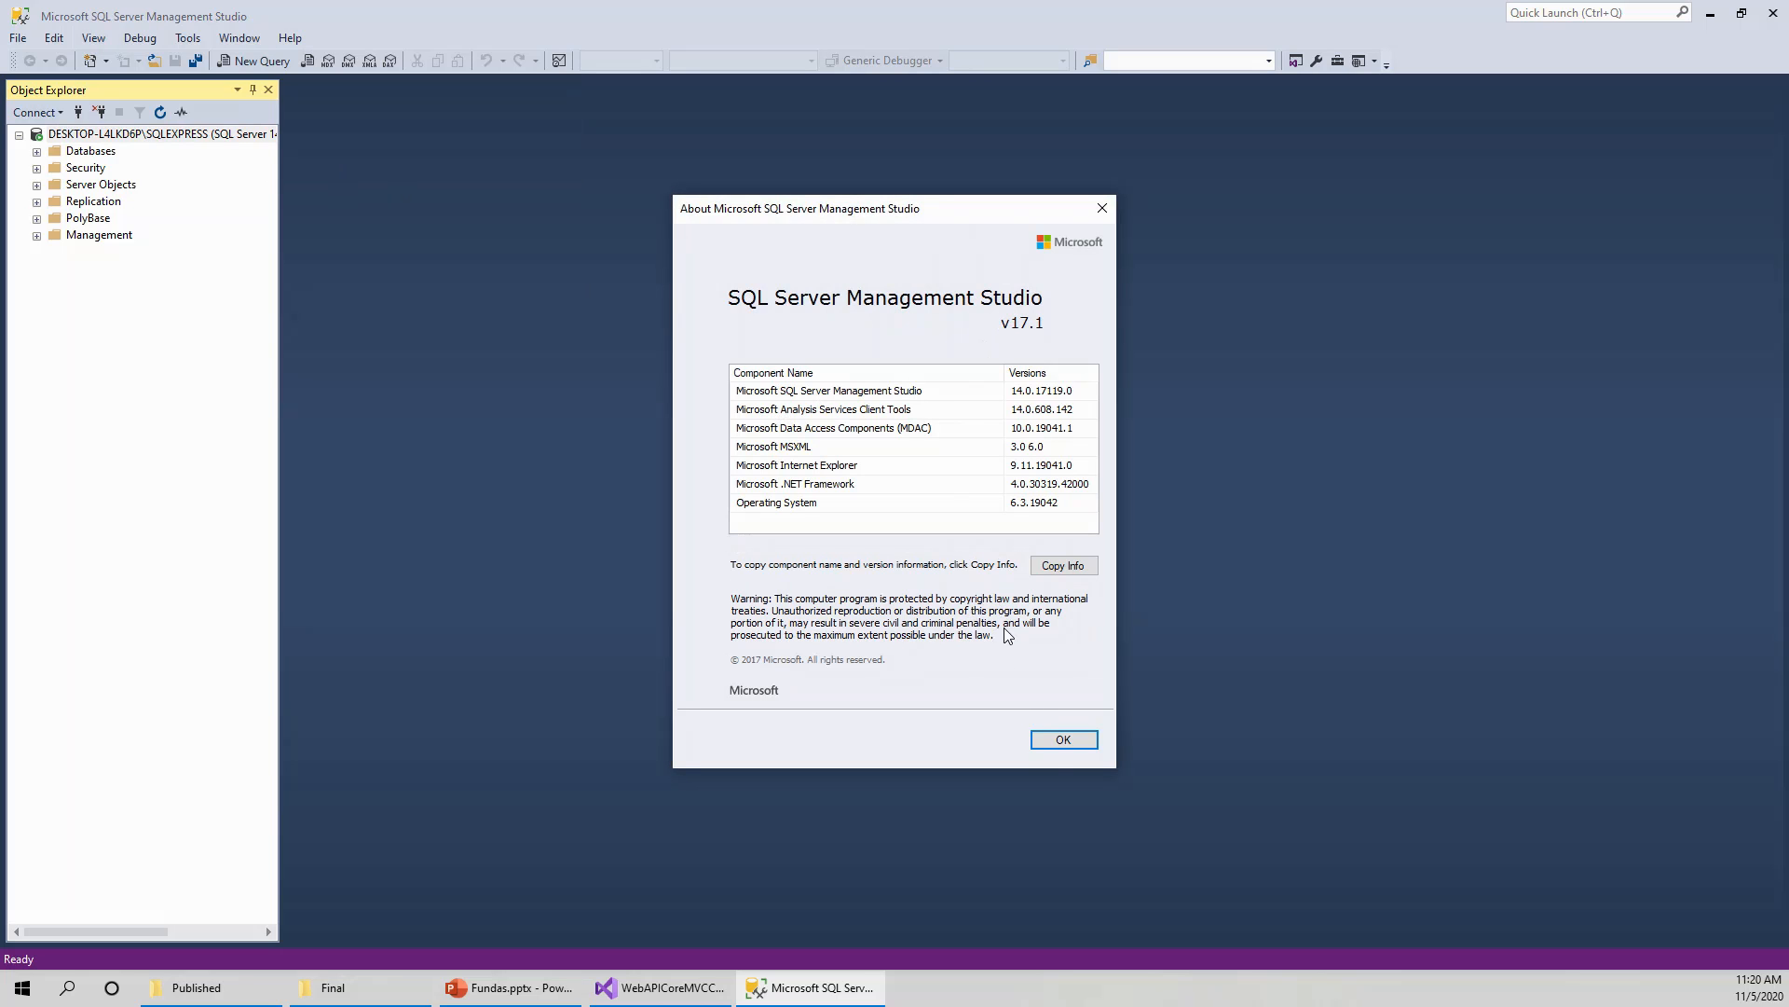
pyautogui.click(1061, 738)
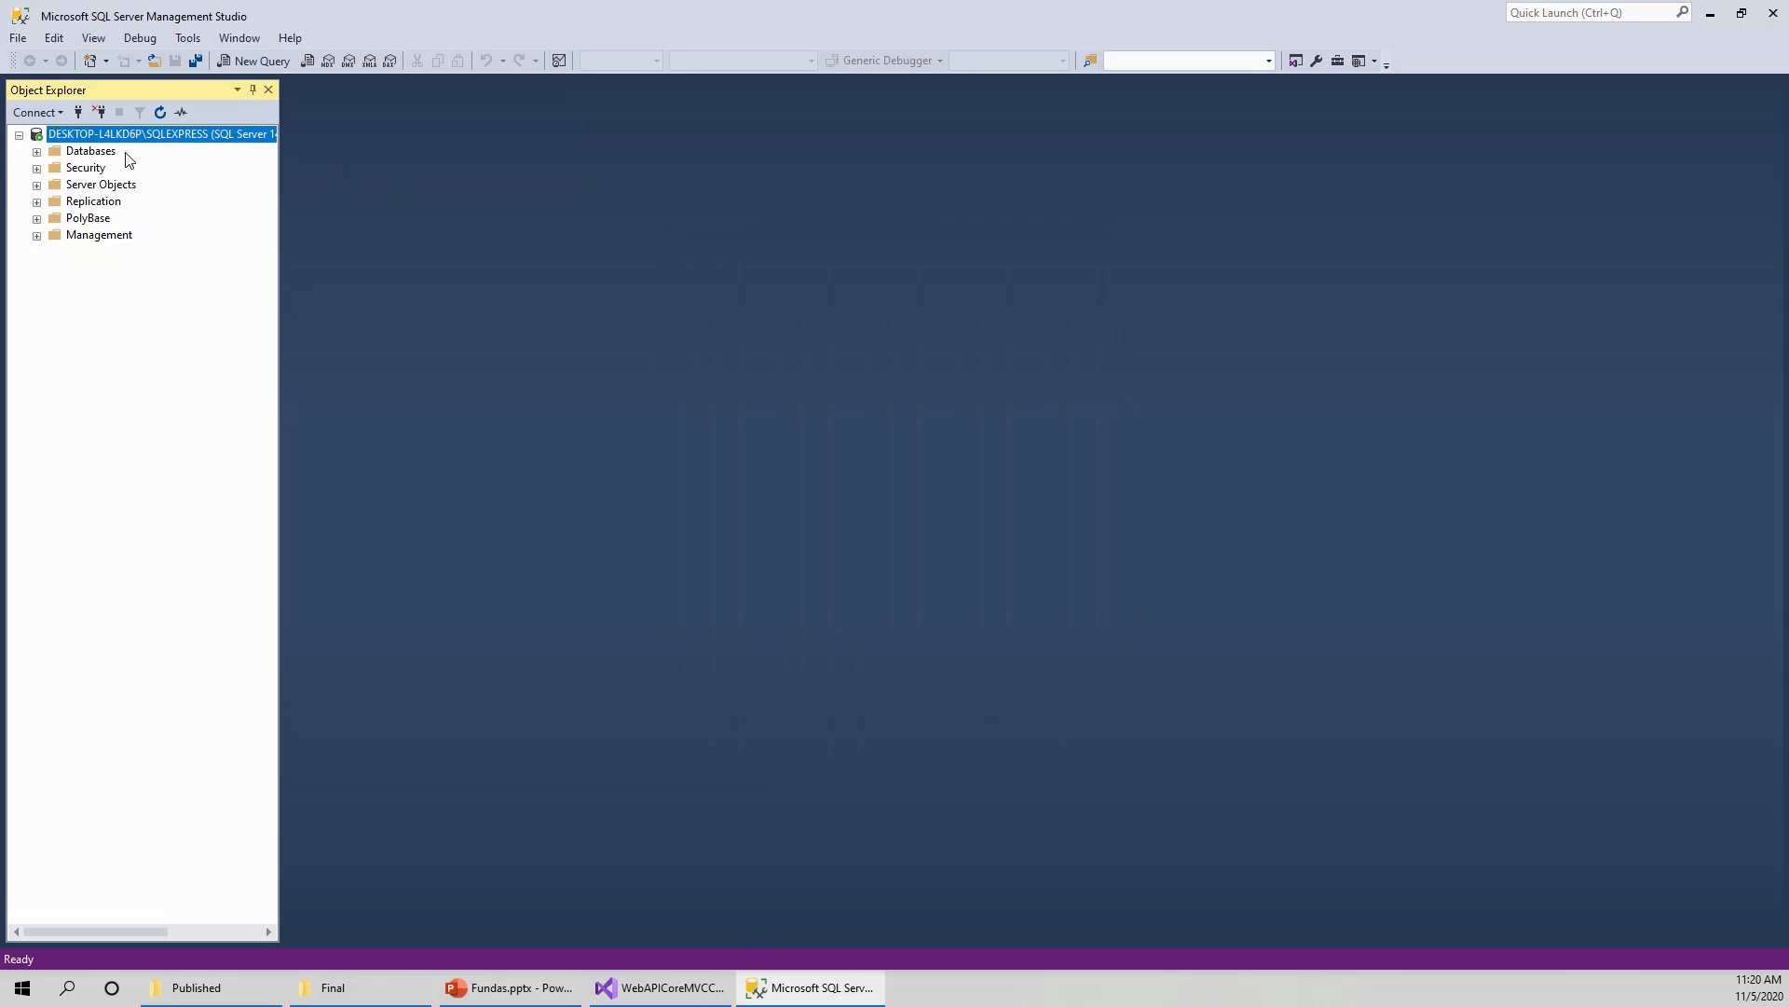
# Expand WebAPIDb to list its Customer and Order tables and its stored procedures.
pyautogui.click(37, 151)
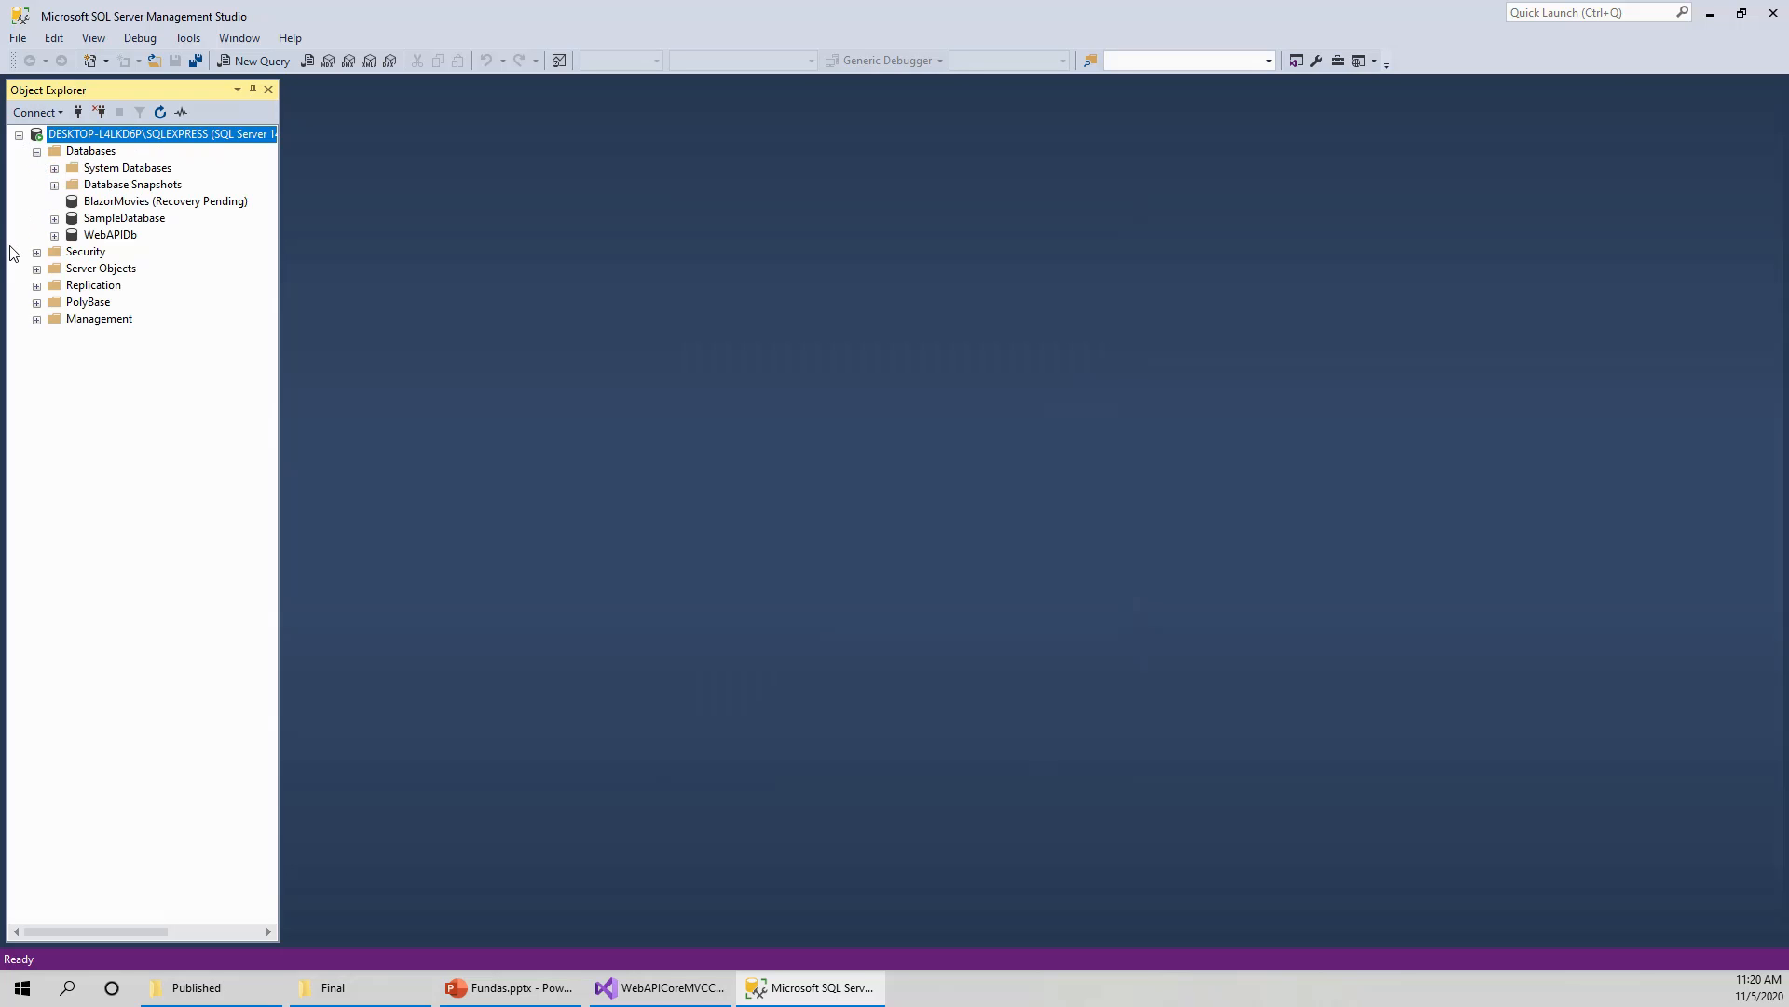
pyautogui.click(54, 235)
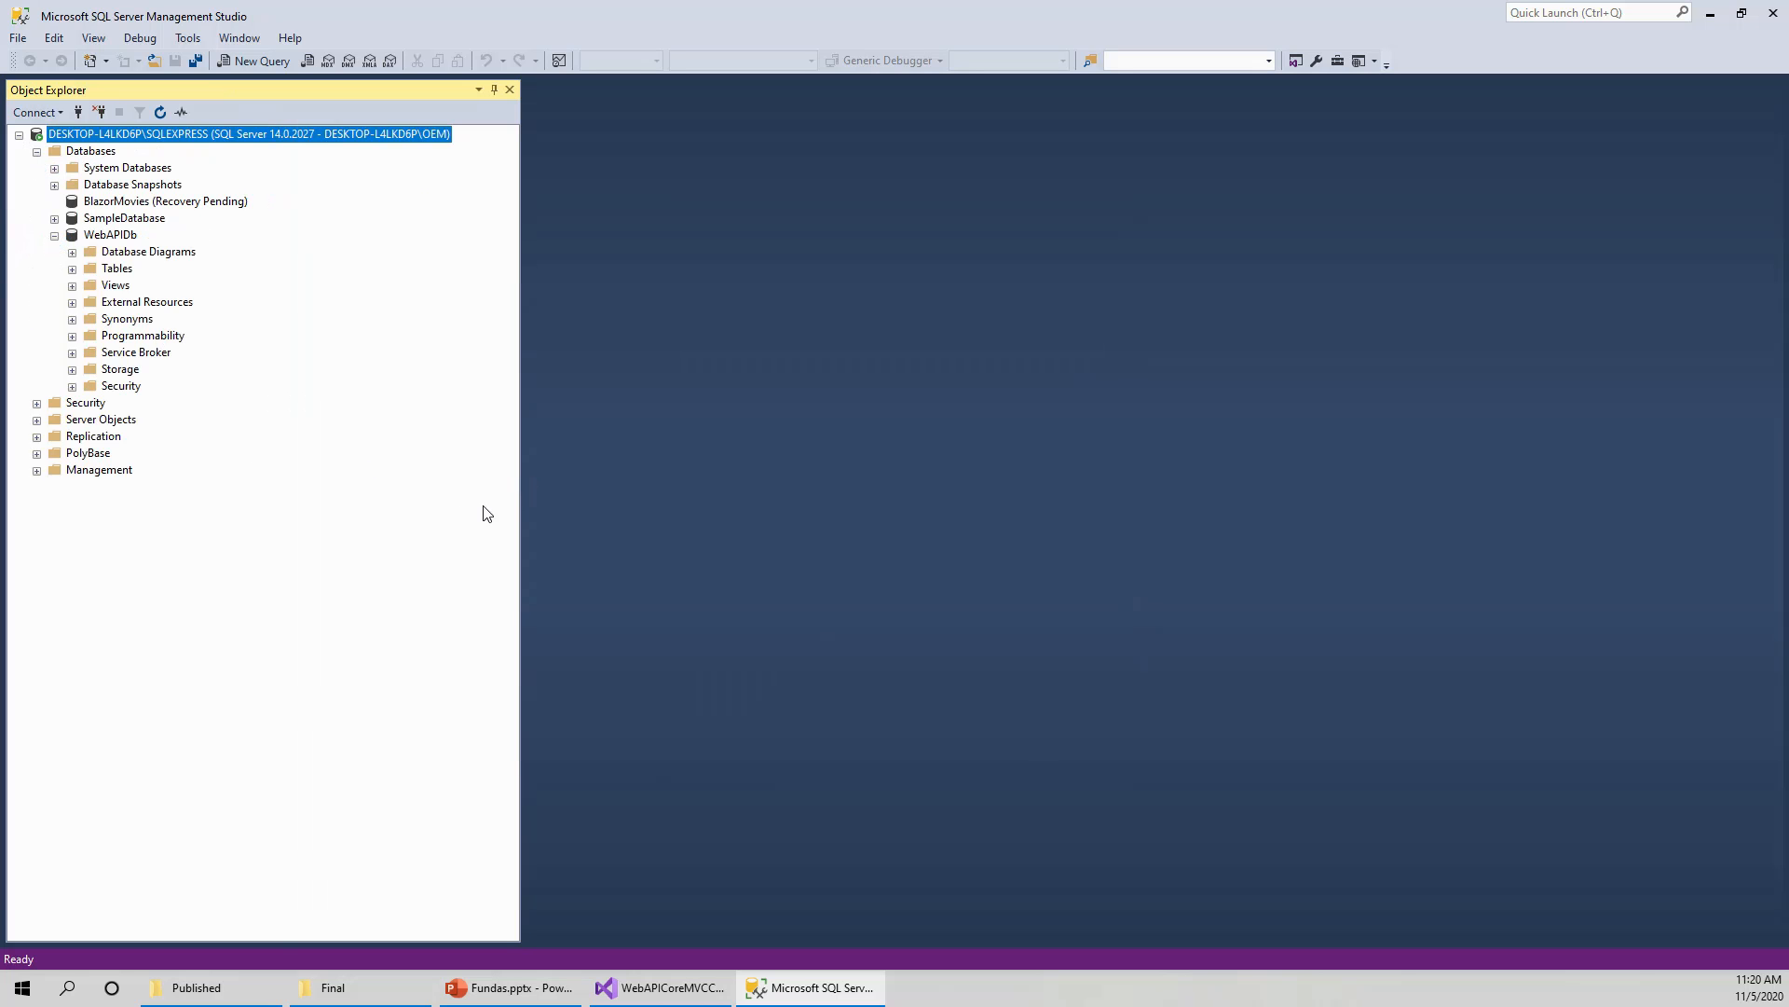
pyautogui.click(73, 268)
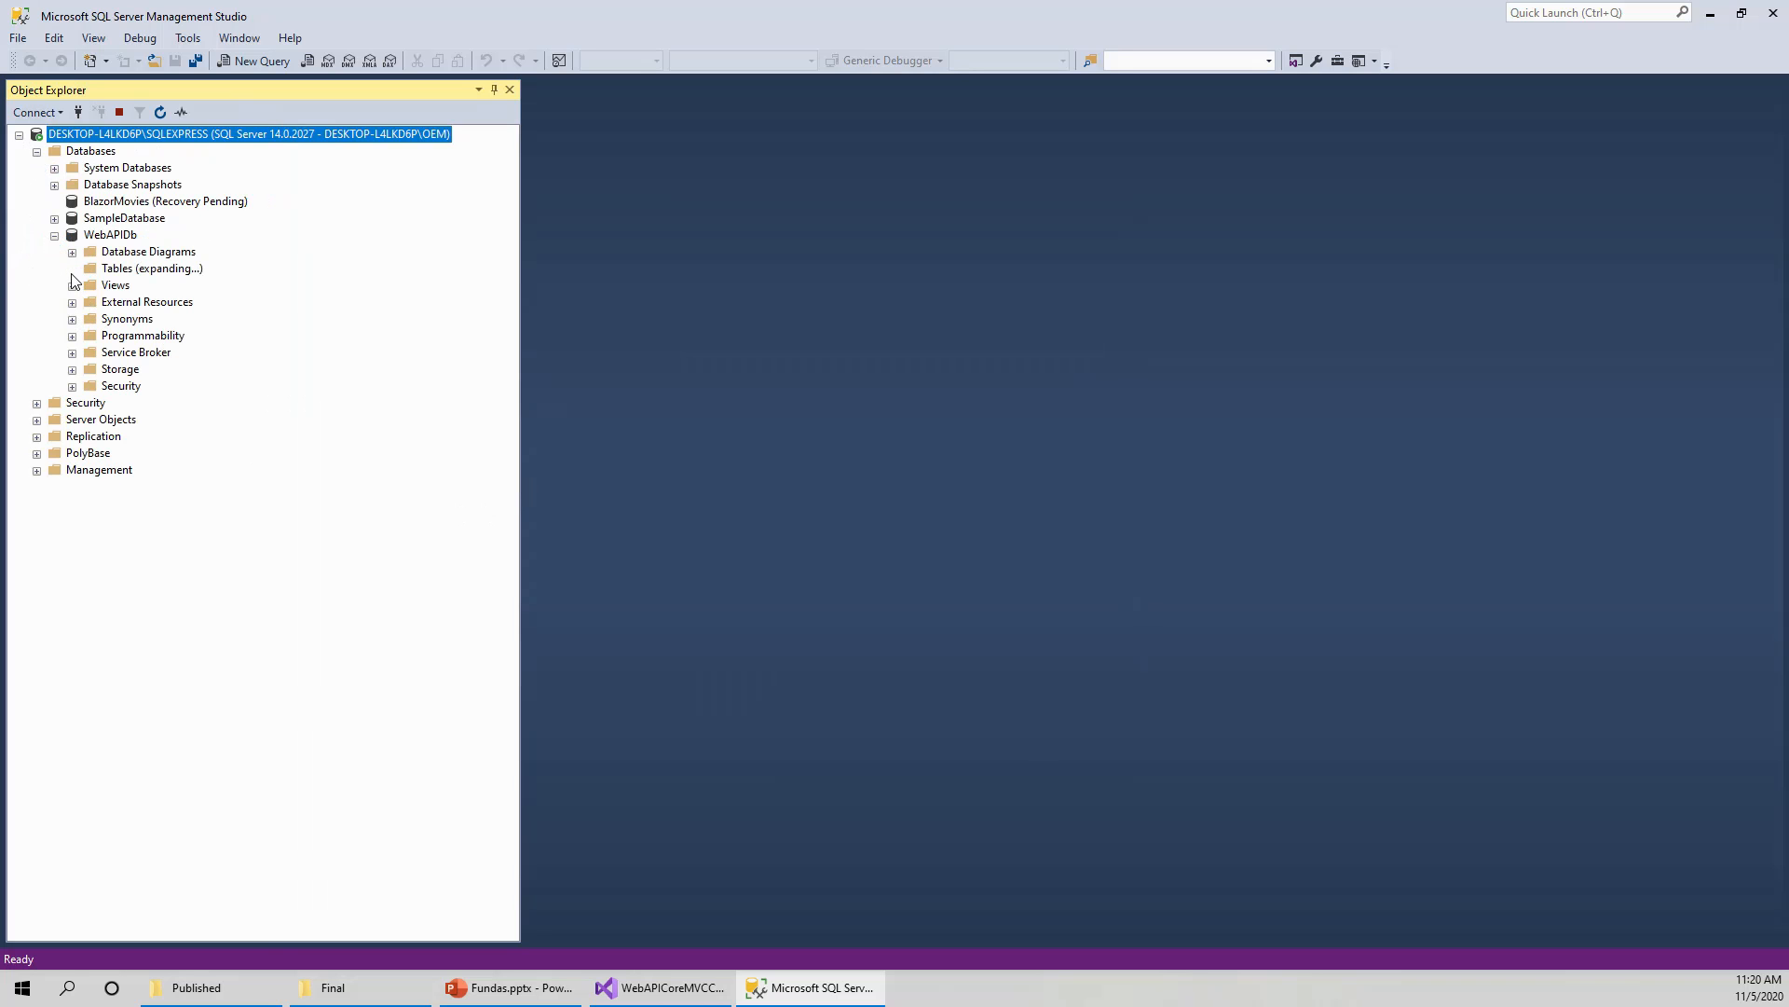
pyautogui.click(73, 269)
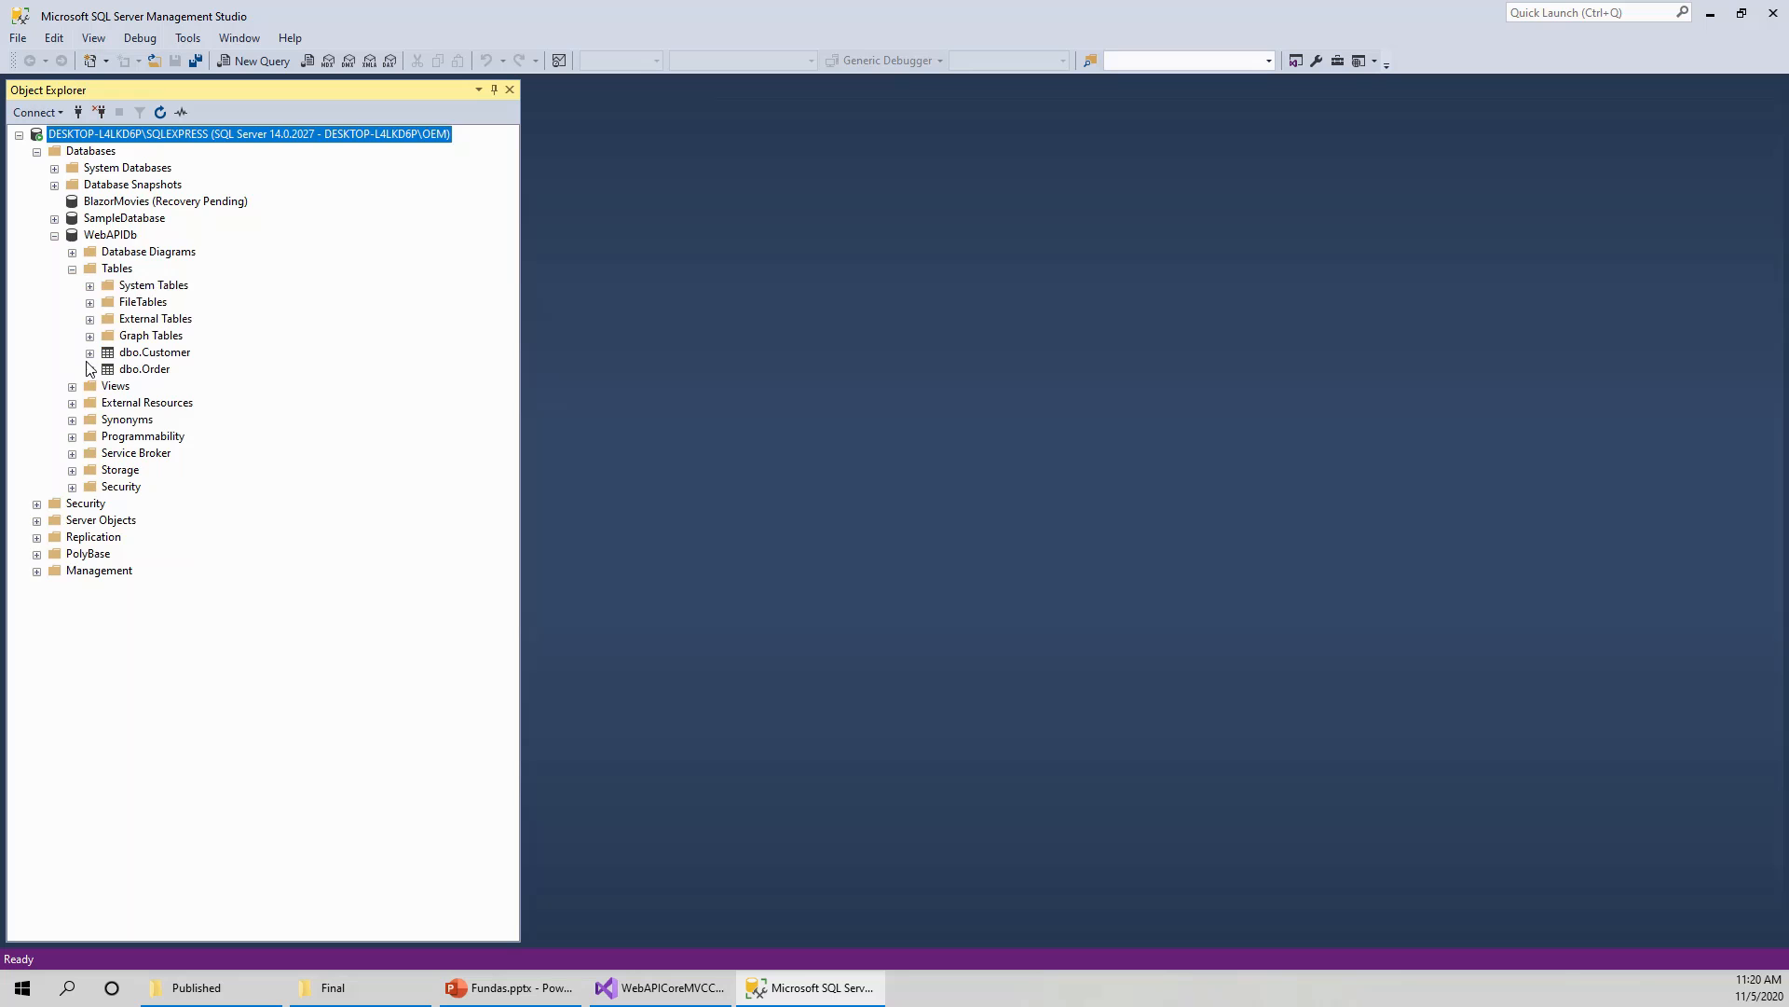
pyautogui.moveTo(69, 415)
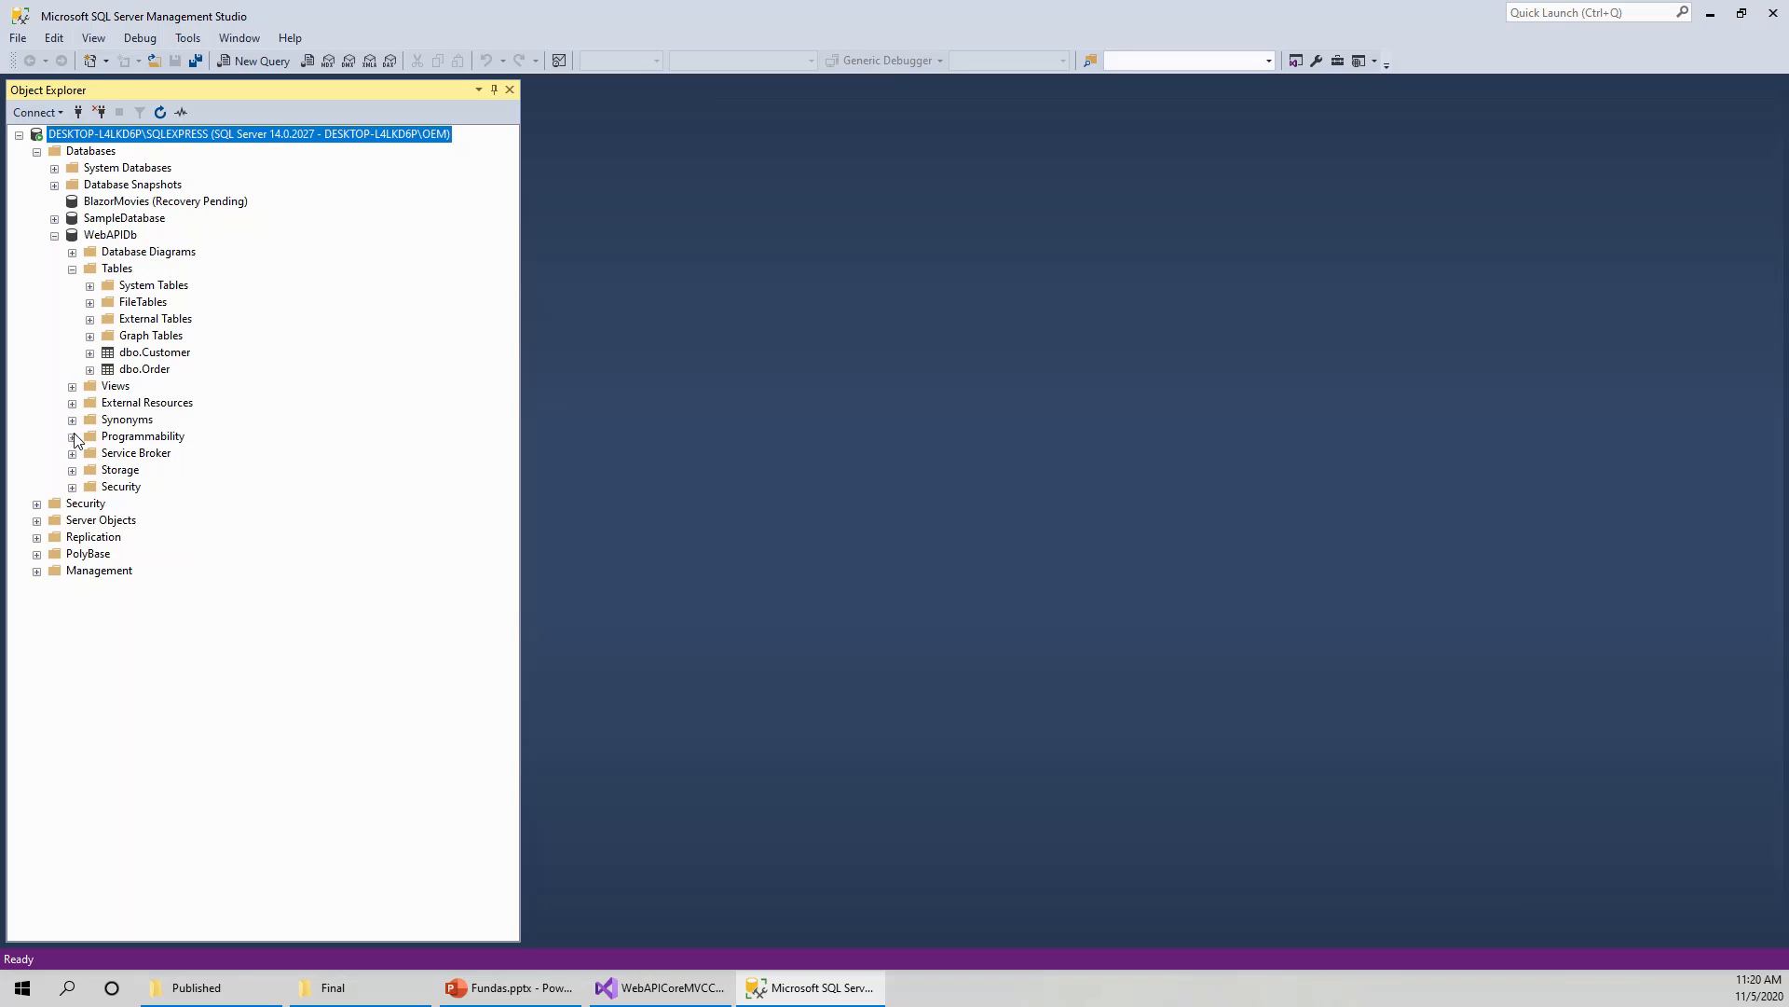
pyautogui.click(73, 437)
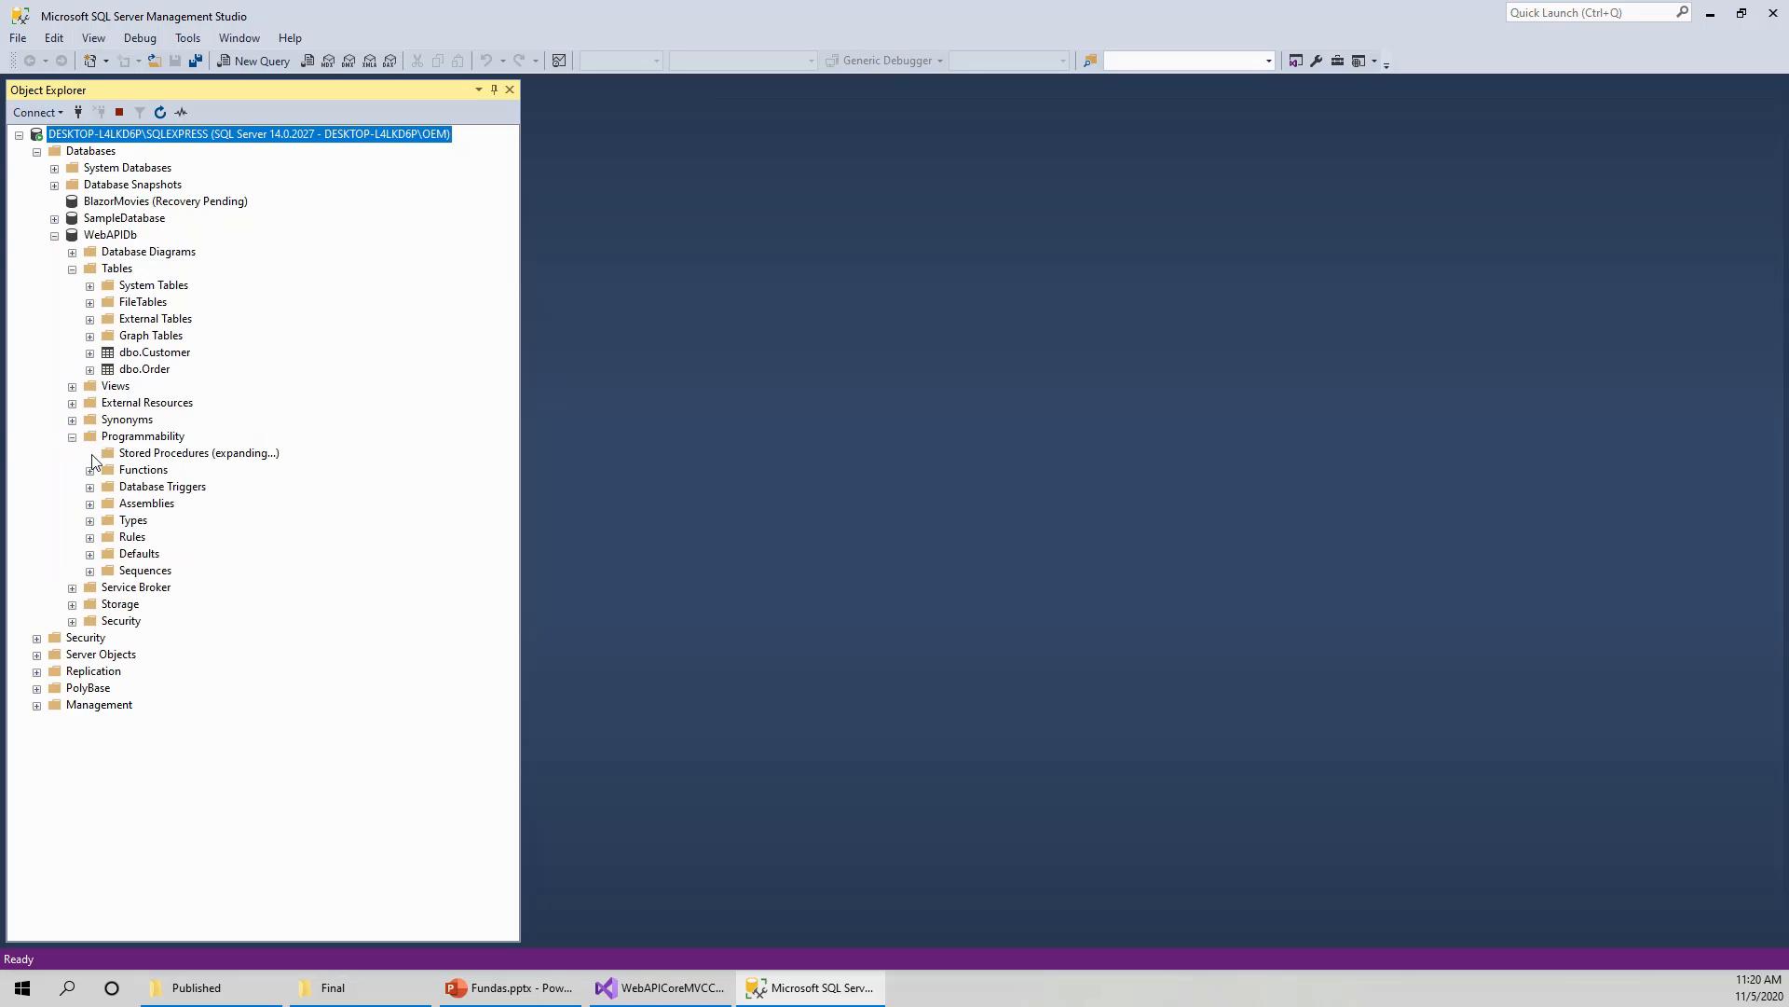
pyautogui.click(90, 453)
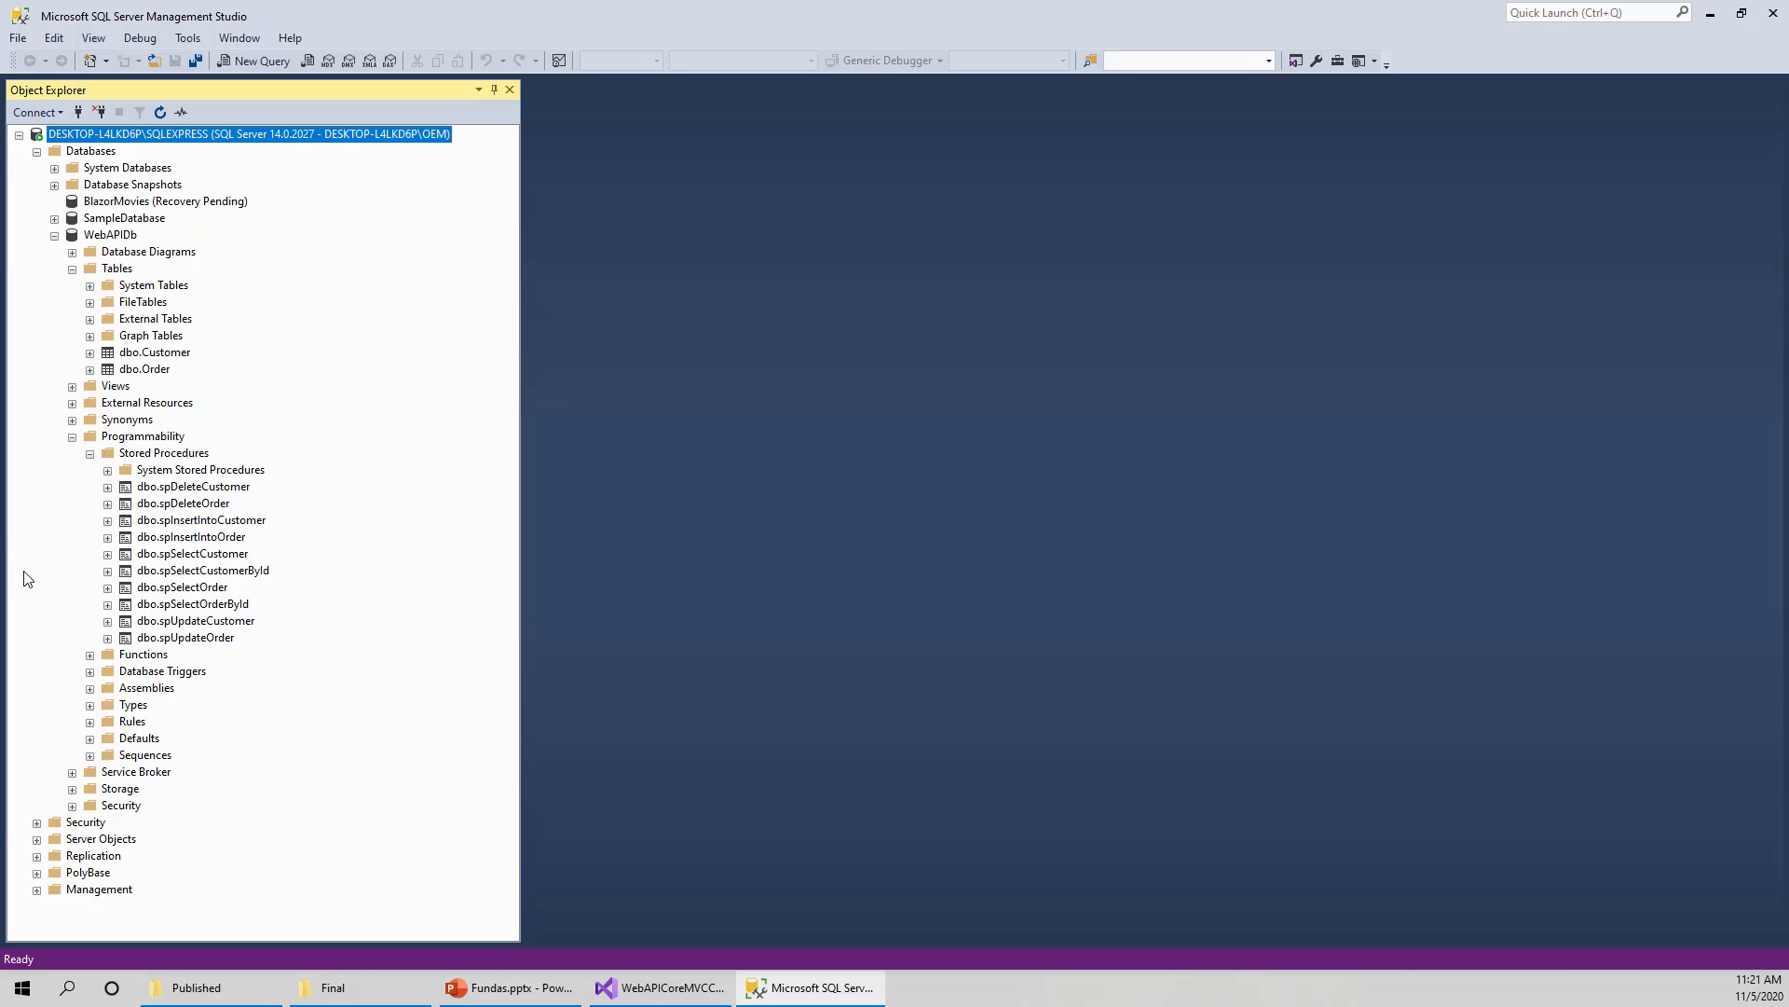
# List dbo.Customer's columns and bring up the table's context actions for Design.
pyautogui.click(89, 352)
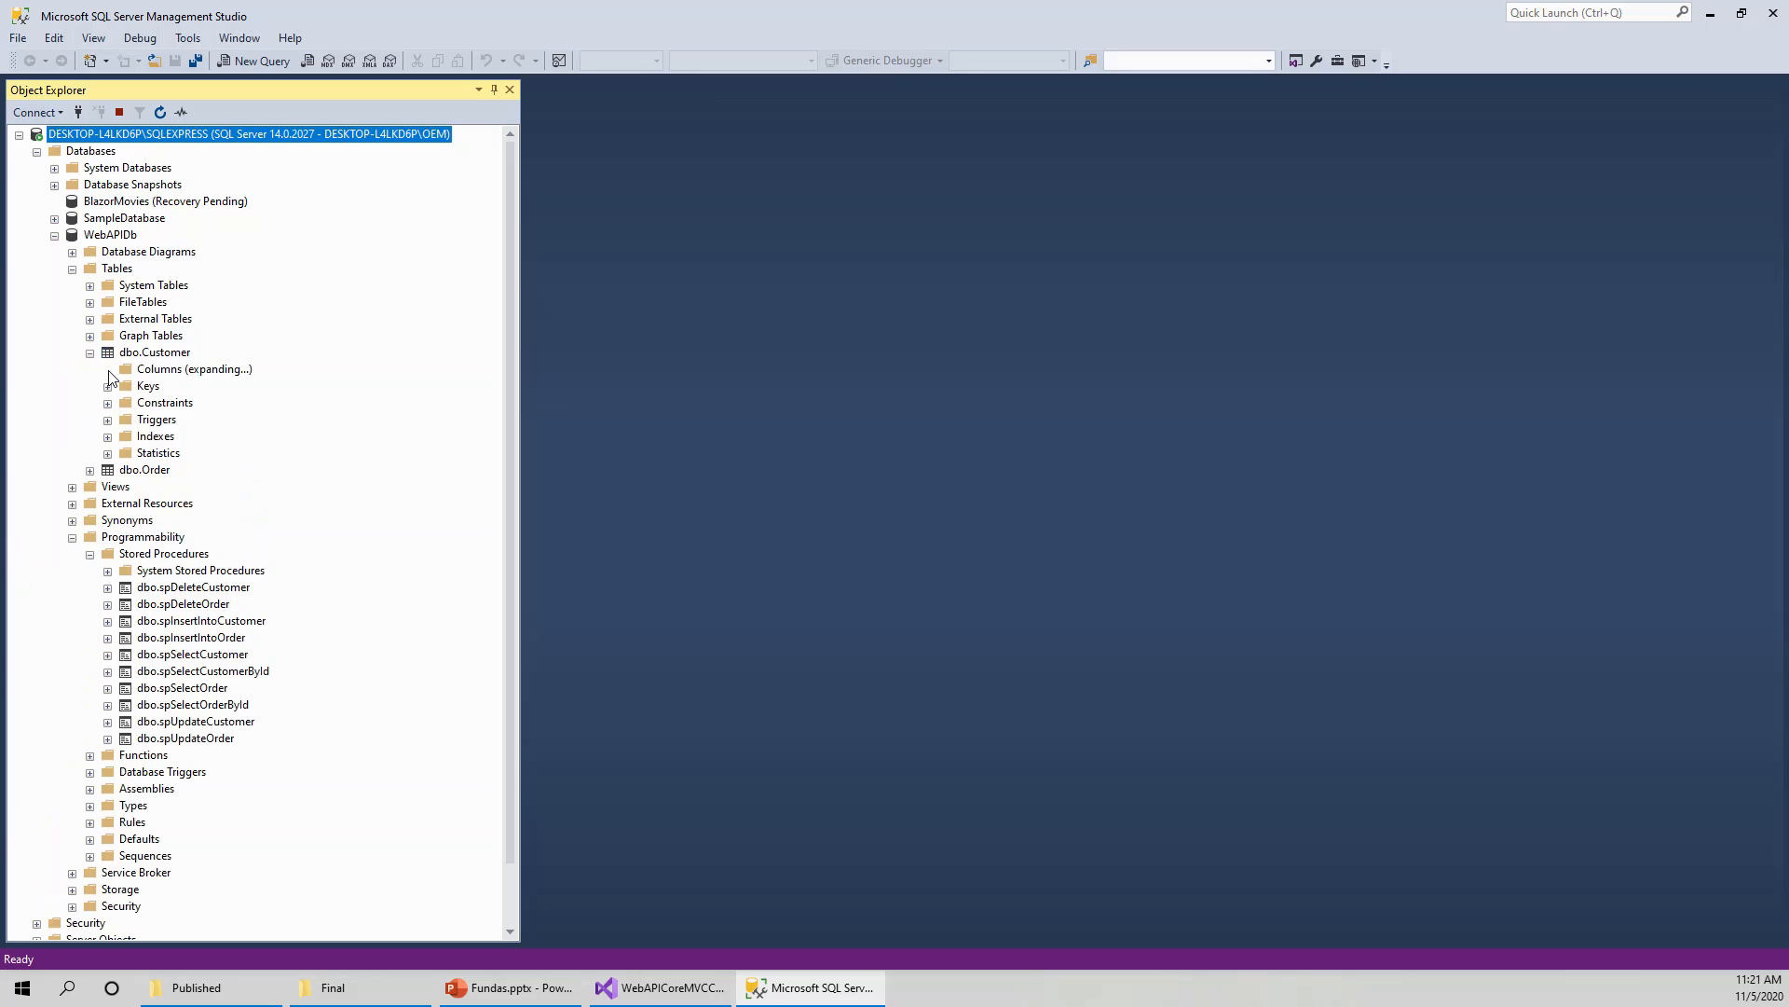
pyautogui.click(108, 369)
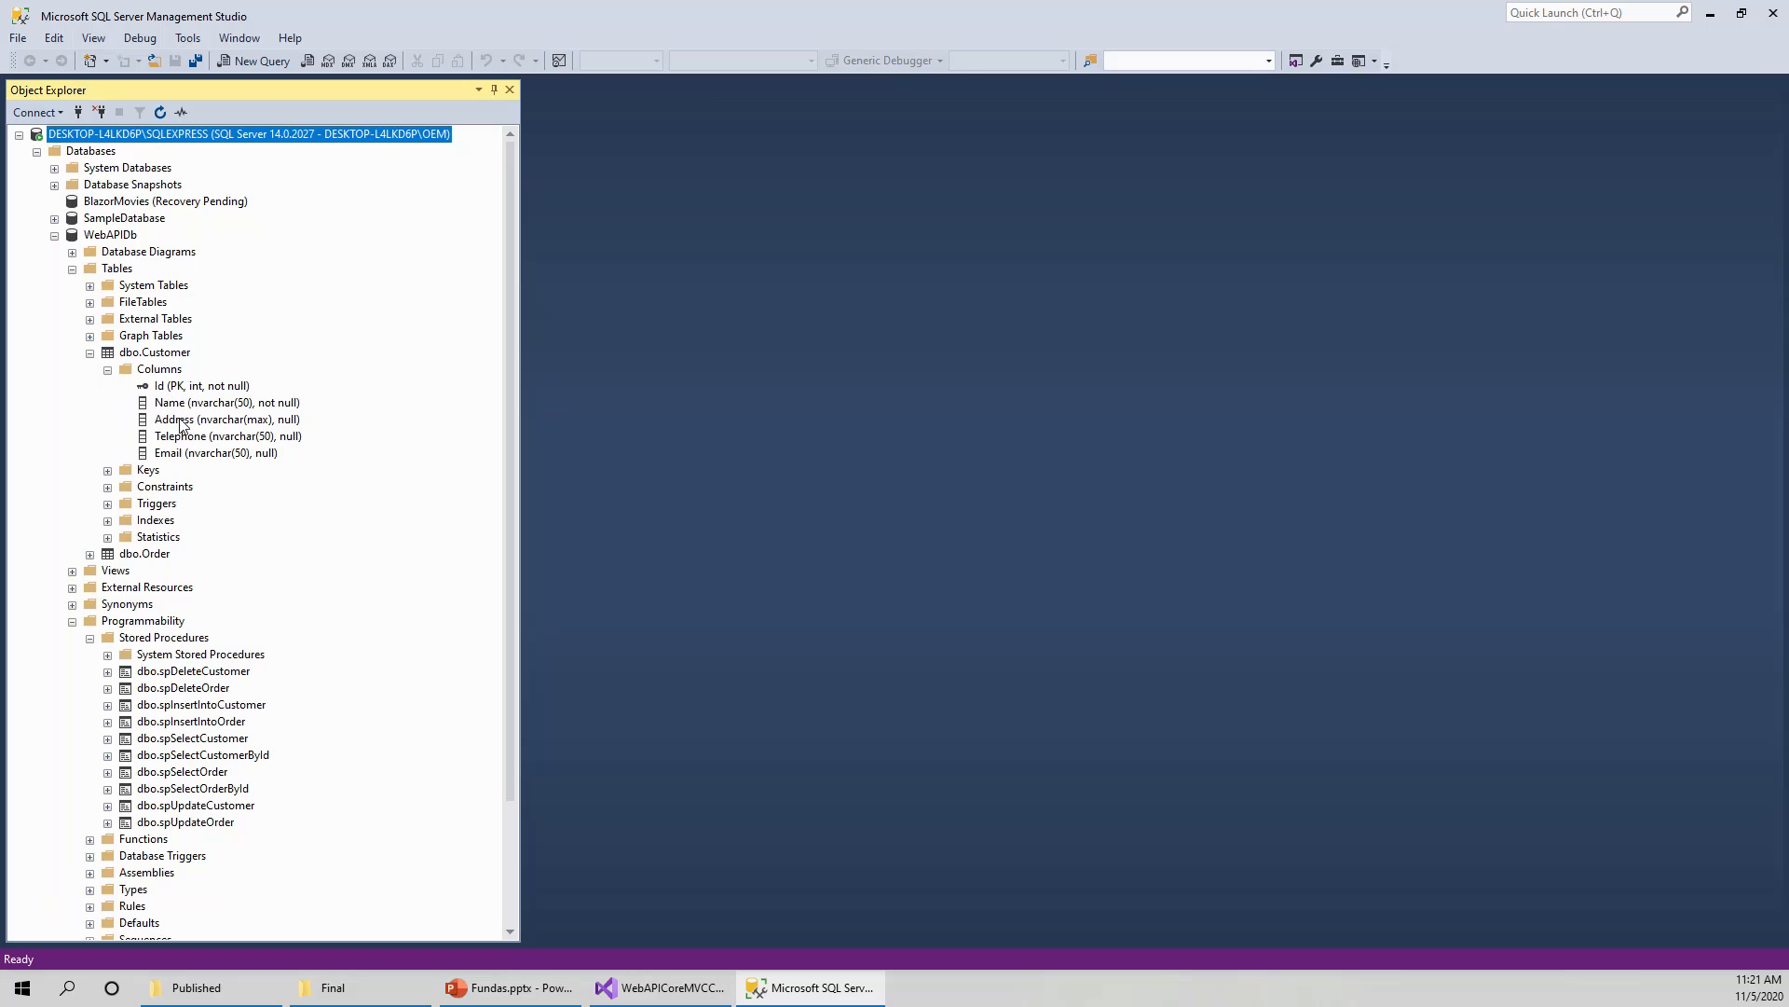
pyautogui.moveTo(182, 443)
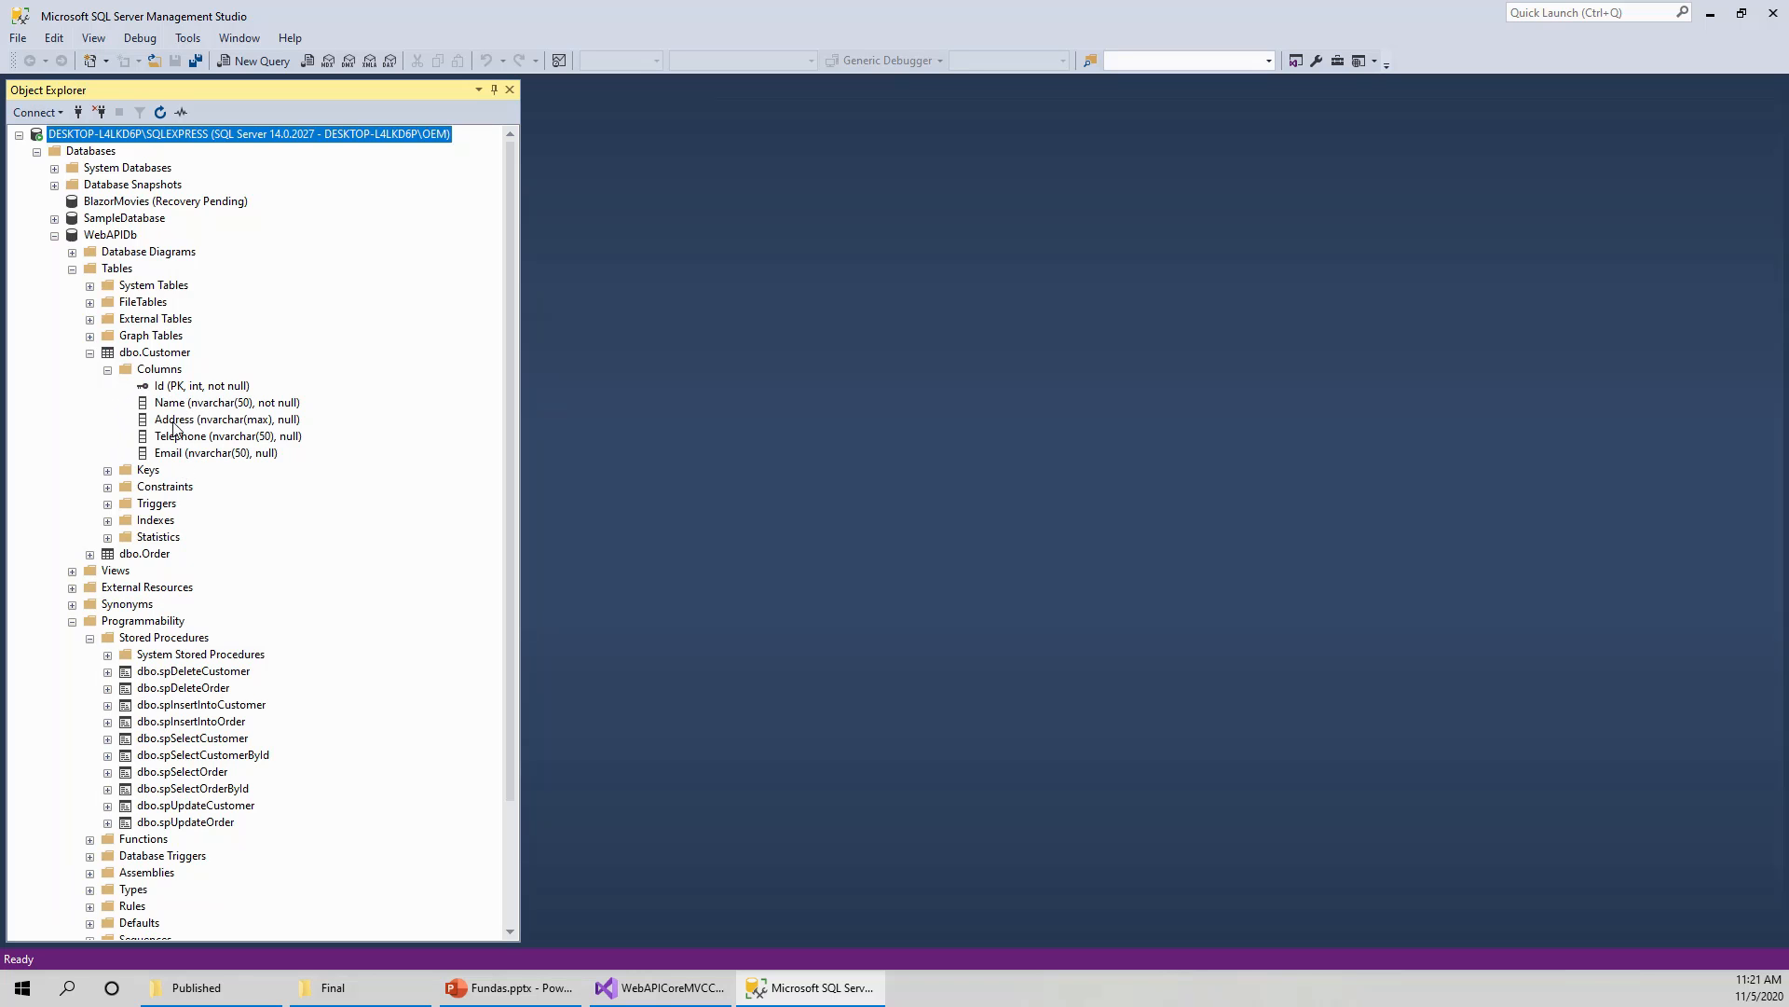
pyautogui.moveTo(168, 367)
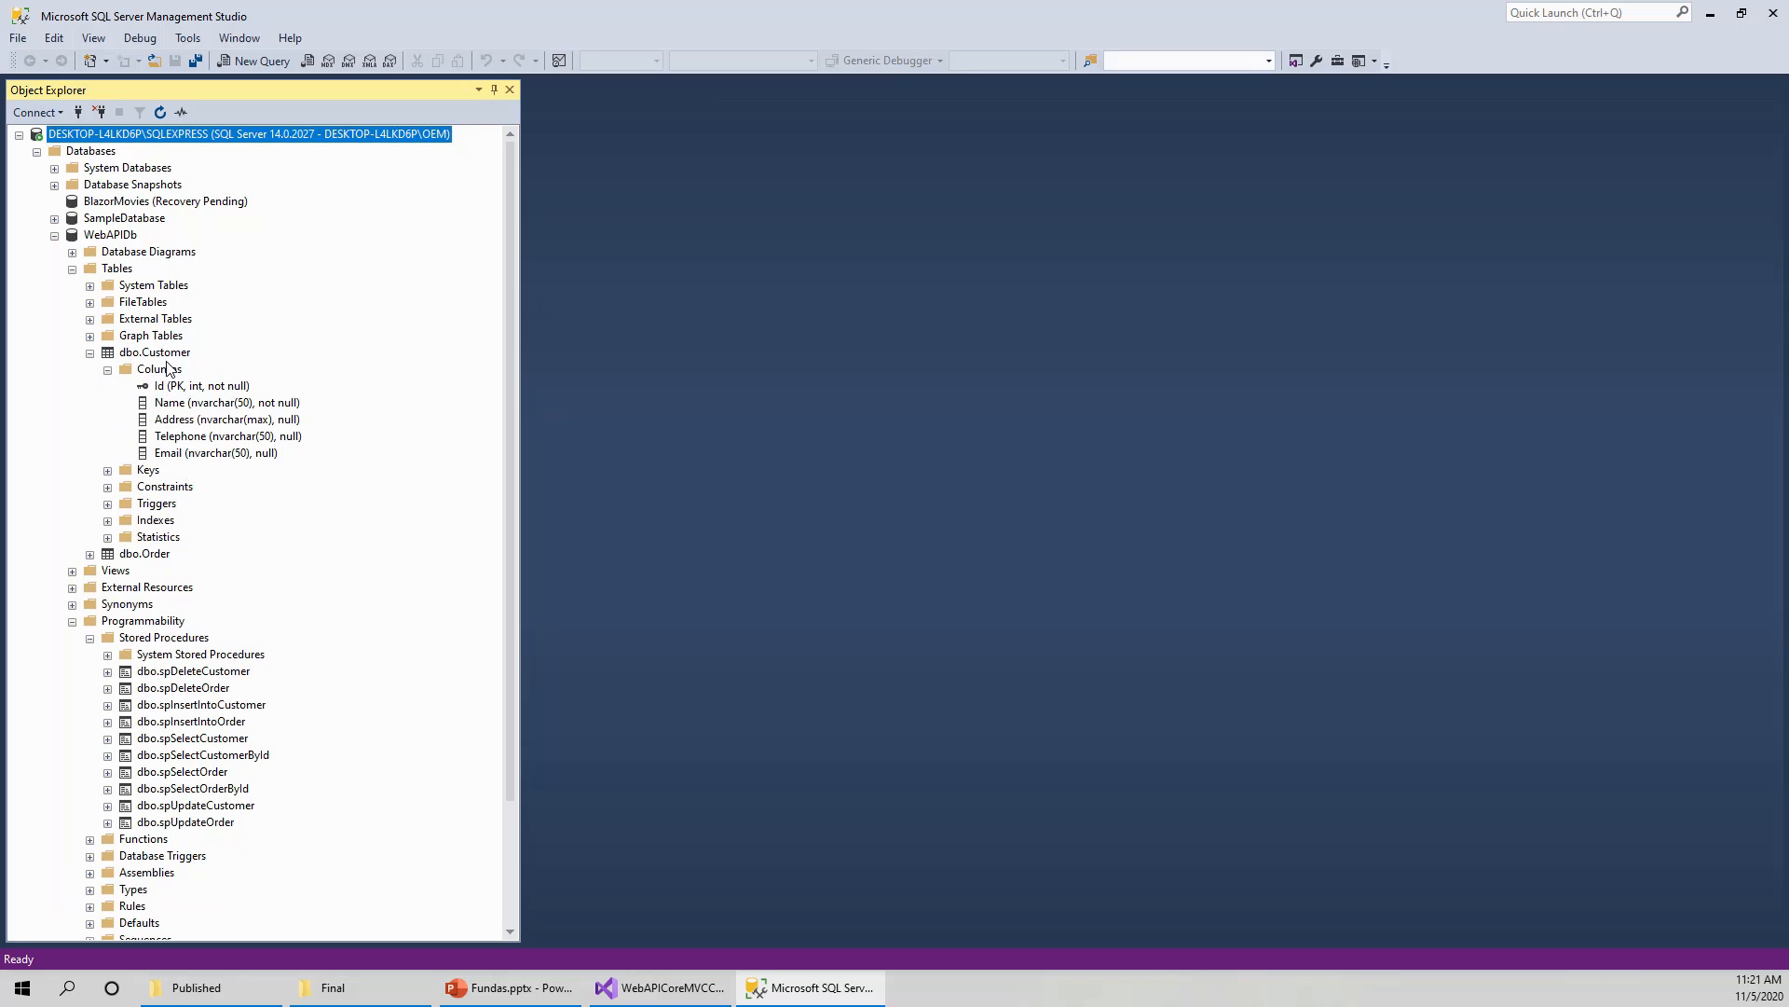
pyautogui.click(155, 352)
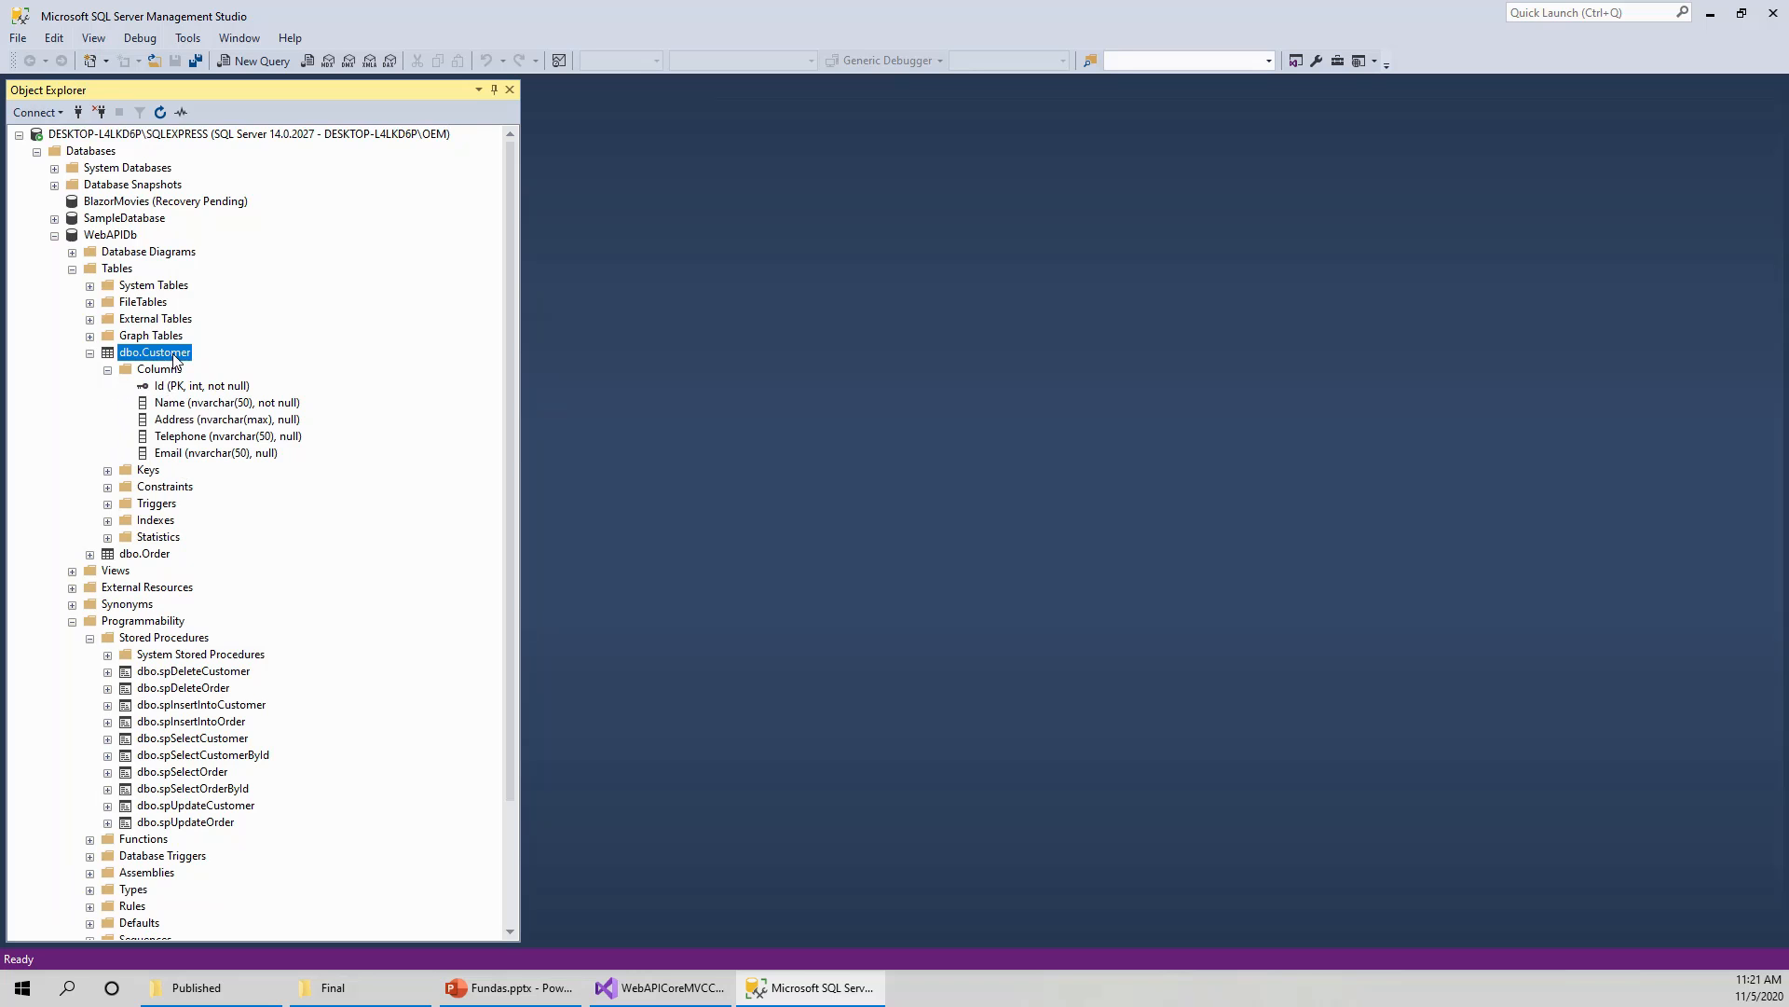
pyautogui.rightClick(153, 353)
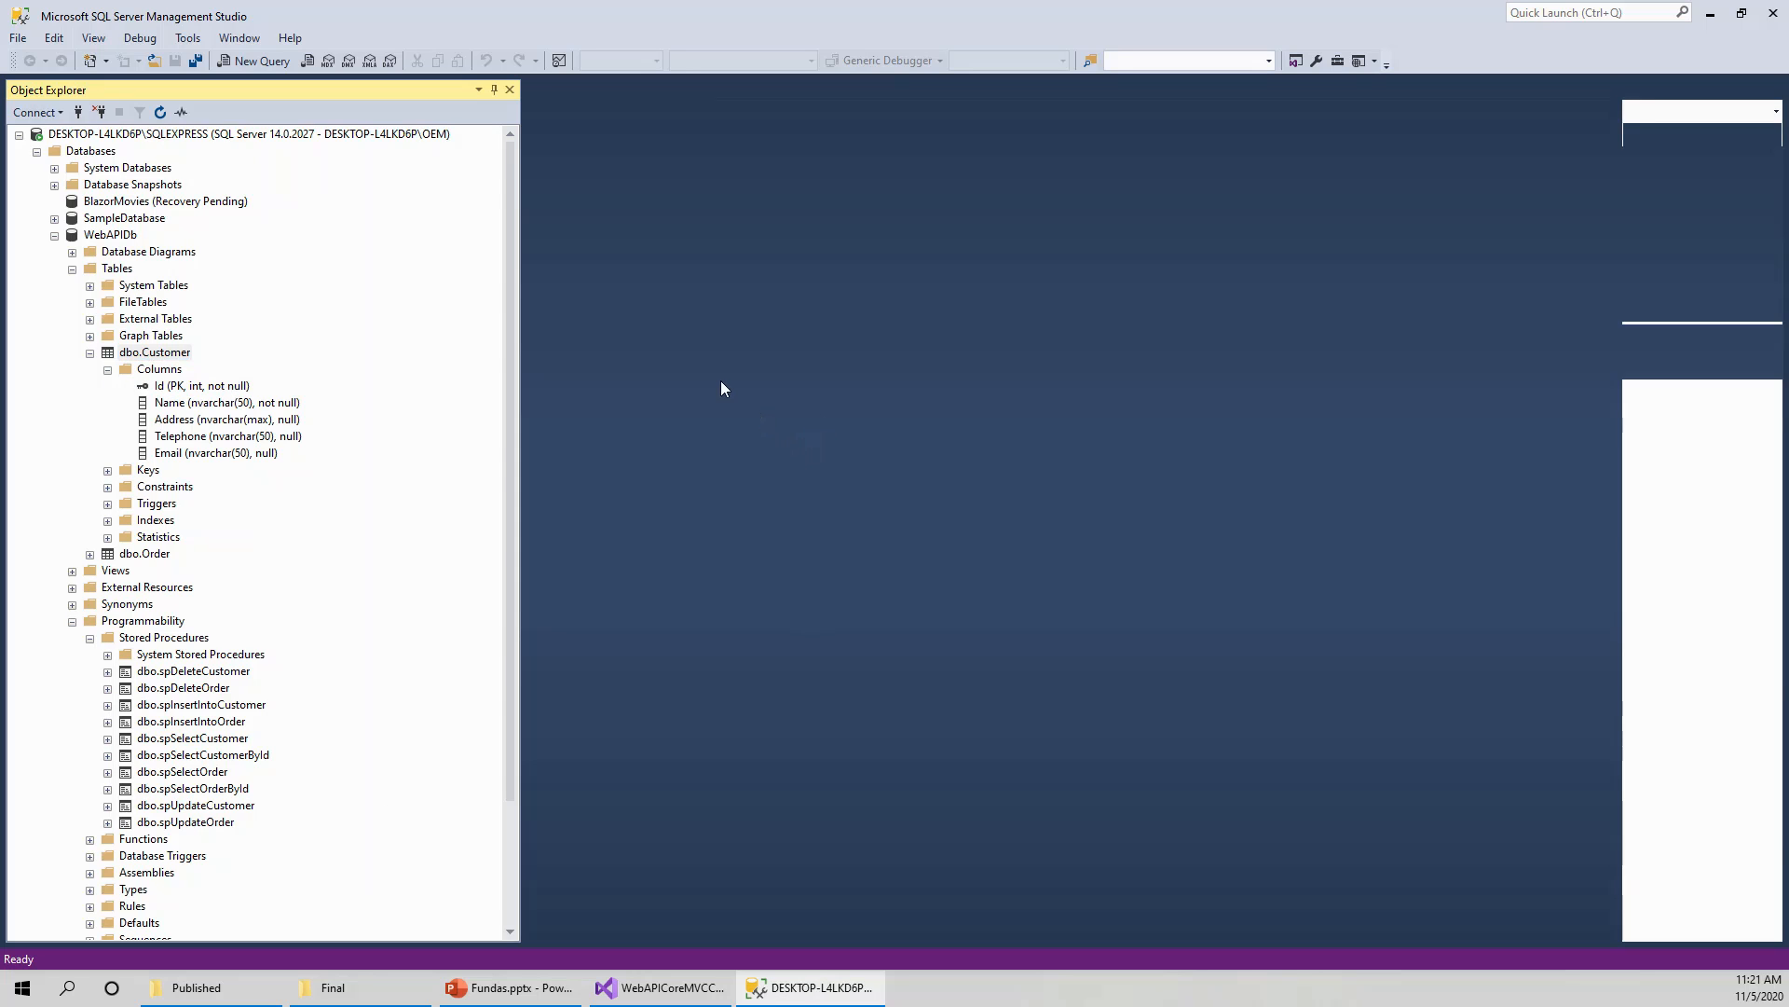
pyautogui.doubleClick(154, 352)
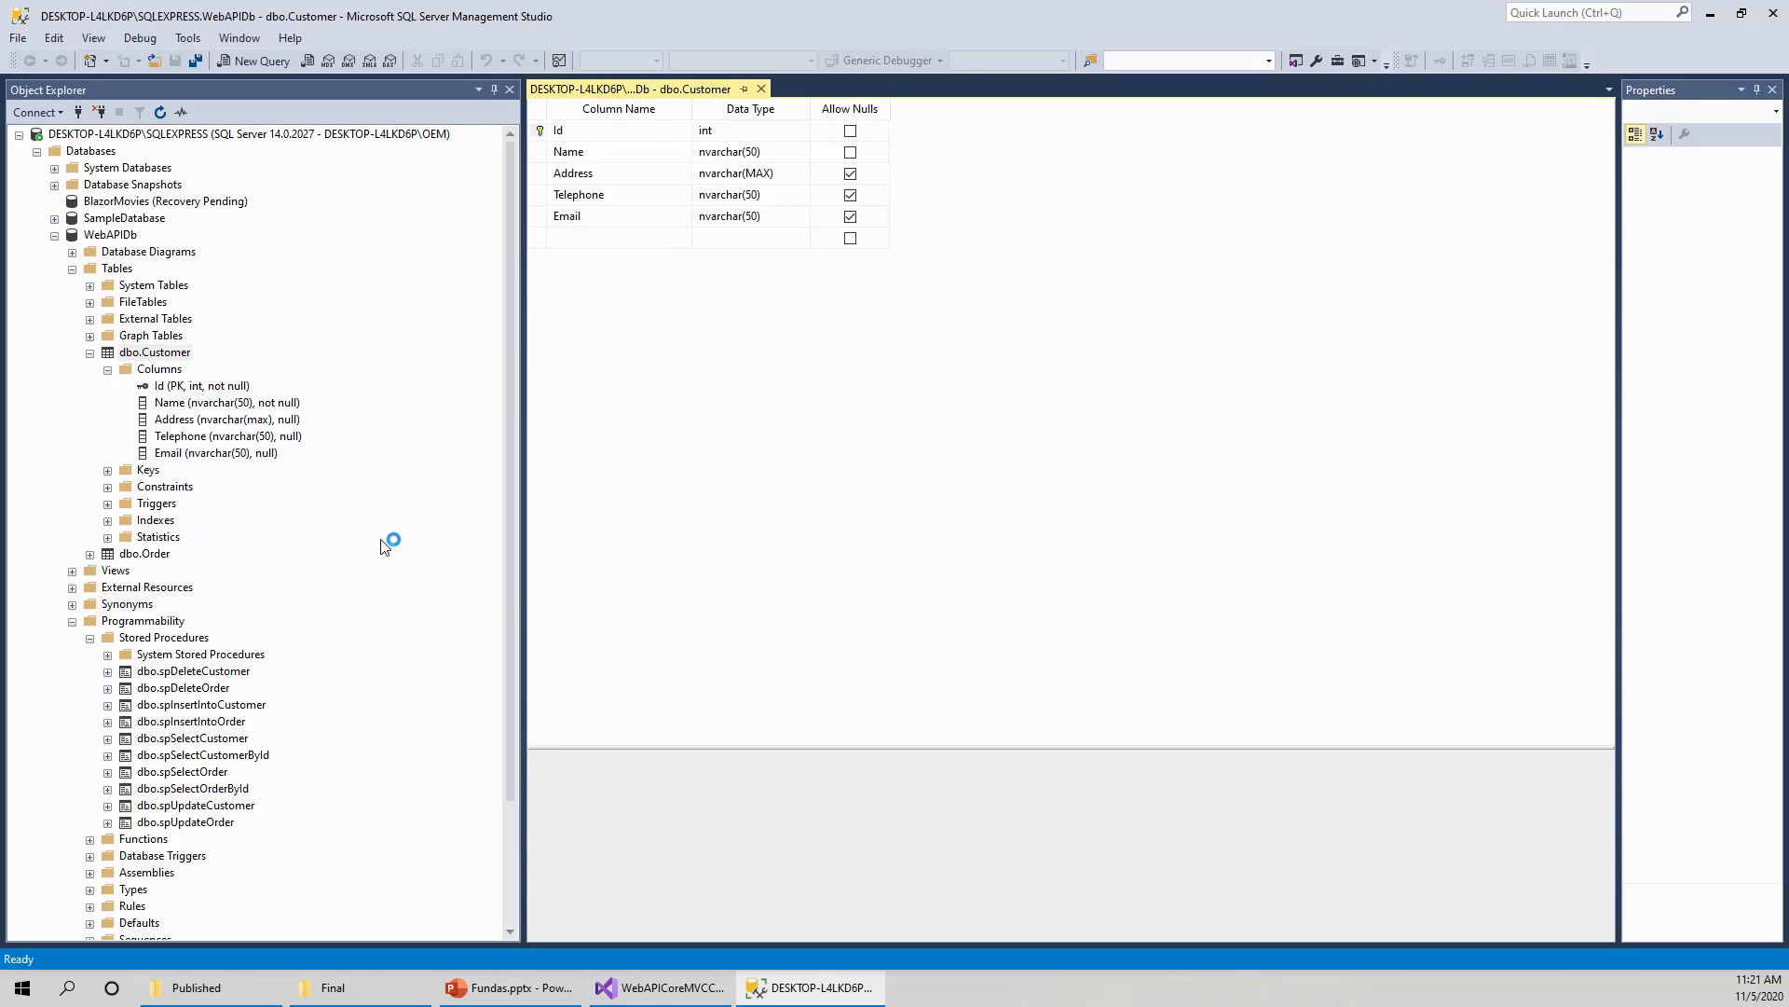
pyautogui.click(619, 129)
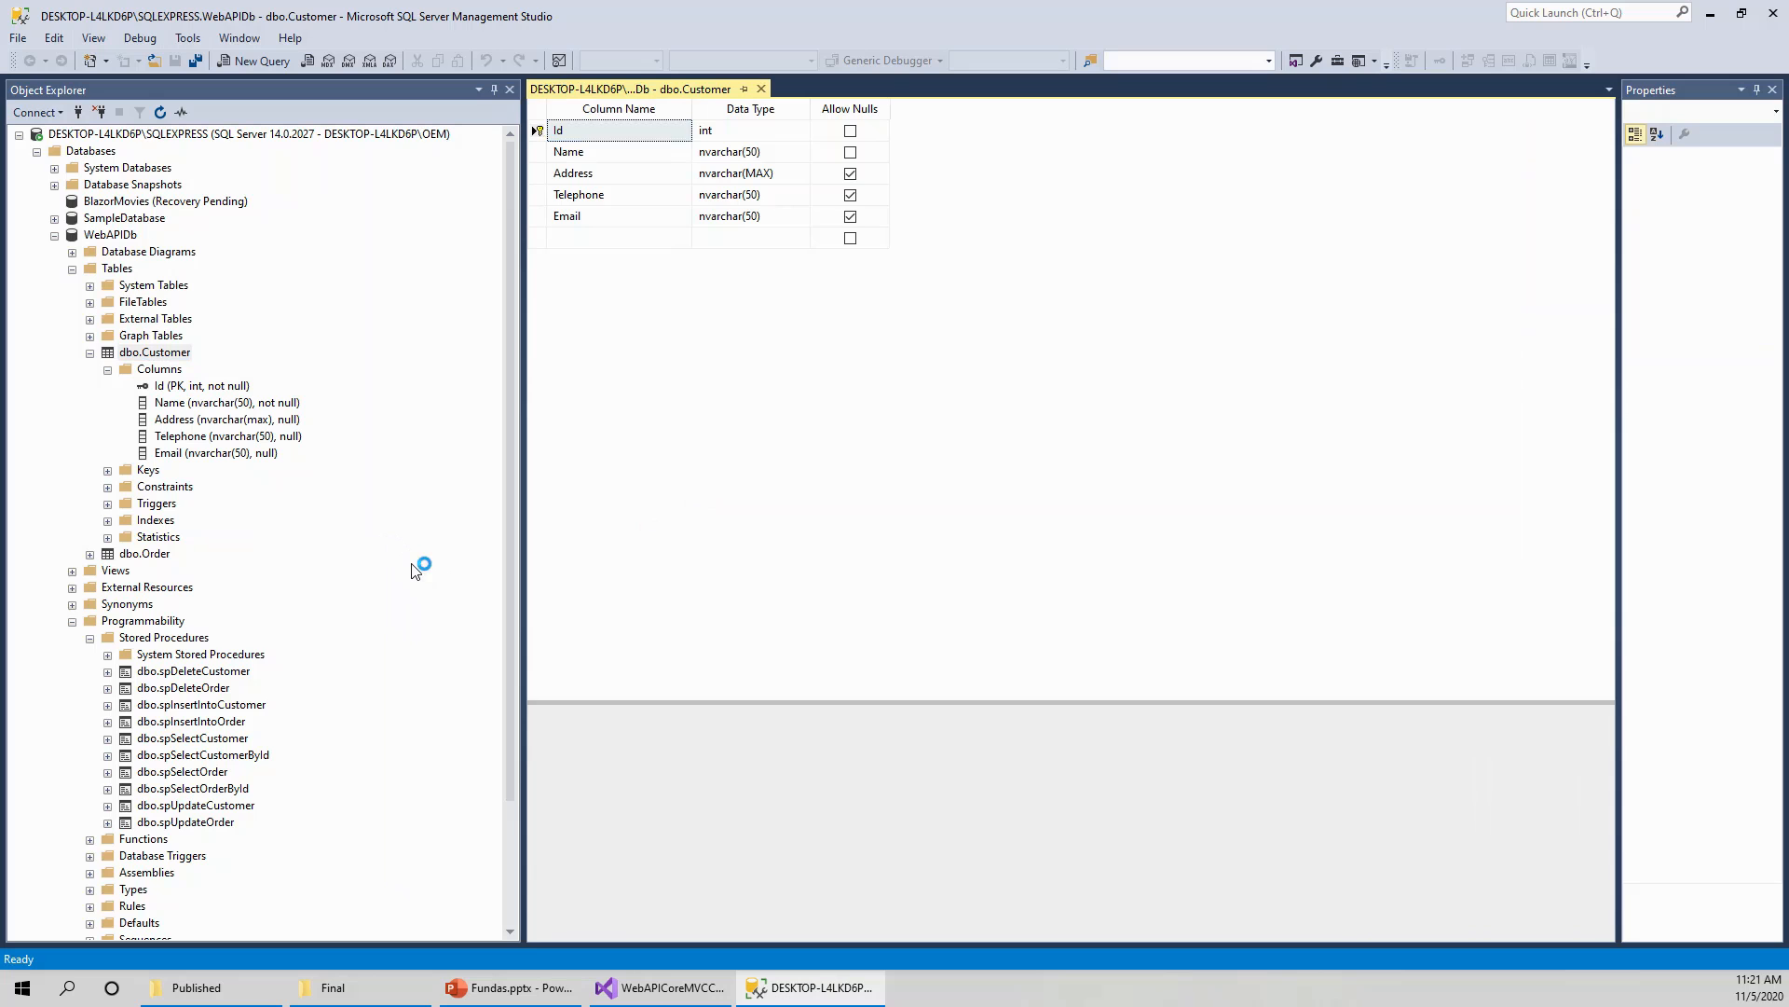
pyautogui.click(619, 129)
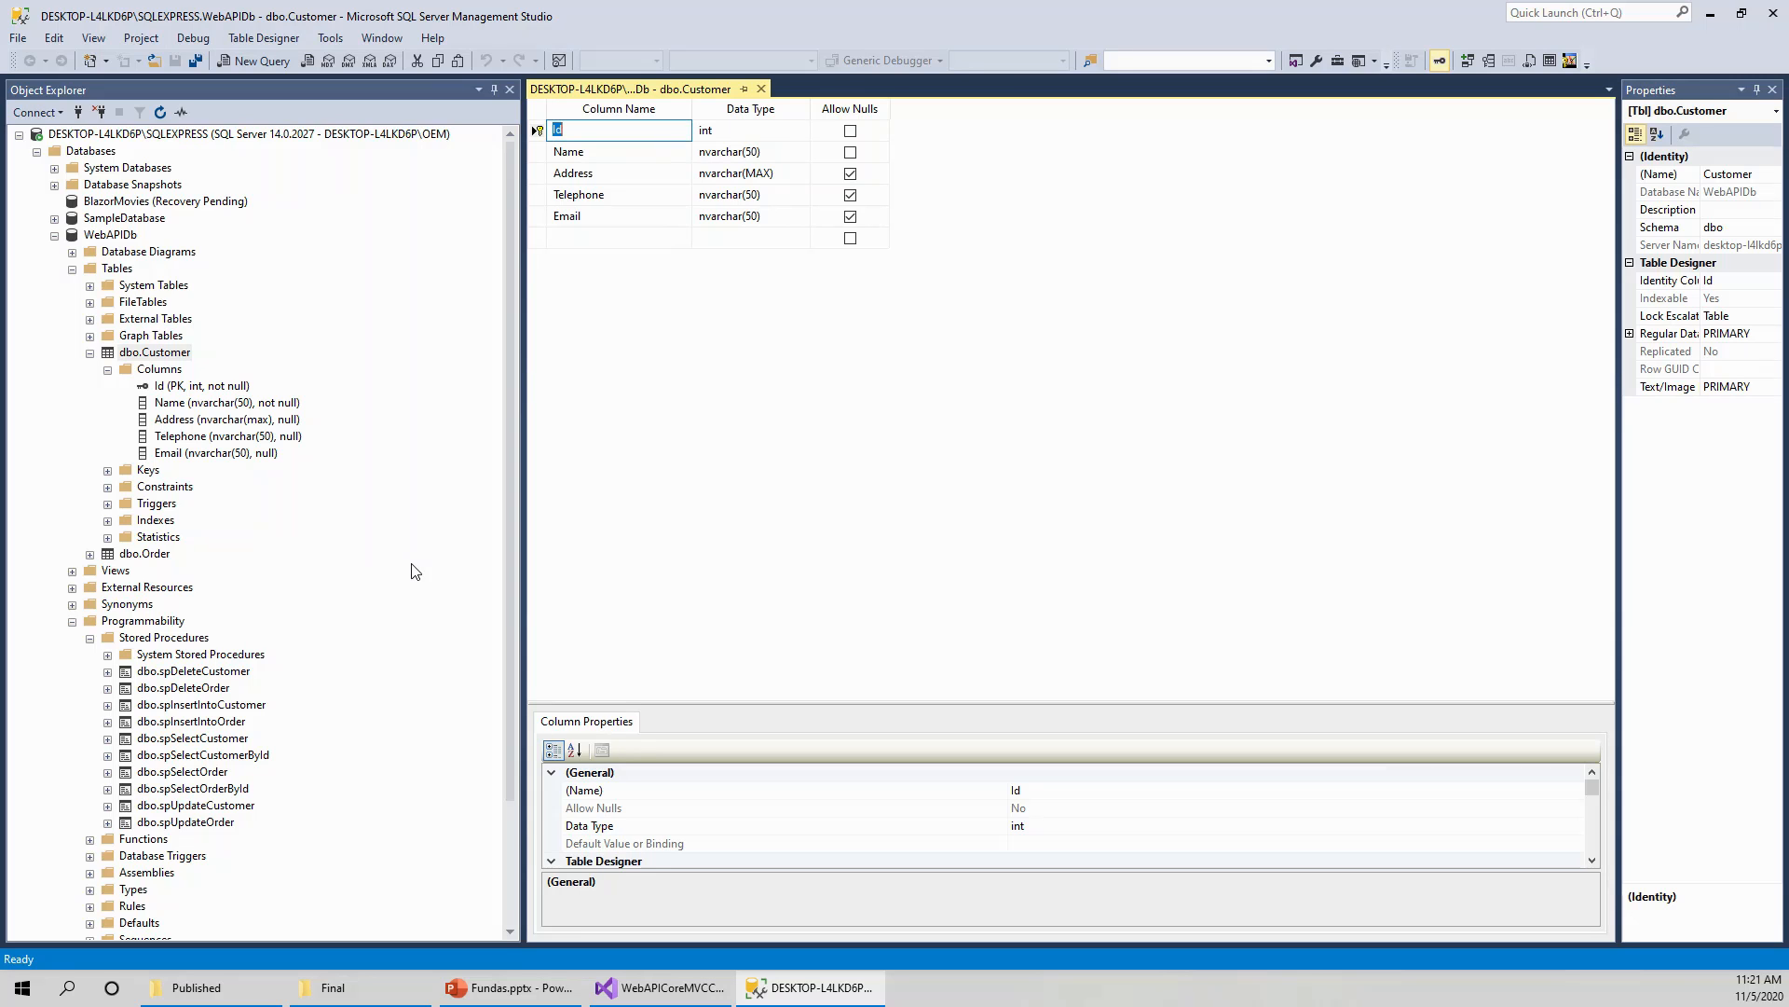
pyautogui.moveTo(656, 123)
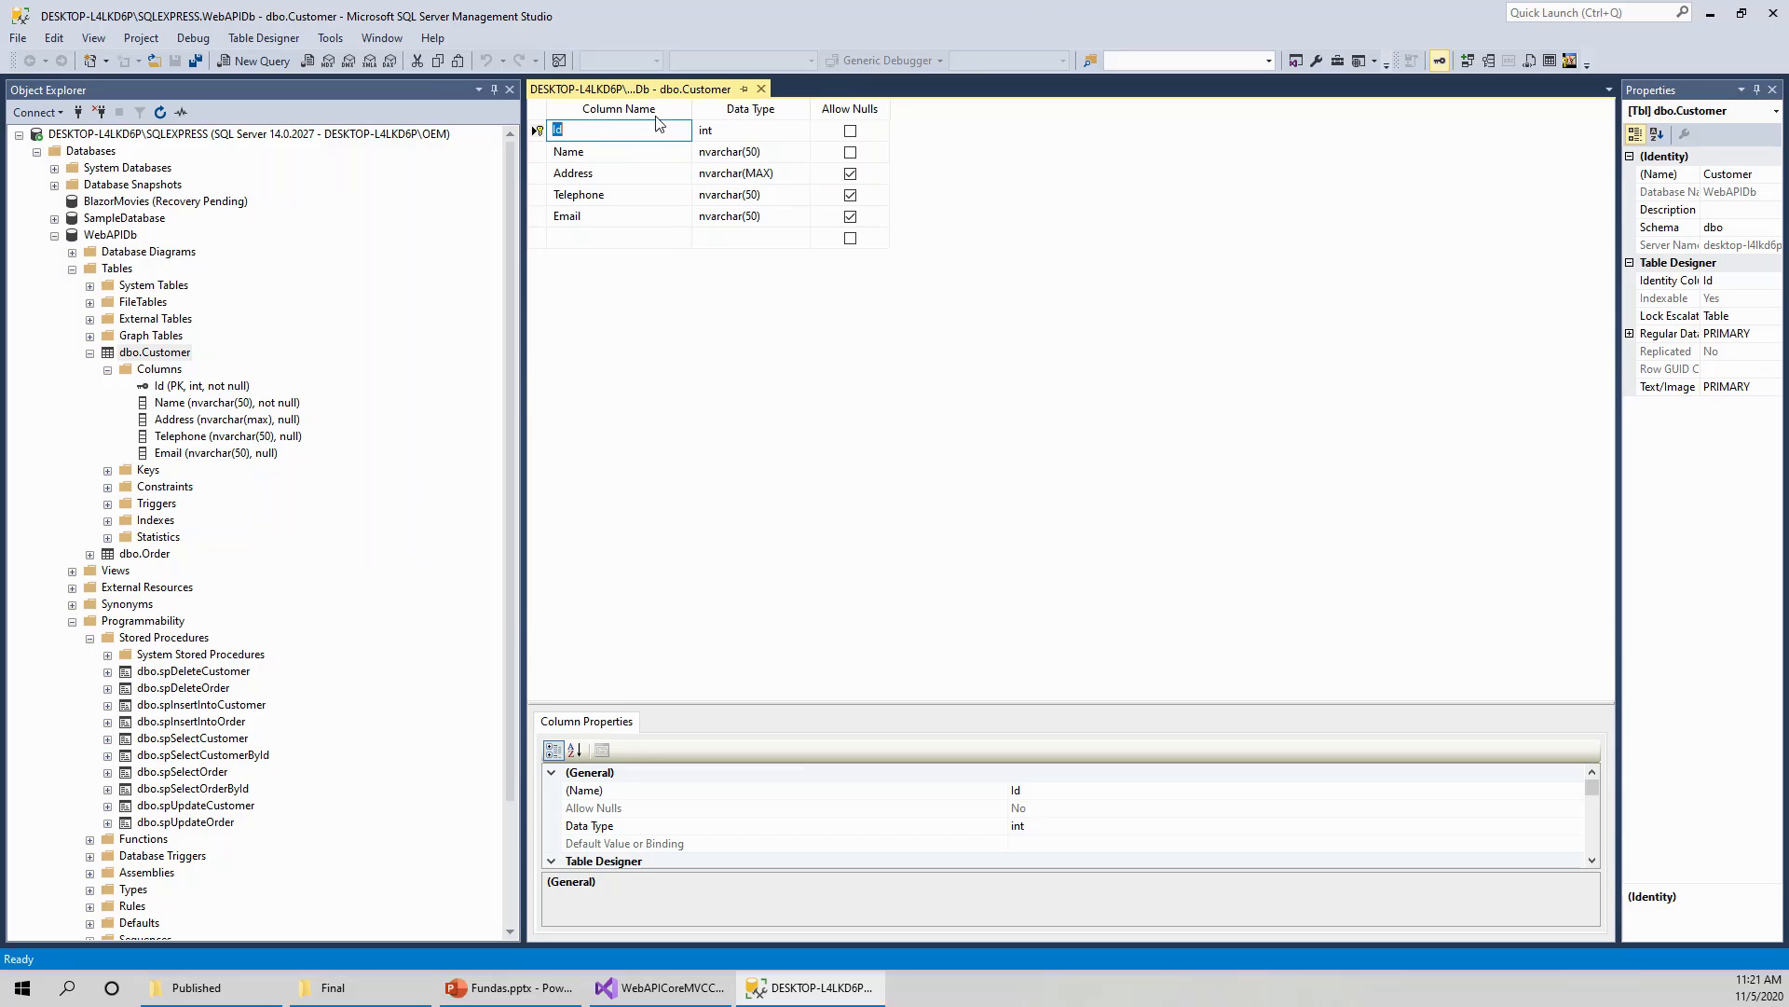
pyautogui.moveTo(694, 216)
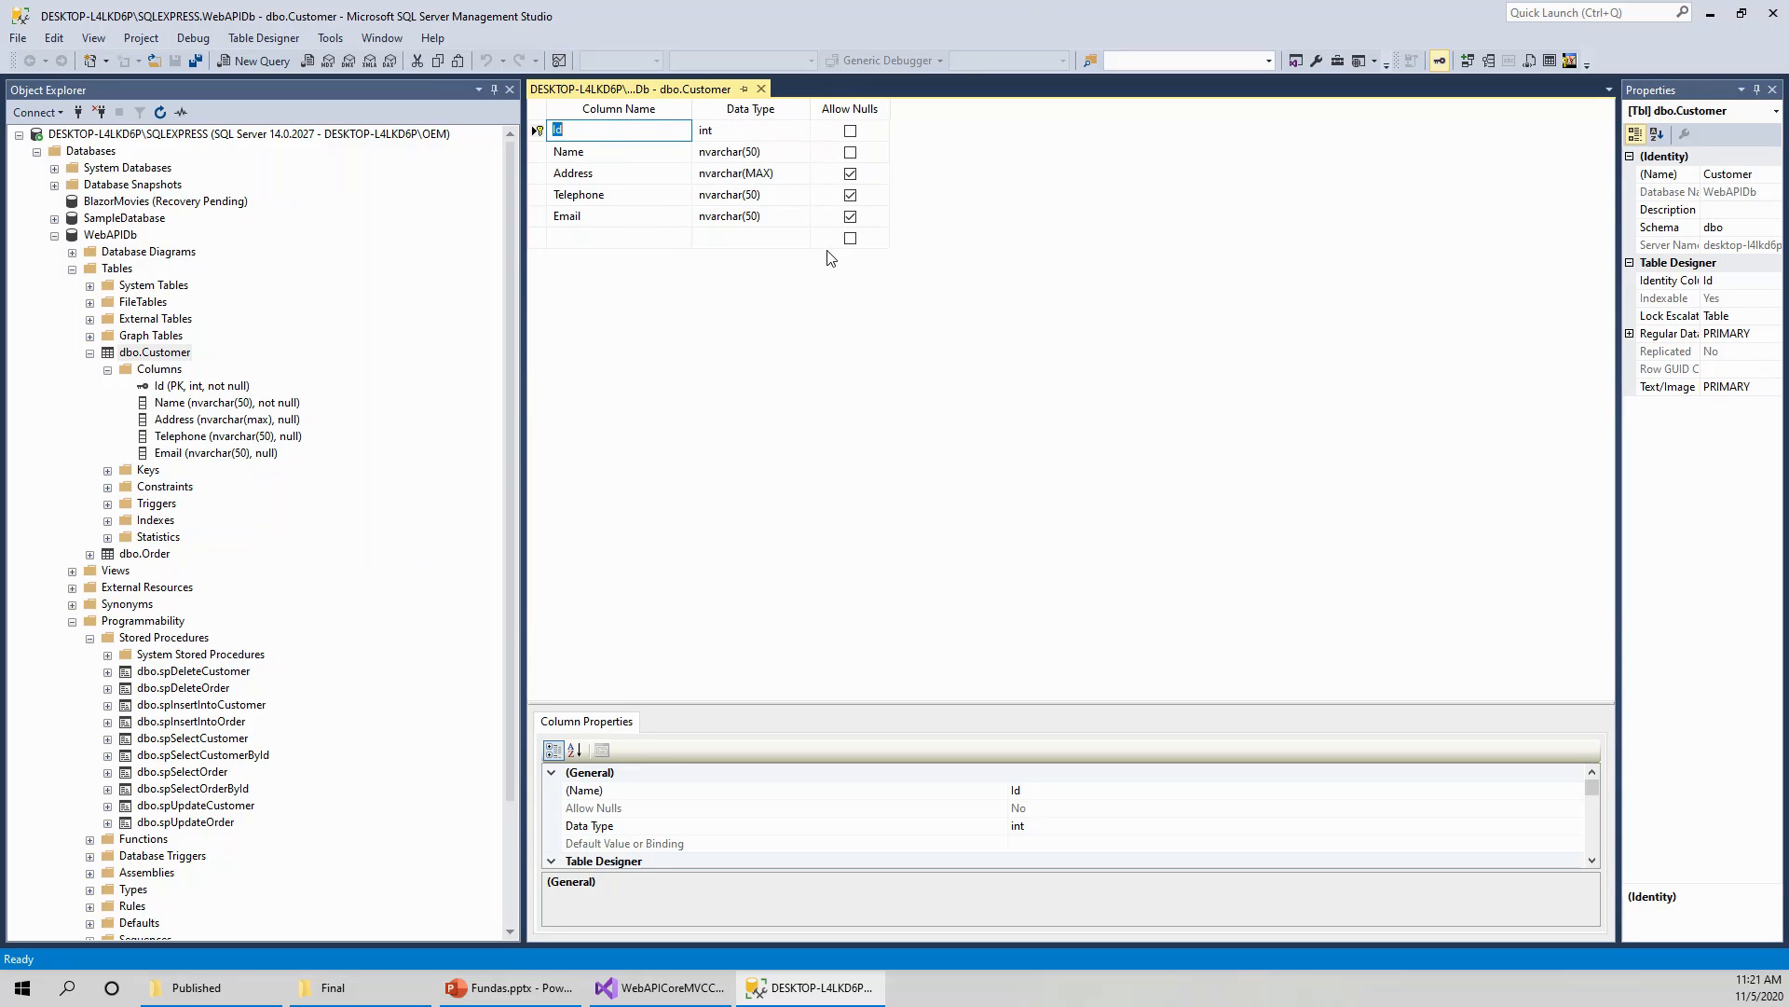
pyautogui.moveTo(782, 350)
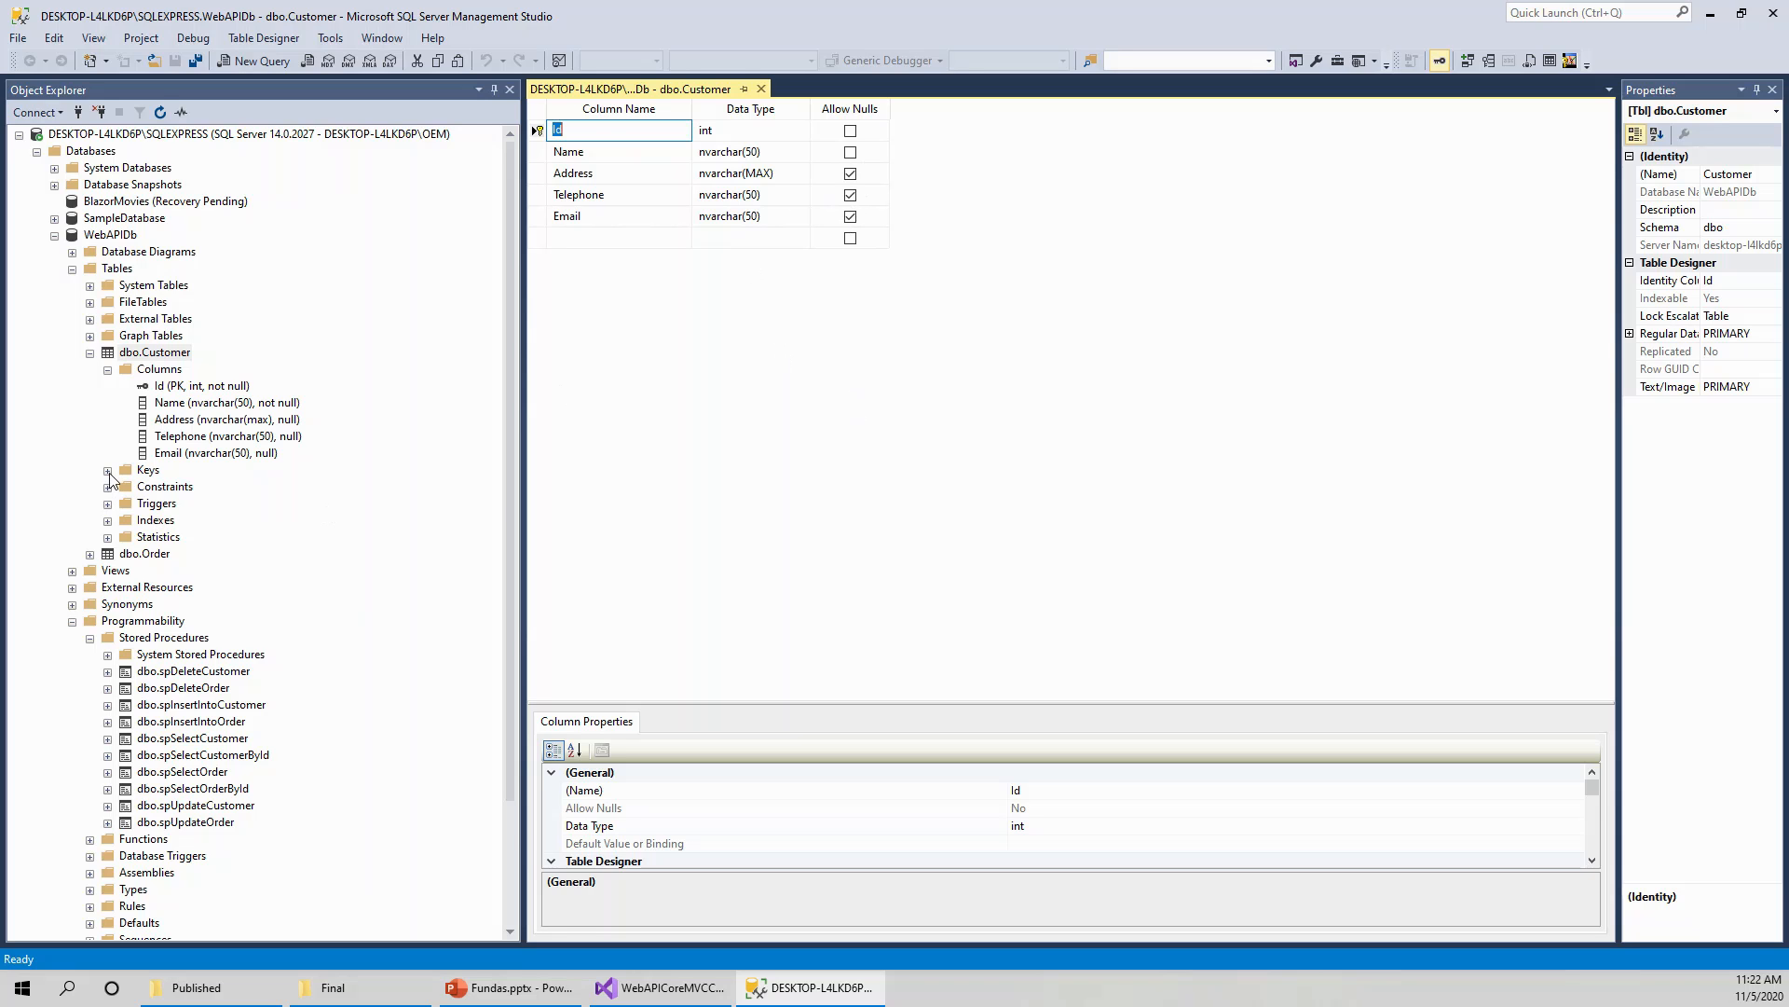
# Expand Customer's Keys to show PK_Customer, then look inside its Triggers folder.
pyautogui.click(108, 469)
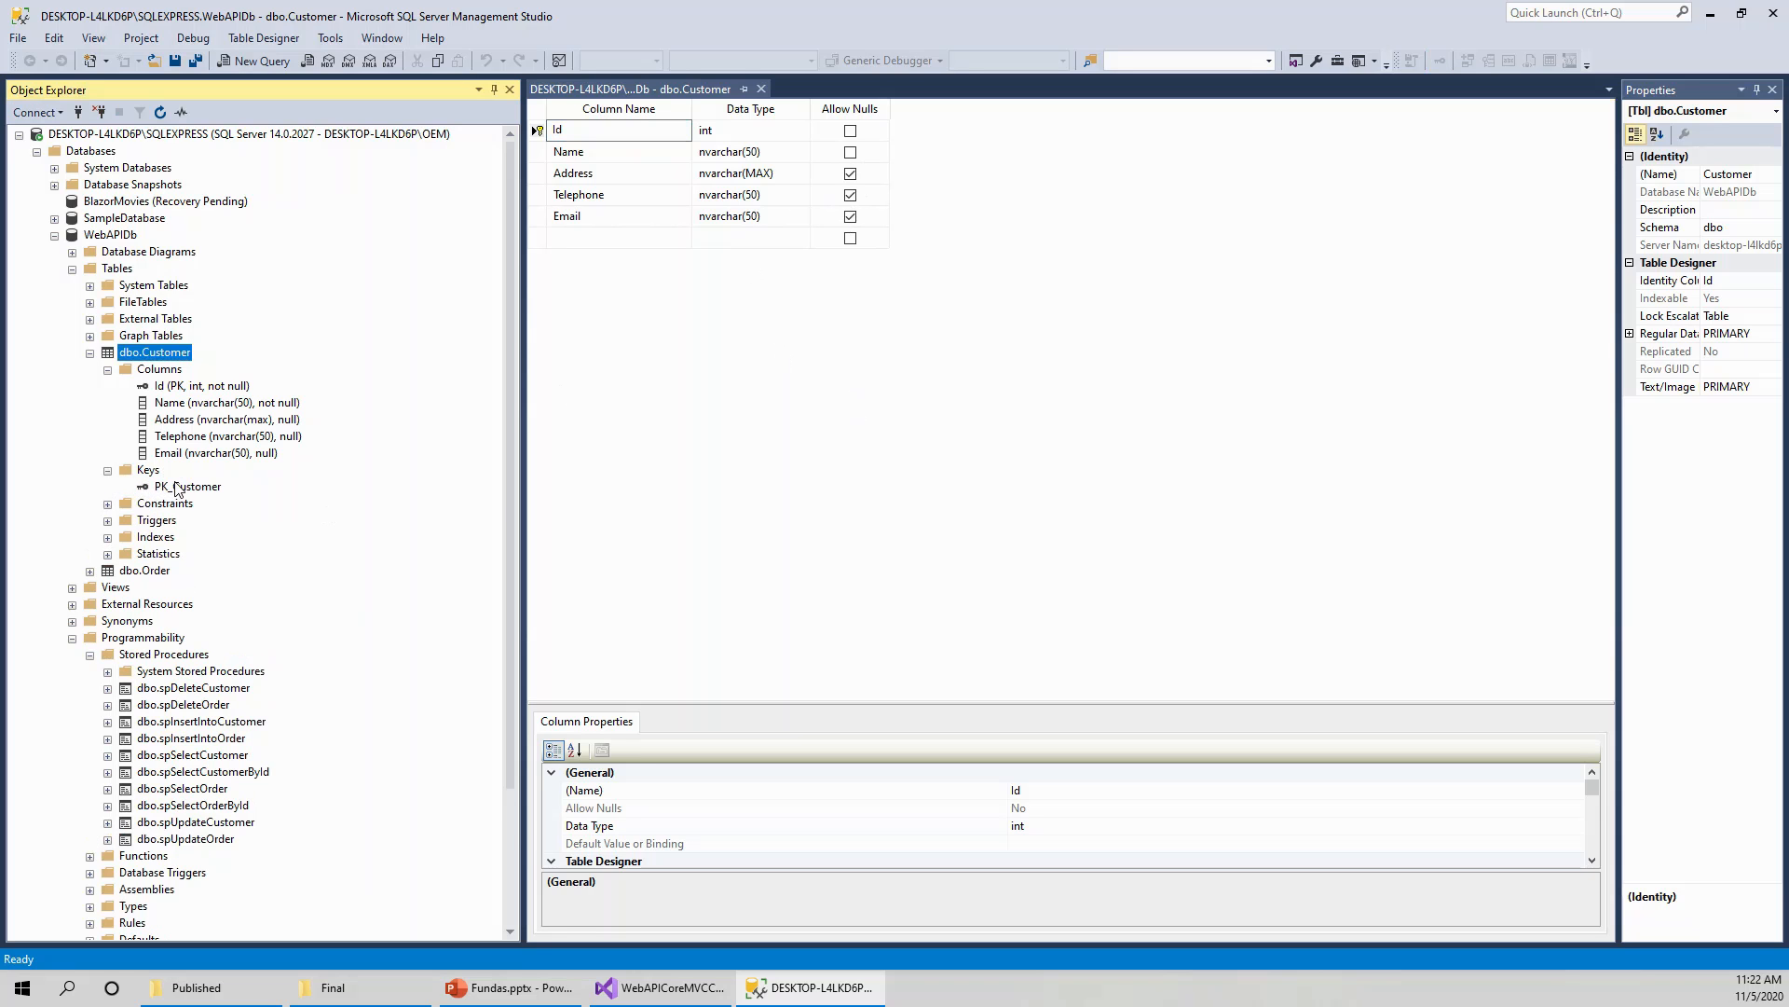
pyautogui.click(191, 484)
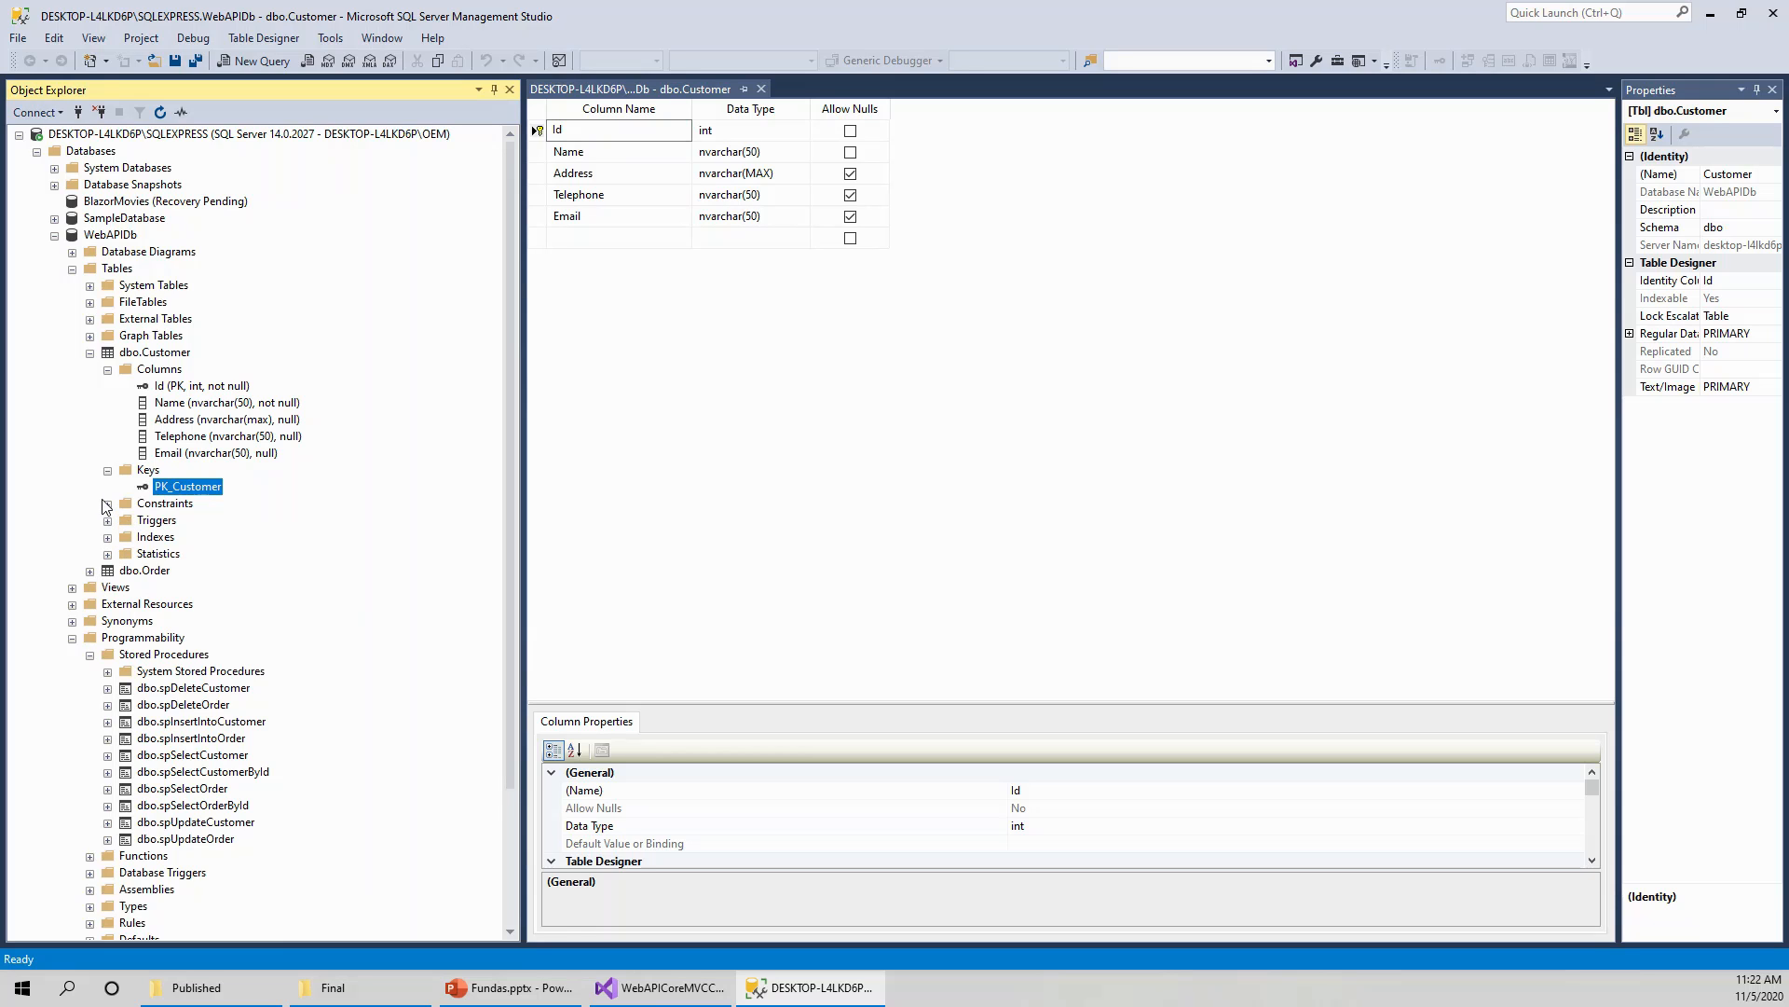
pyautogui.moveTo(110, 510)
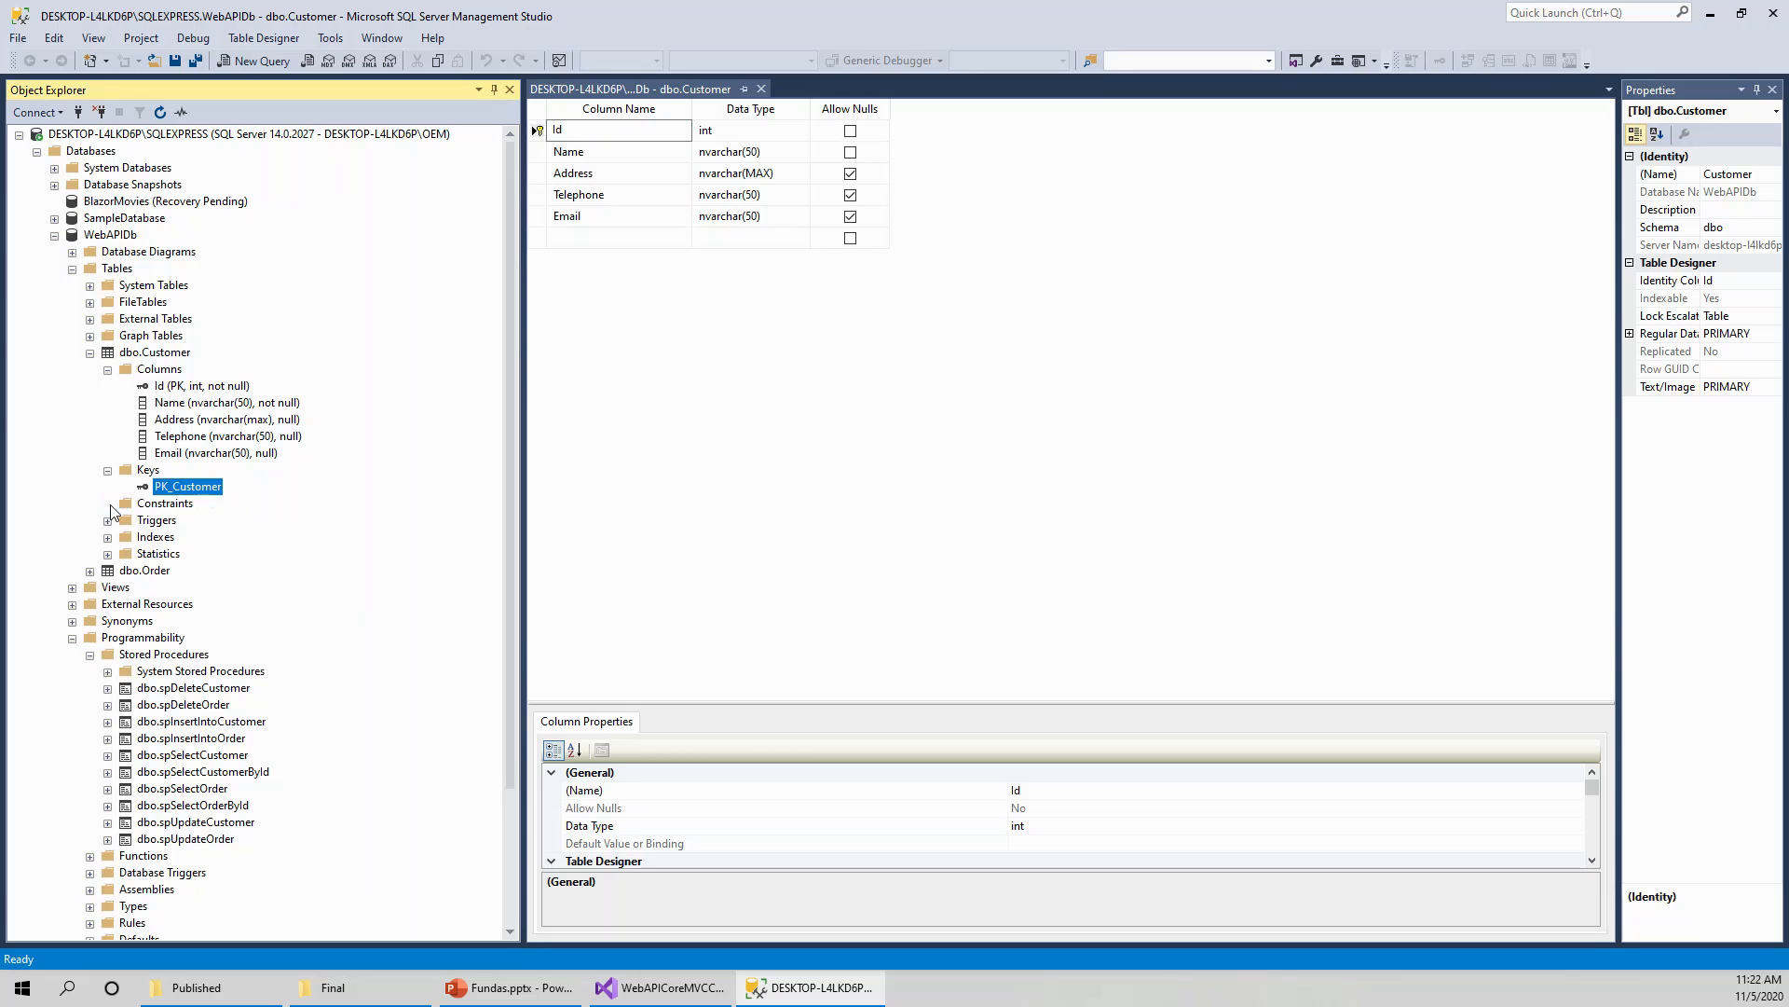
pyautogui.click(106, 520)
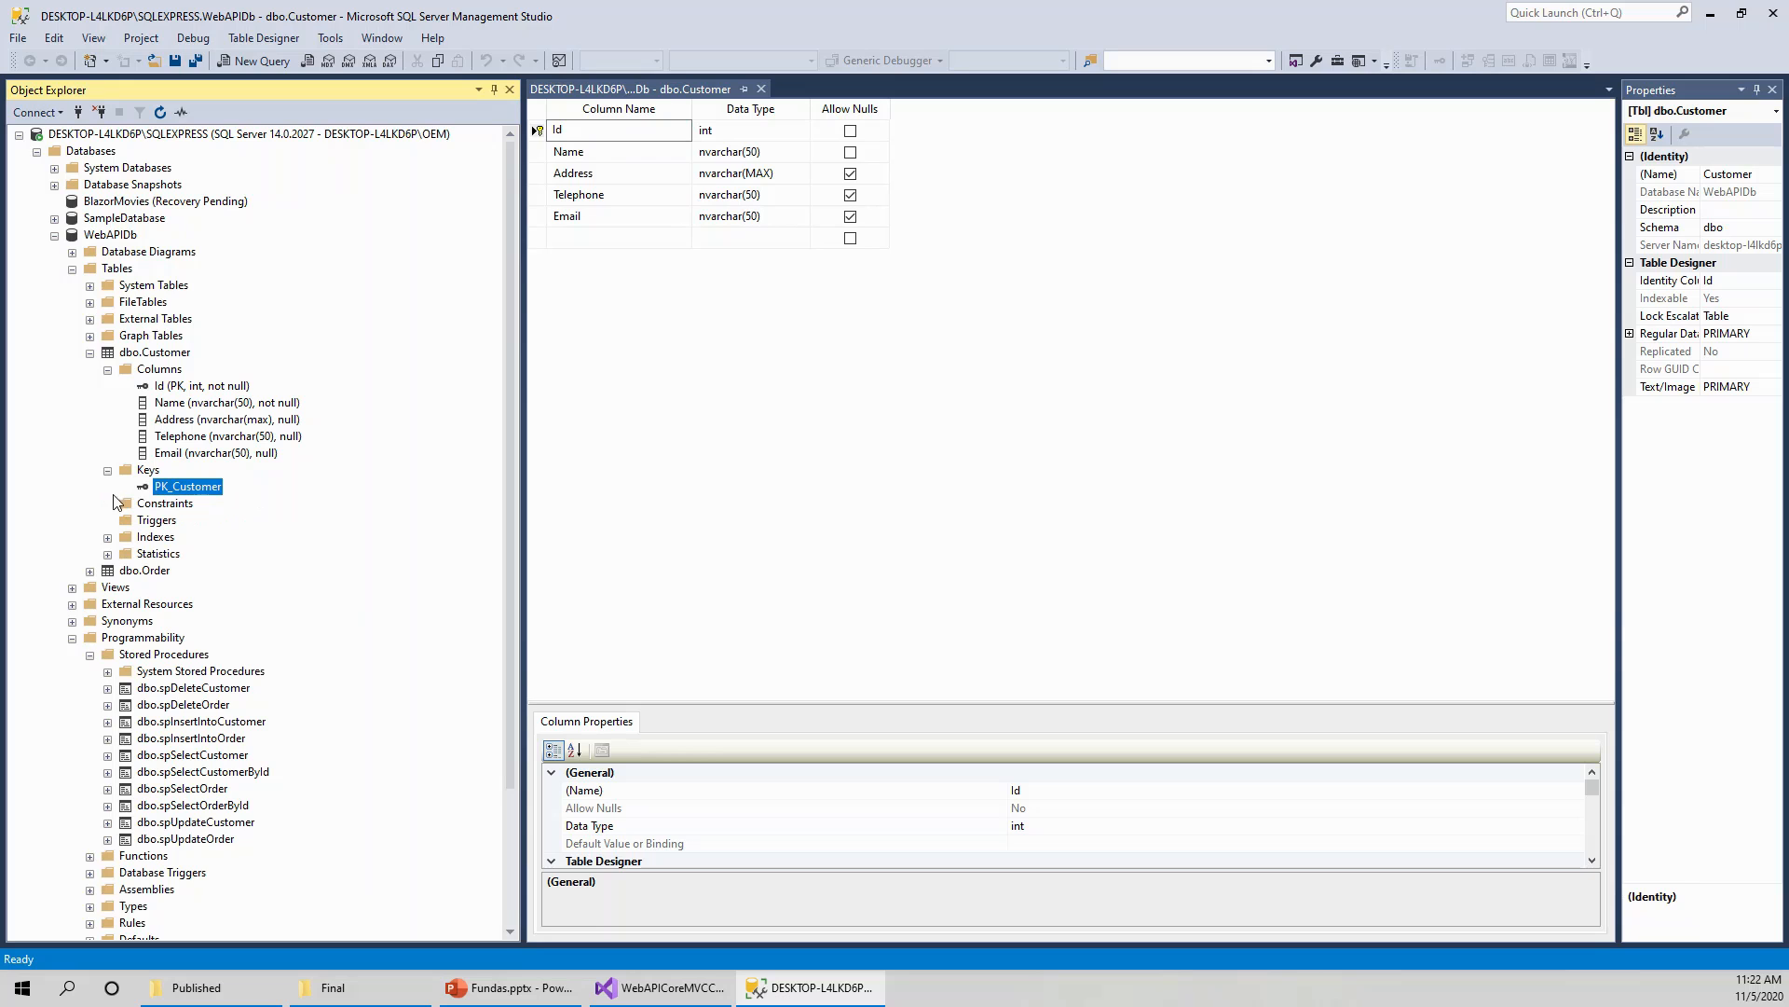
pyautogui.moveTo(140, 498)
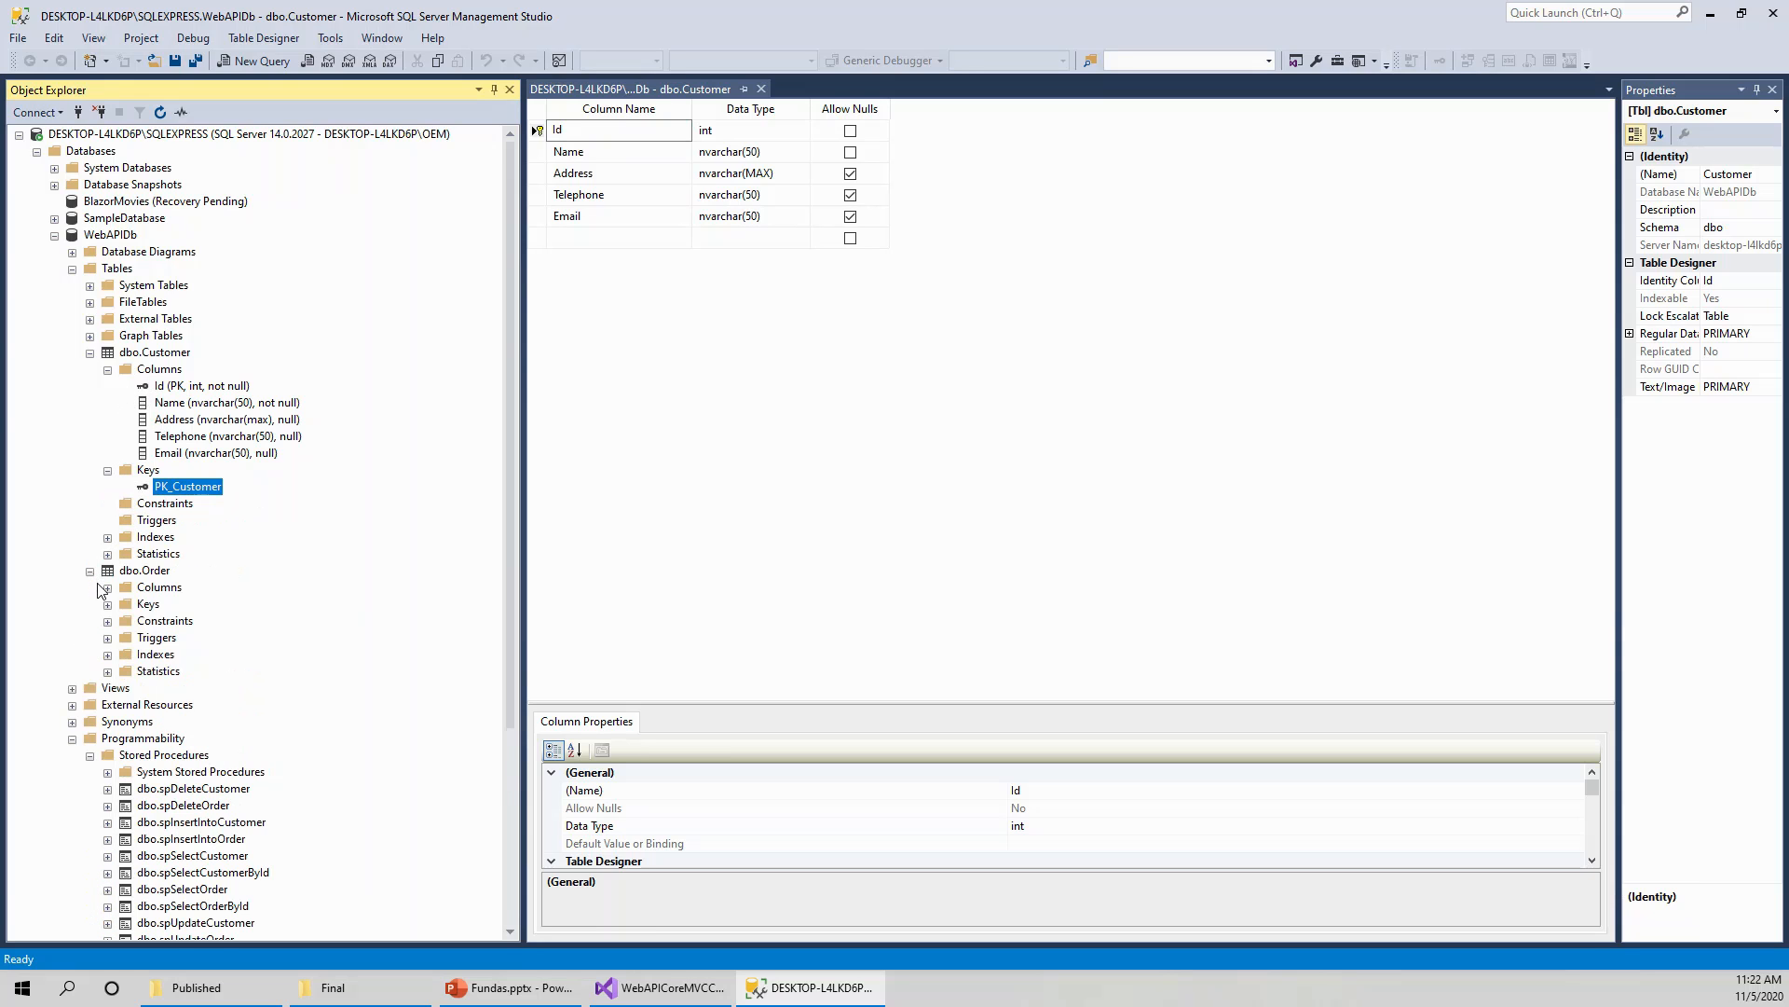
# Expand dbo.Order's Columns: Id, CustomerId foreign key, Description and OrderCost.
pyautogui.click(106, 588)
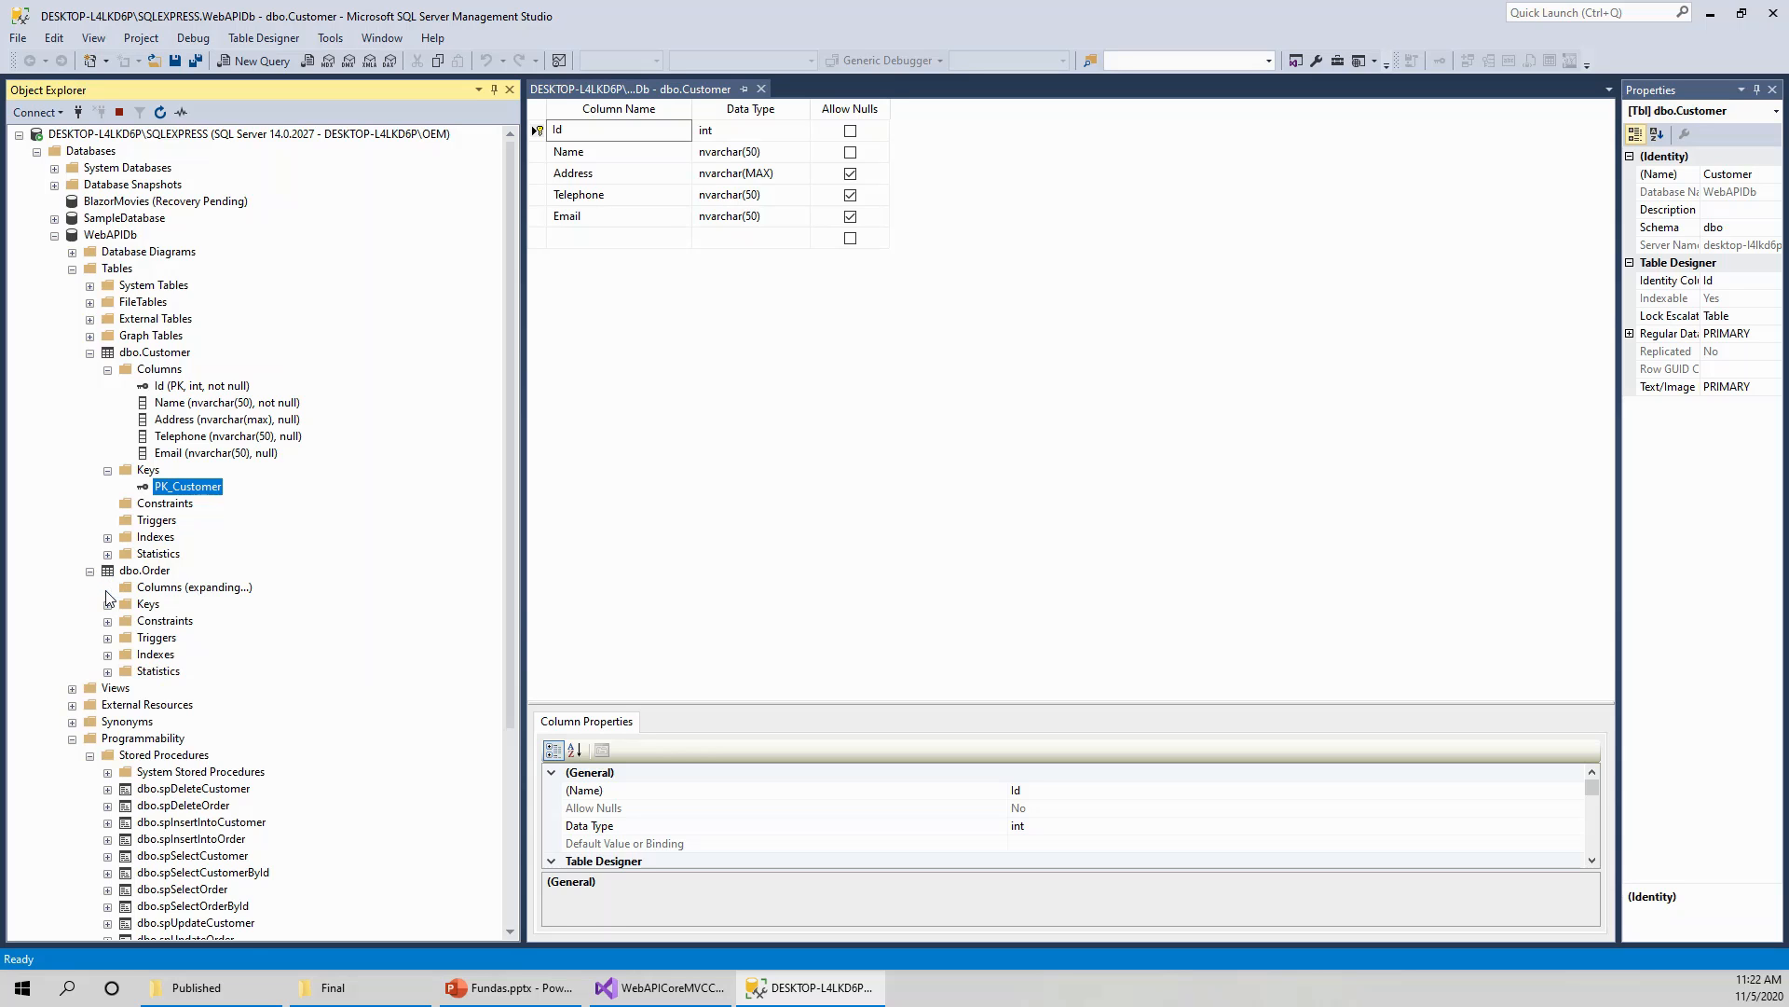
pyautogui.click(108, 587)
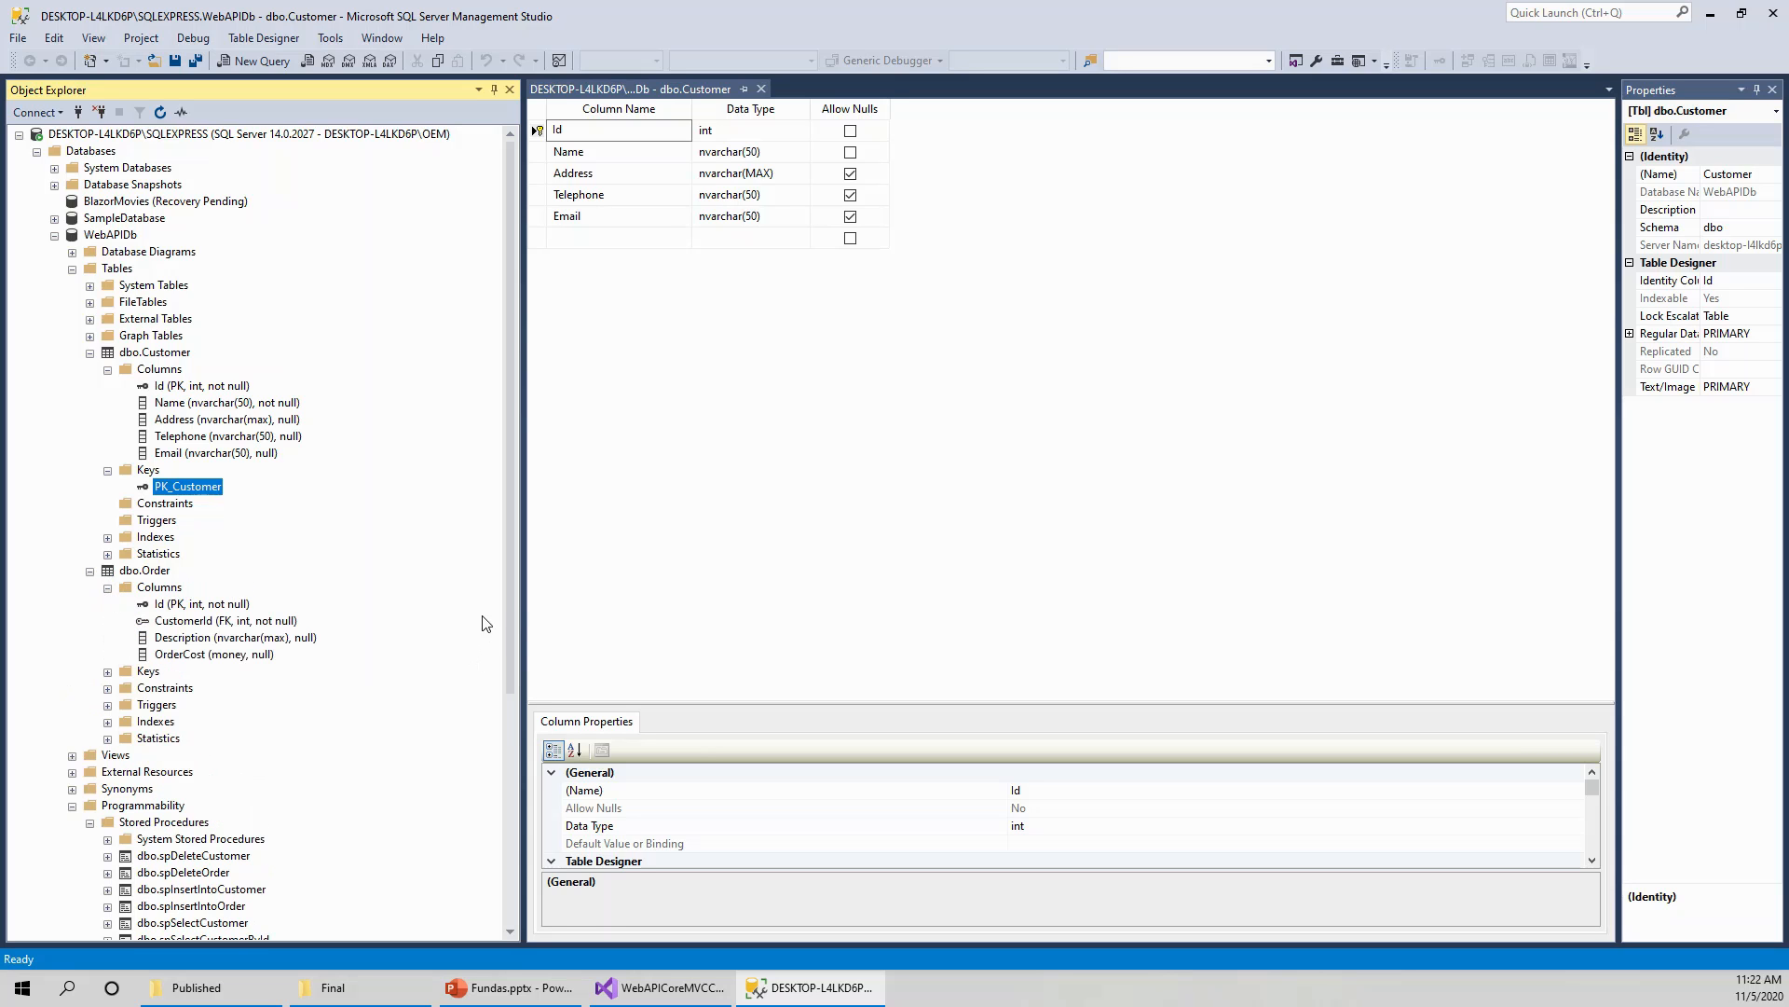
pyautogui.moveTo(559, 645)
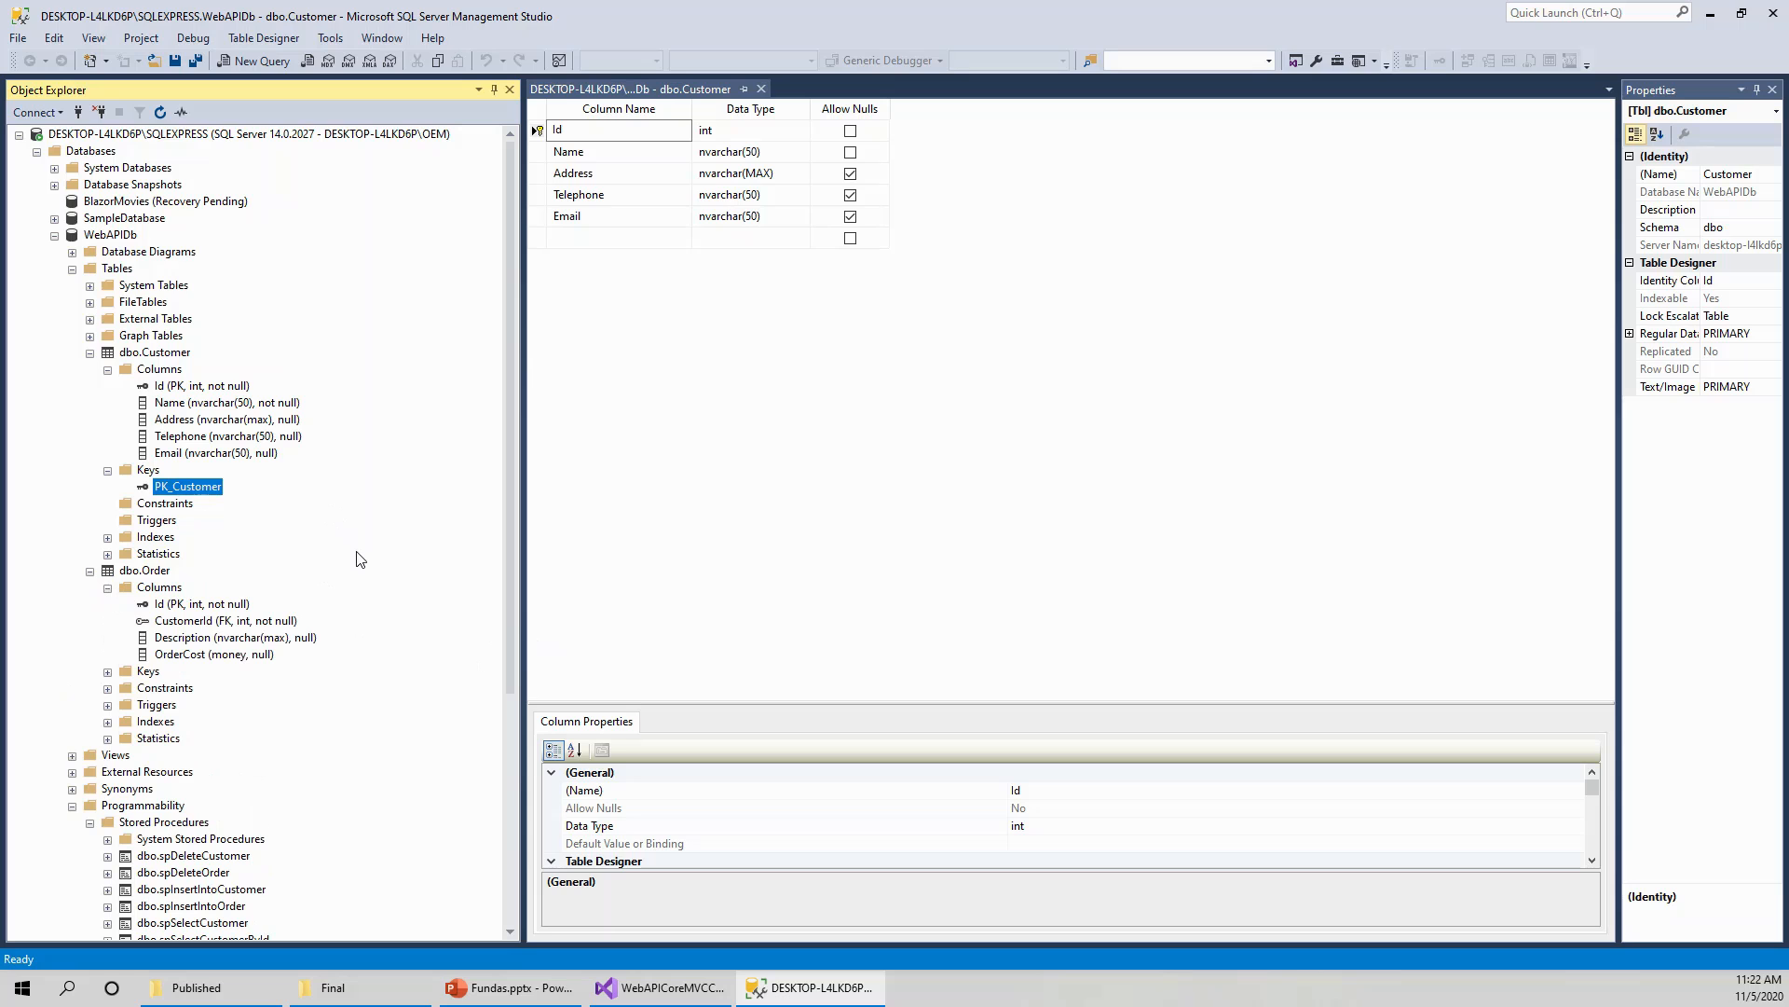
pyautogui.moveTo(367, 579)
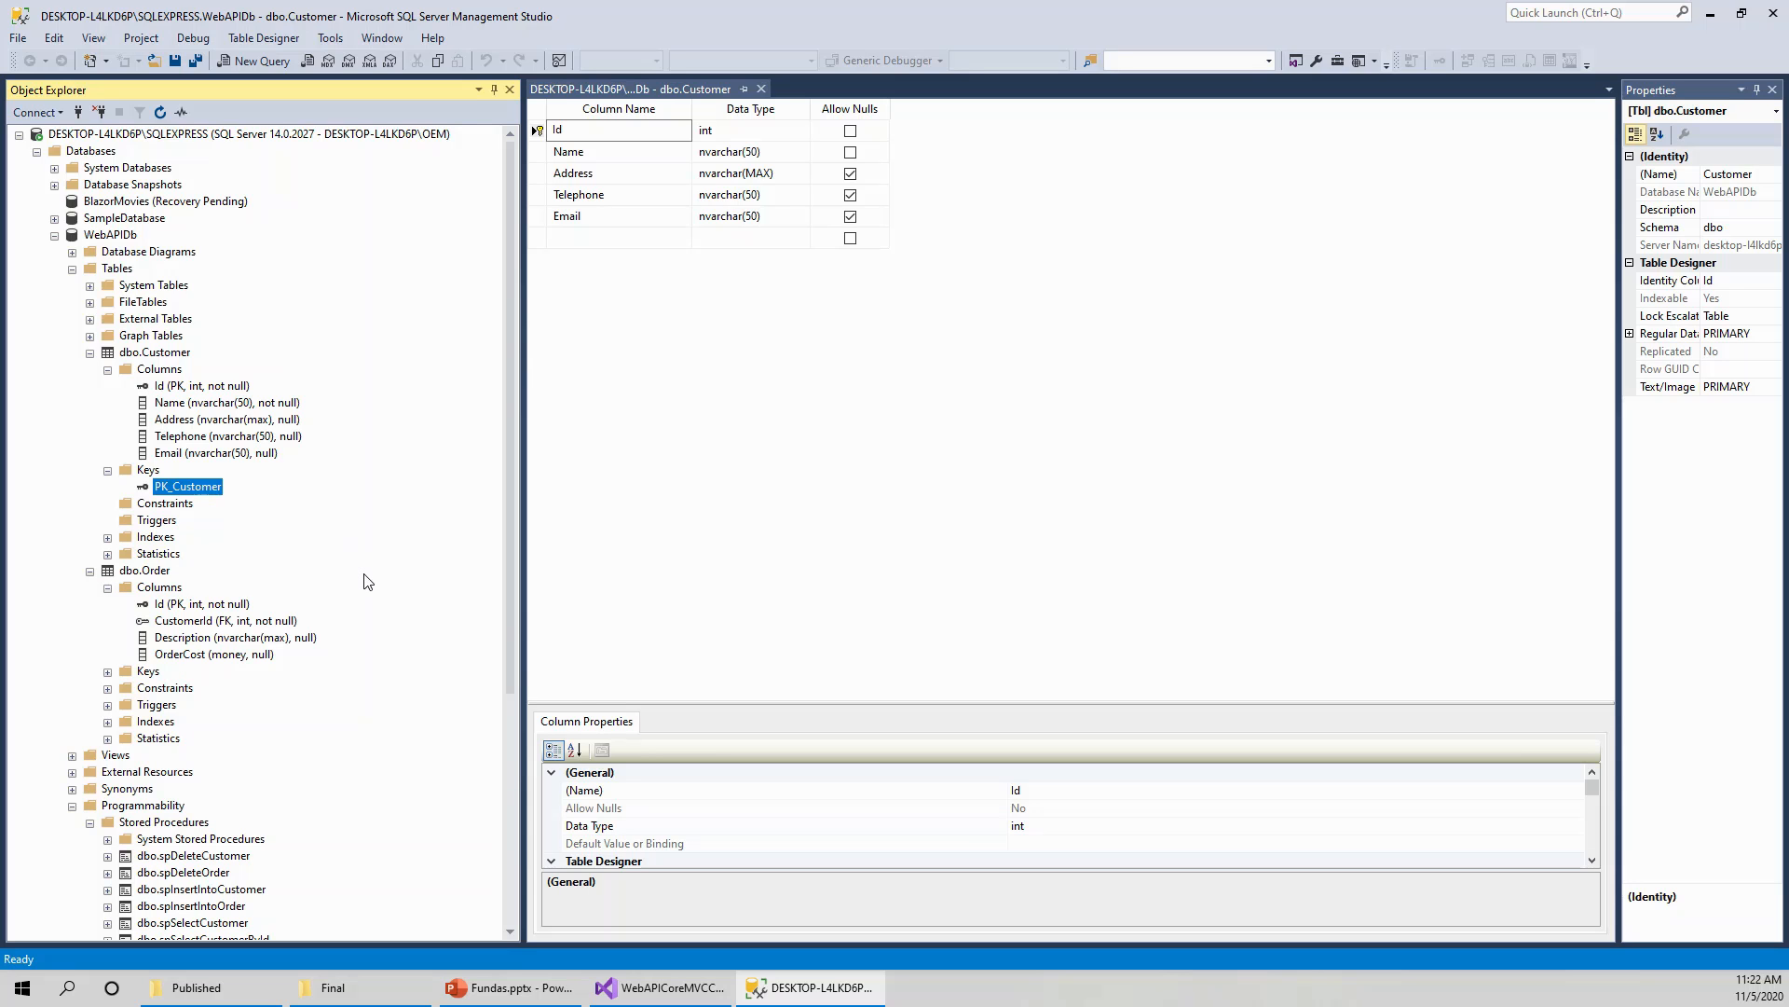
pyautogui.moveTo(157, 675)
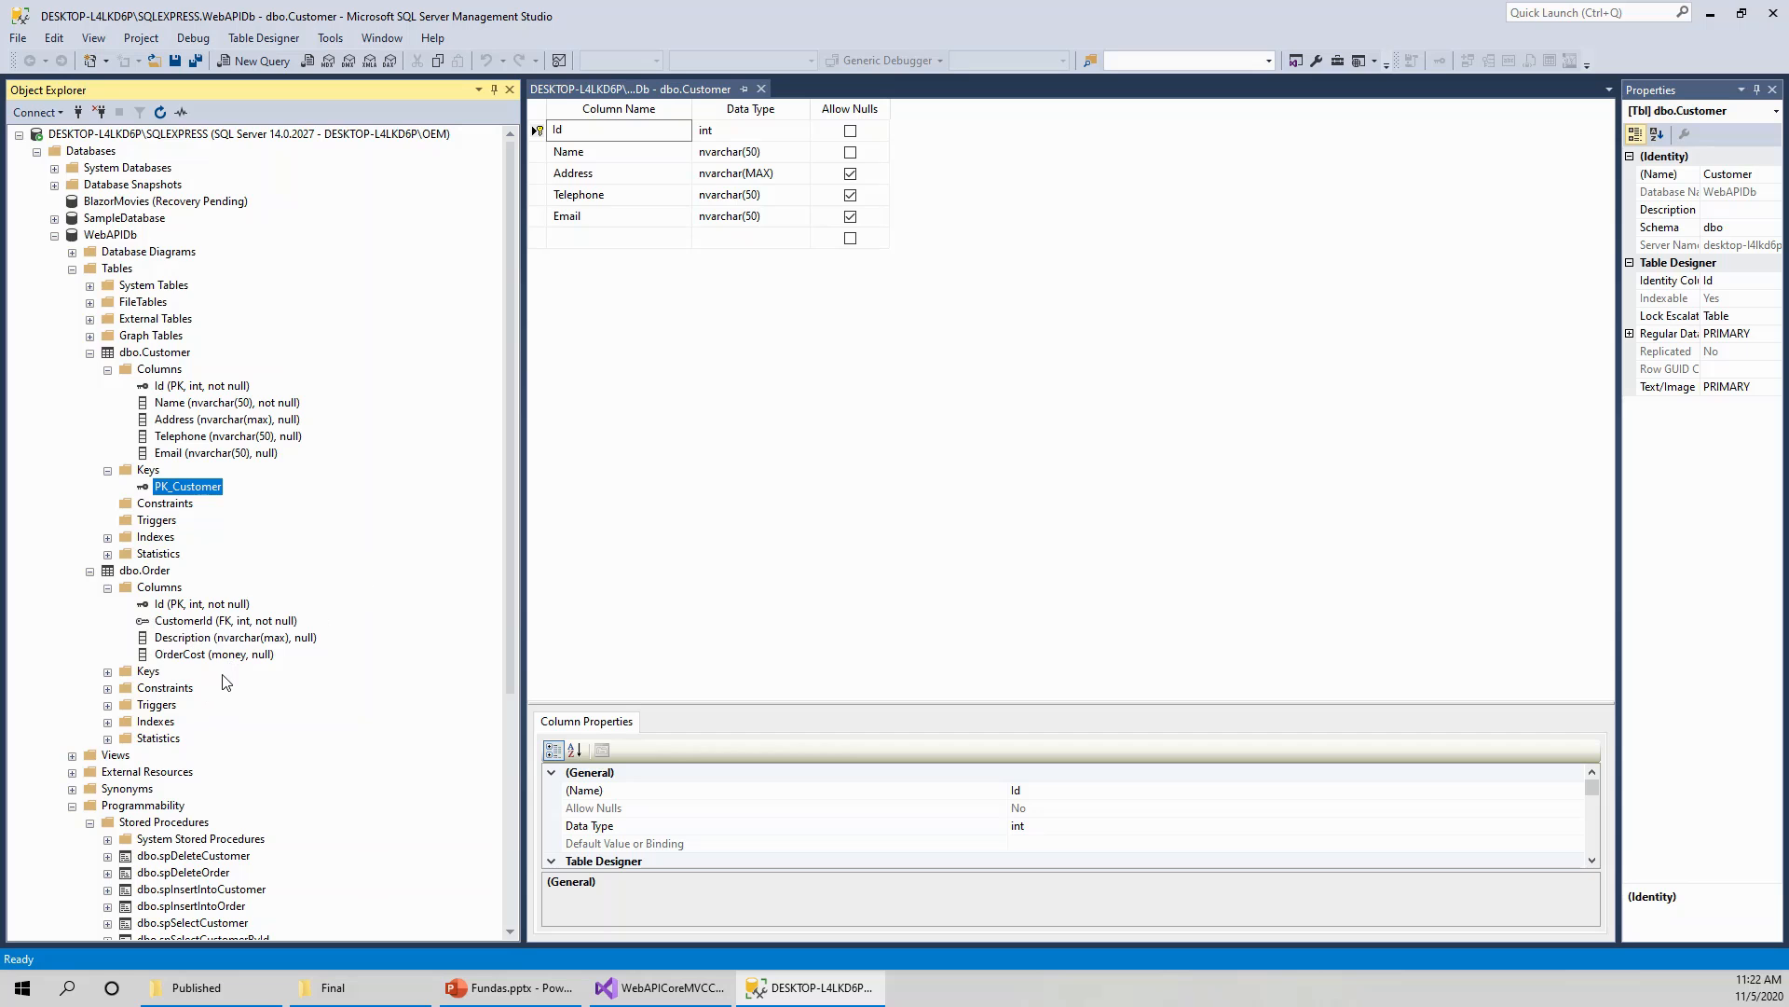
pyautogui.moveTo(228, 673)
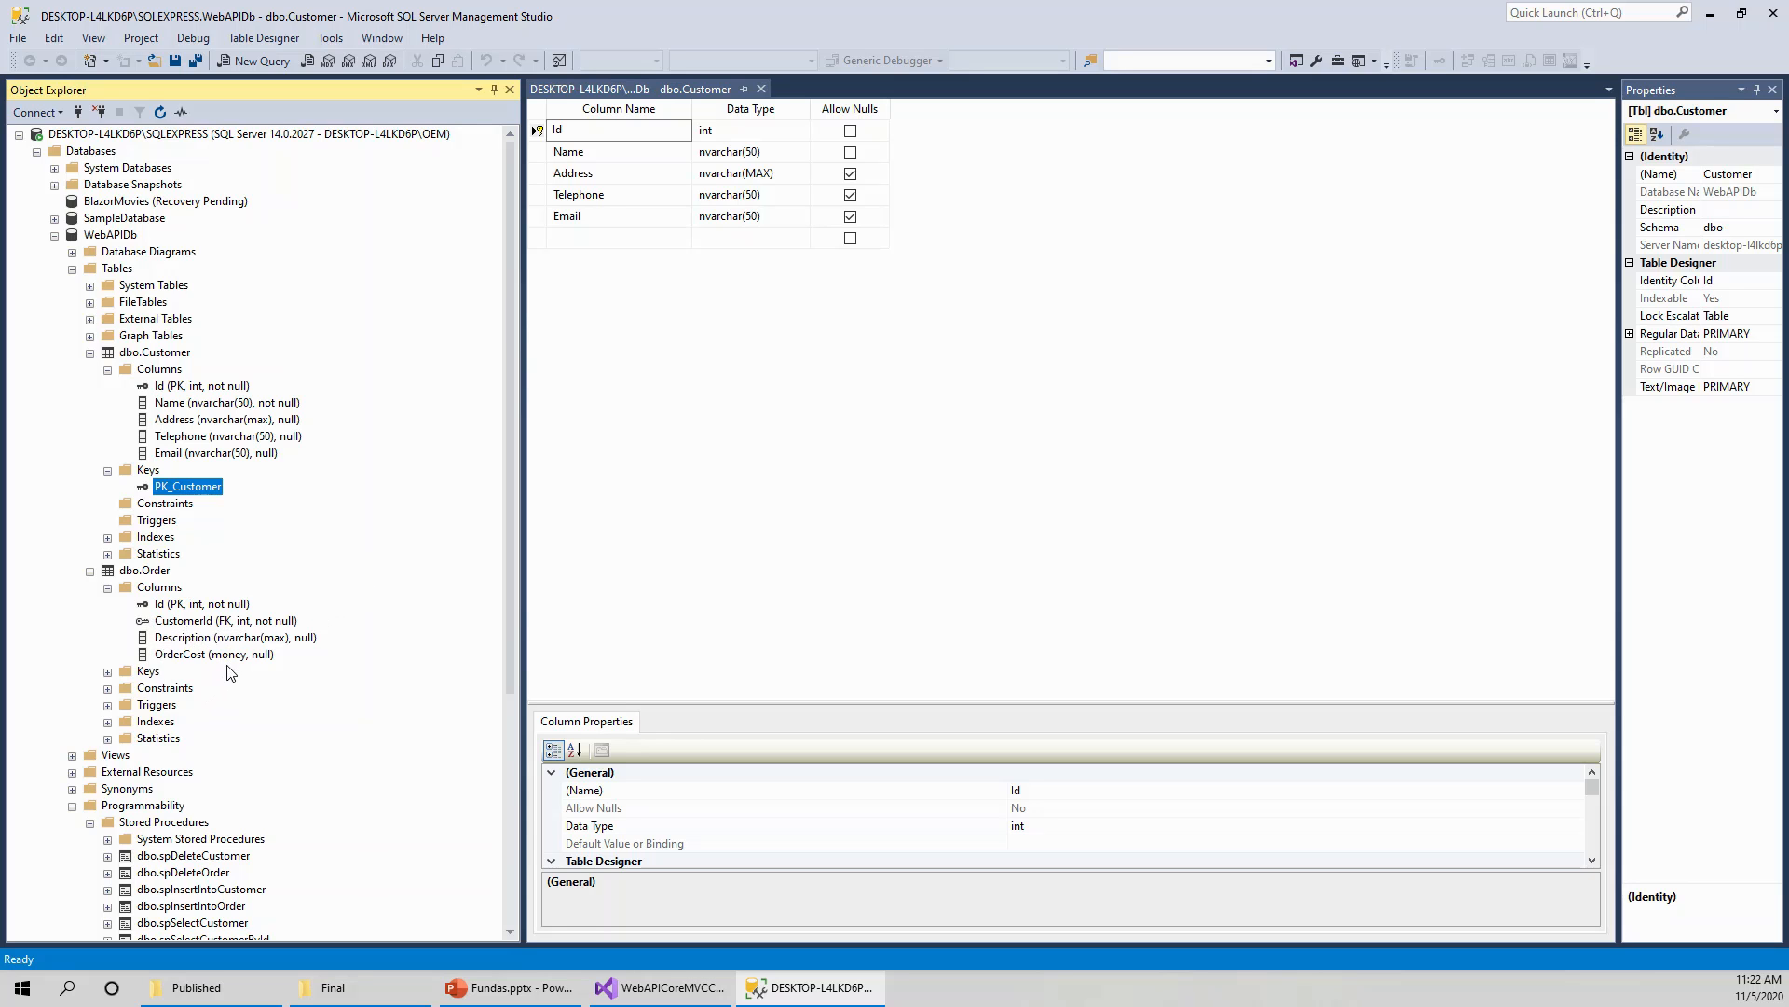
pyautogui.moveTo(240, 660)
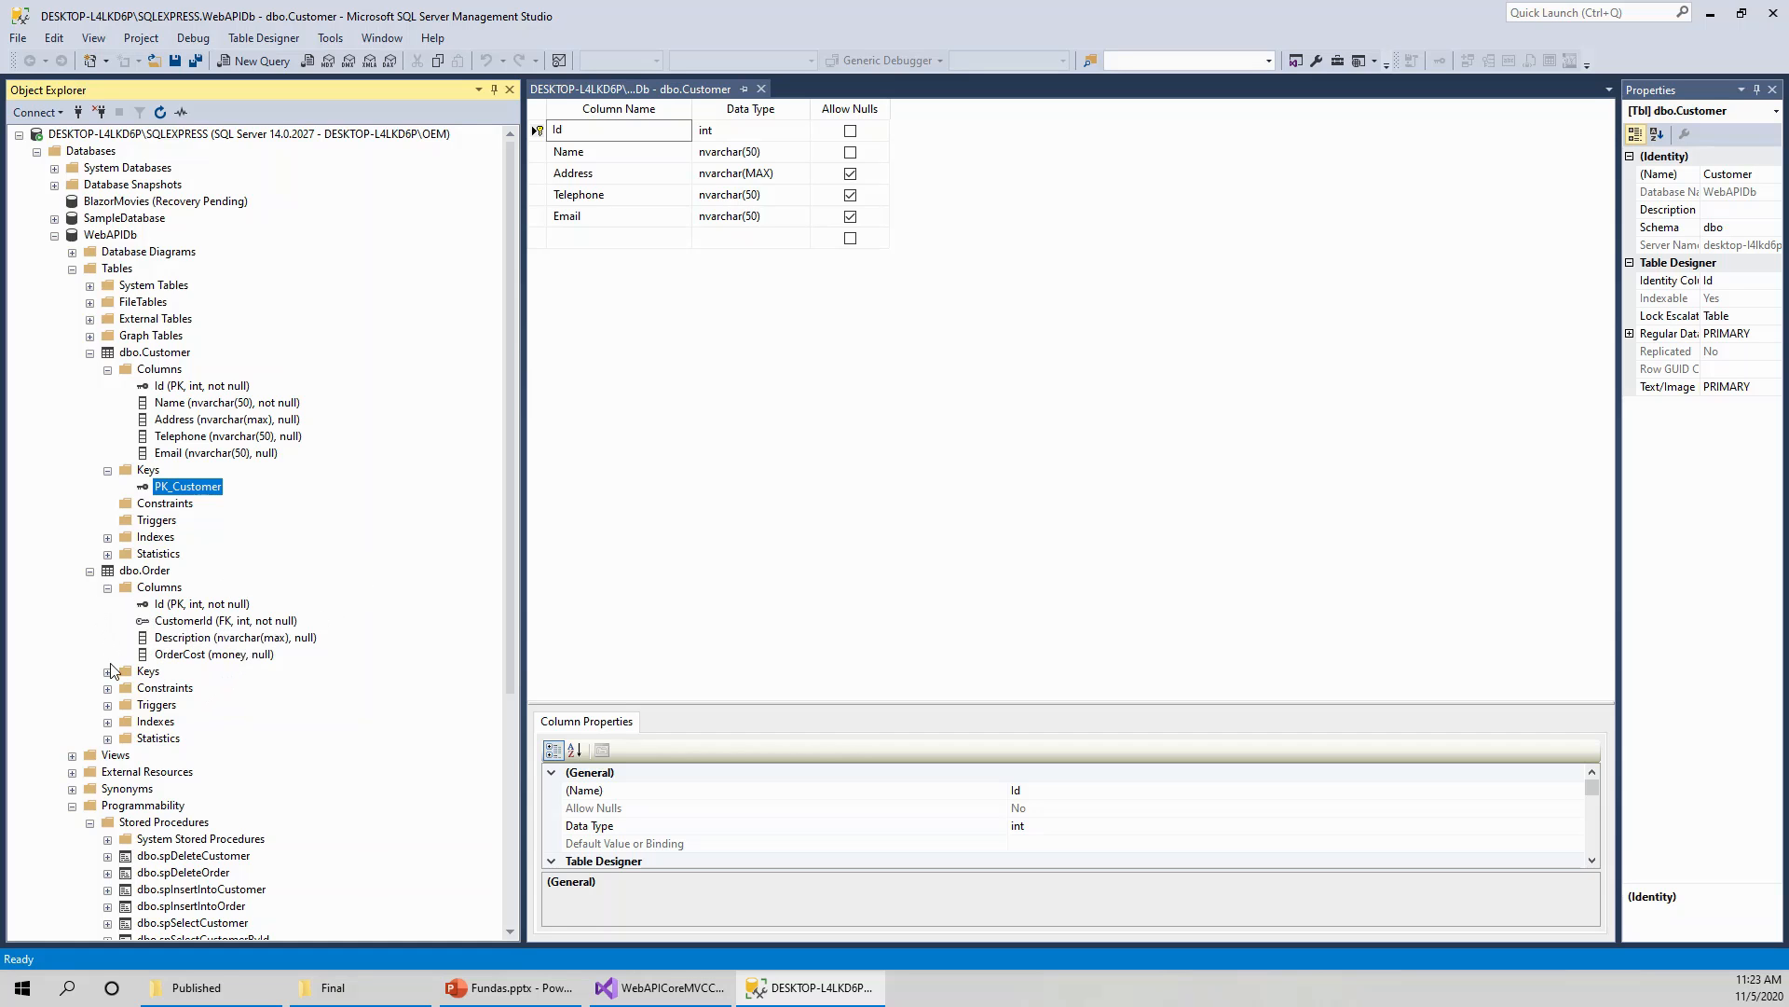
# Expand dbo.Order's Keys and bring up actions for the FK_Order_Customer foreign key.
pyautogui.click(109, 671)
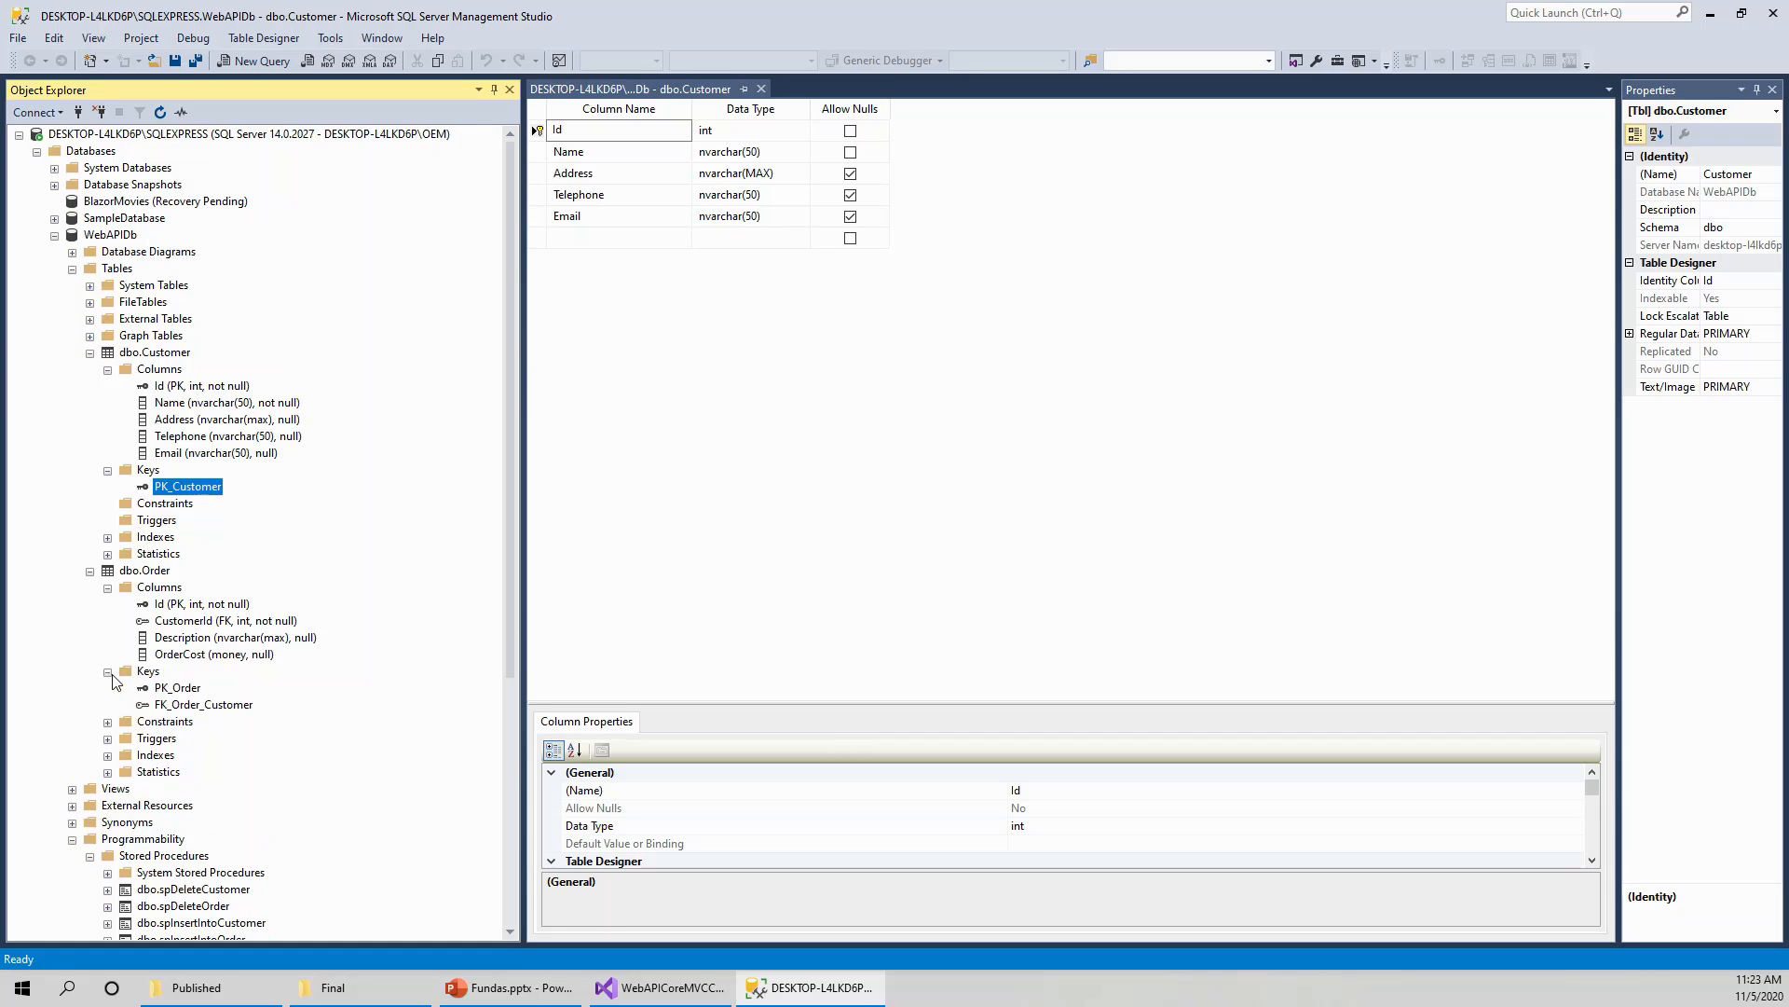
pyautogui.moveTo(216, 716)
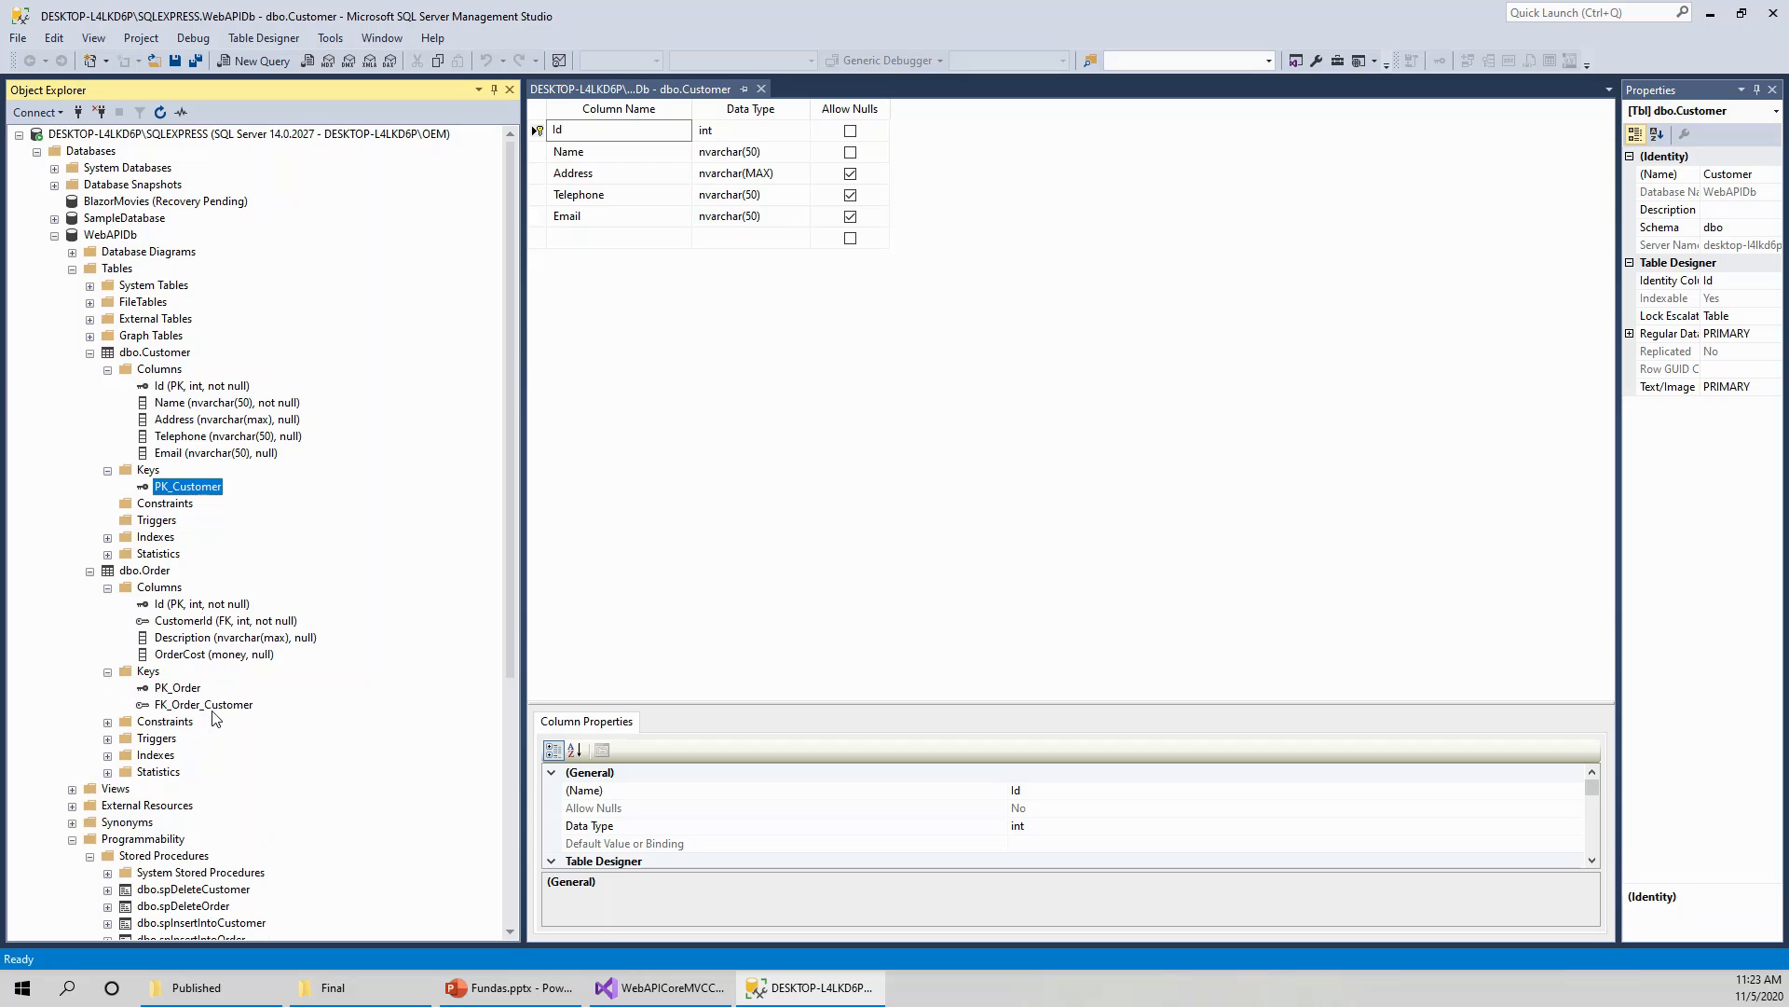
pyautogui.rightClick(205, 704)
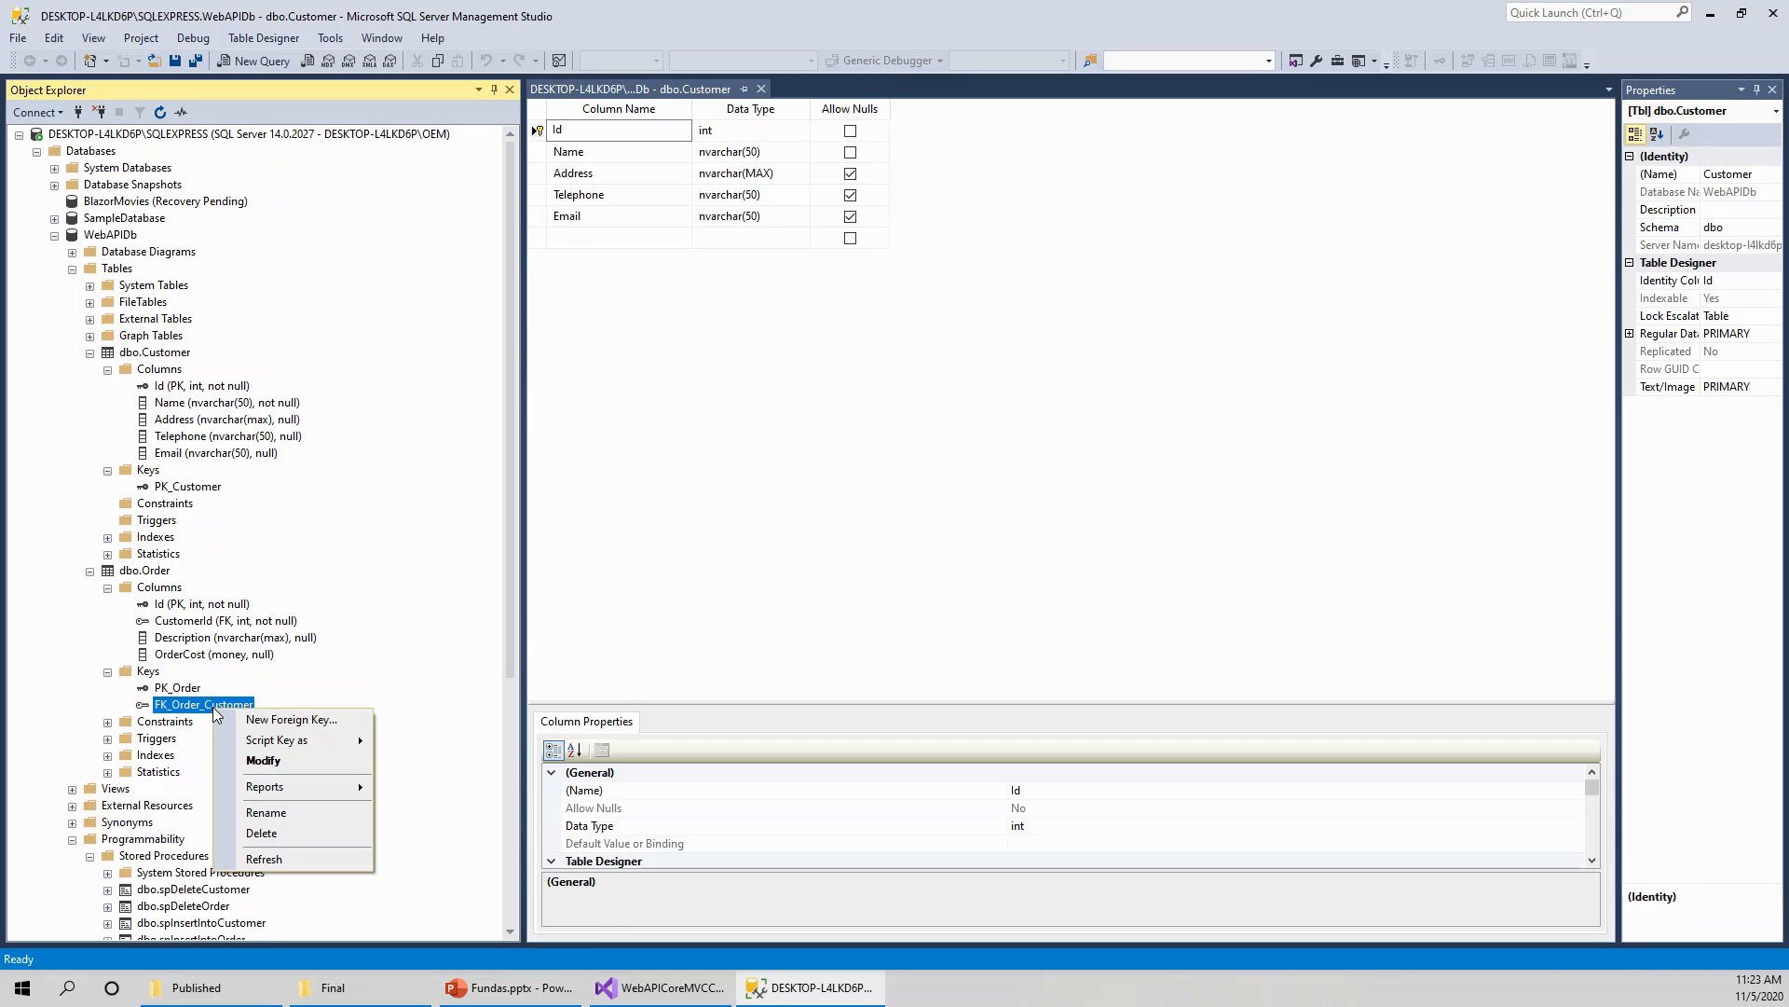
pyautogui.moveTo(278, 740)
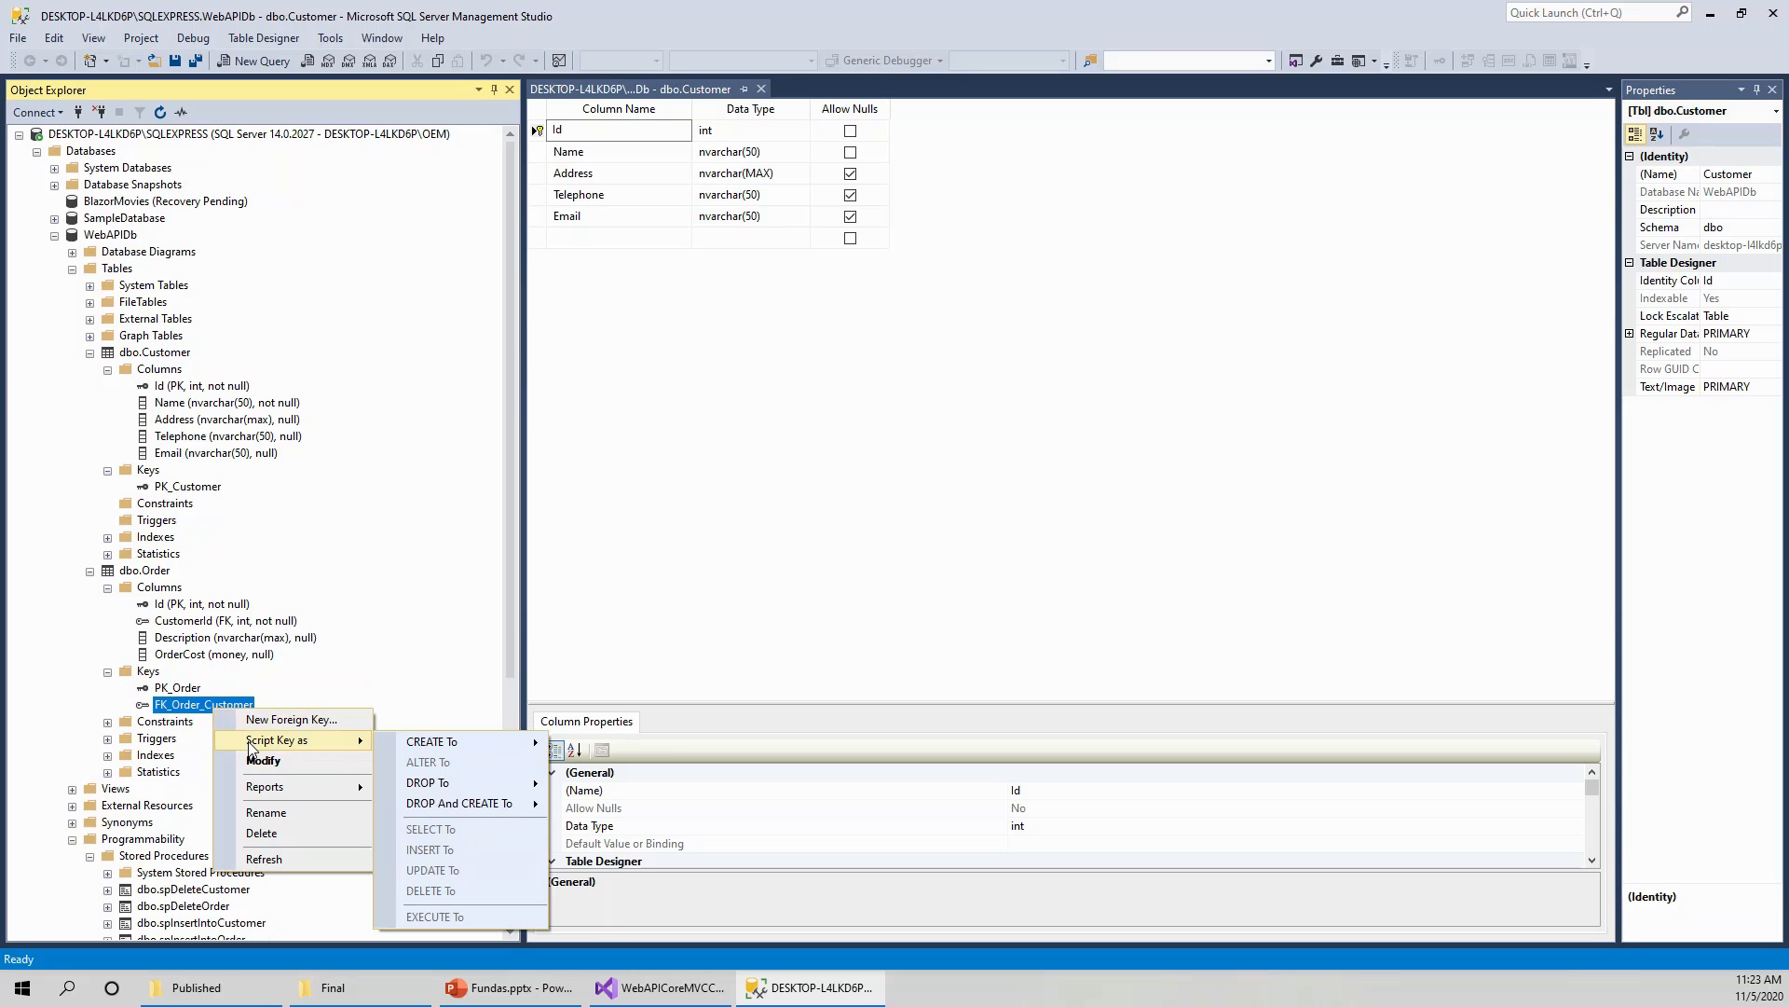
pyautogui.moveTo(431, 740)
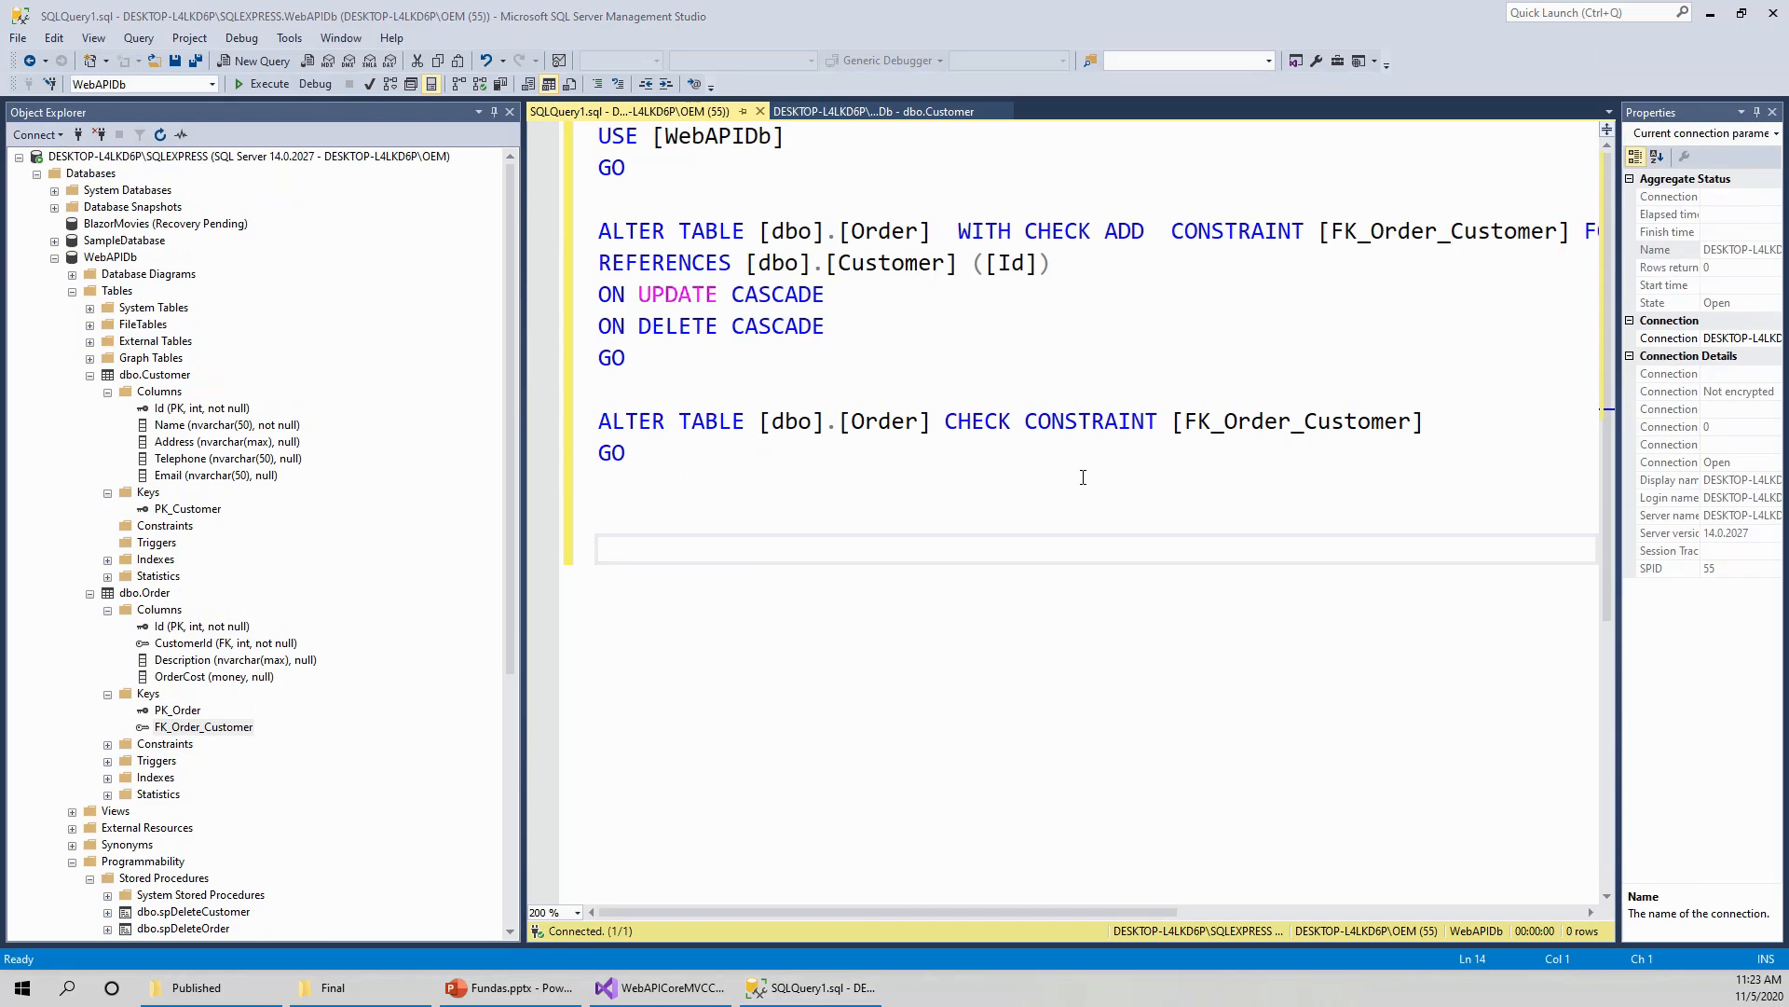
pyautogui.moveTo(699, 174)
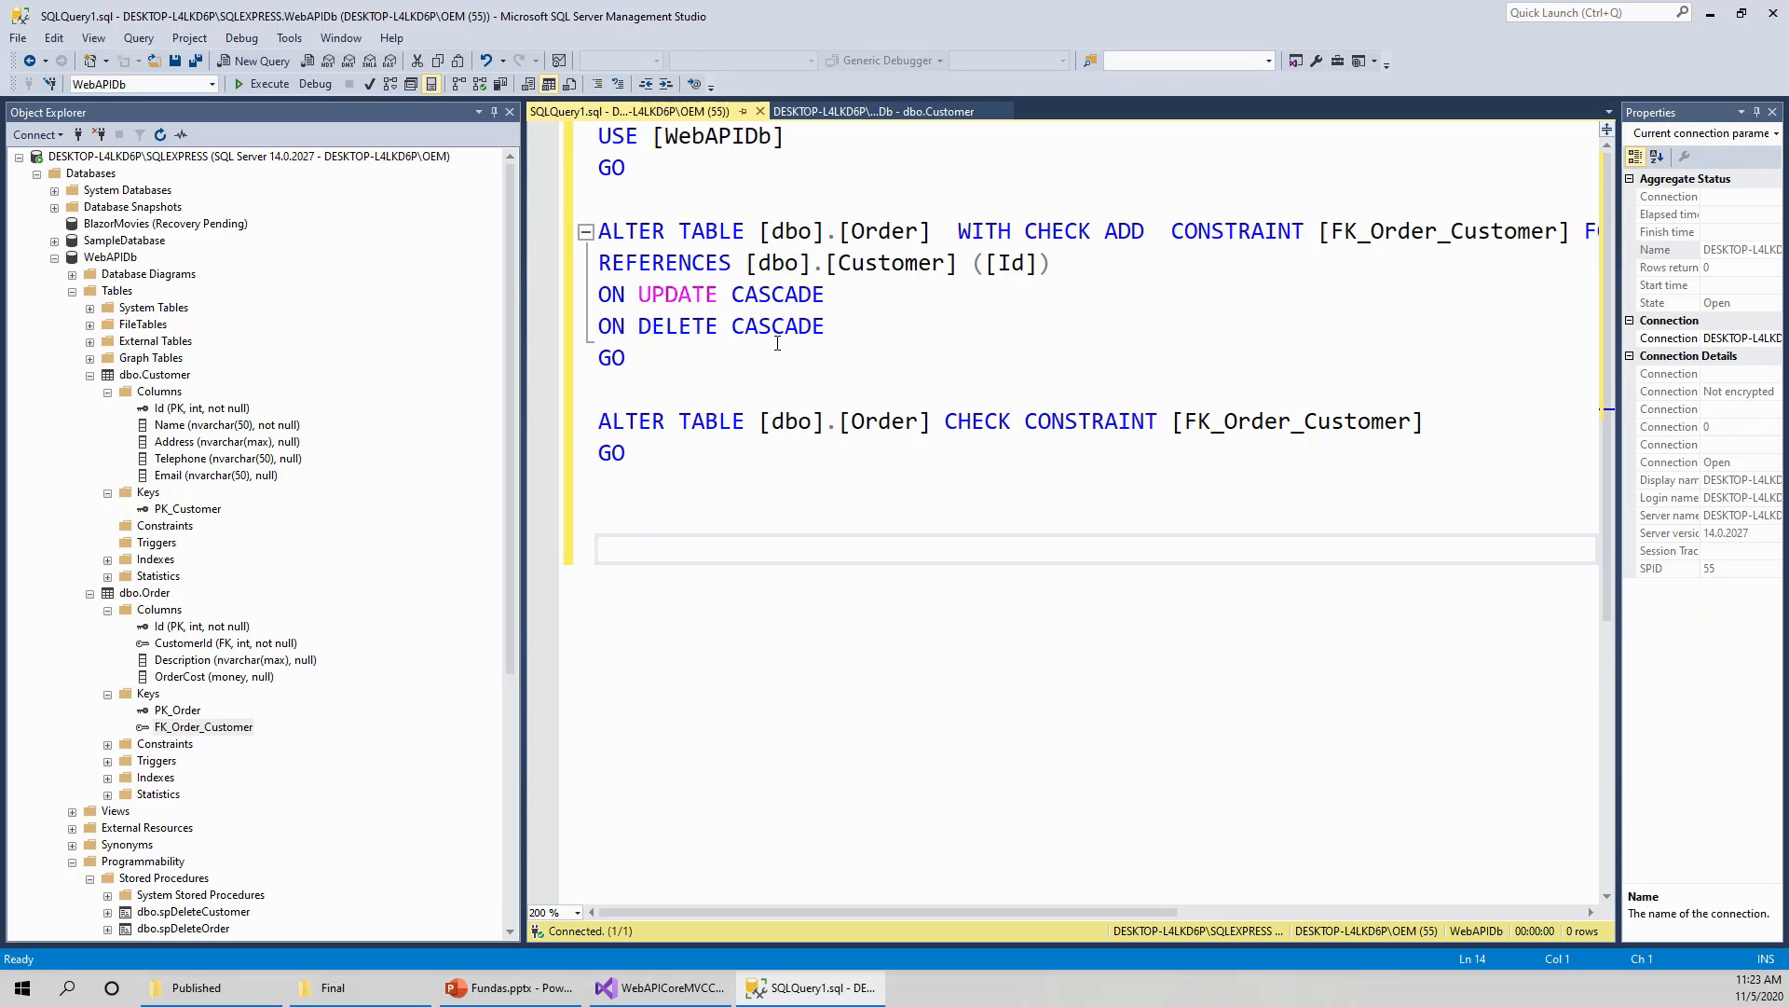
pyautogui.moveTo(902, 583)
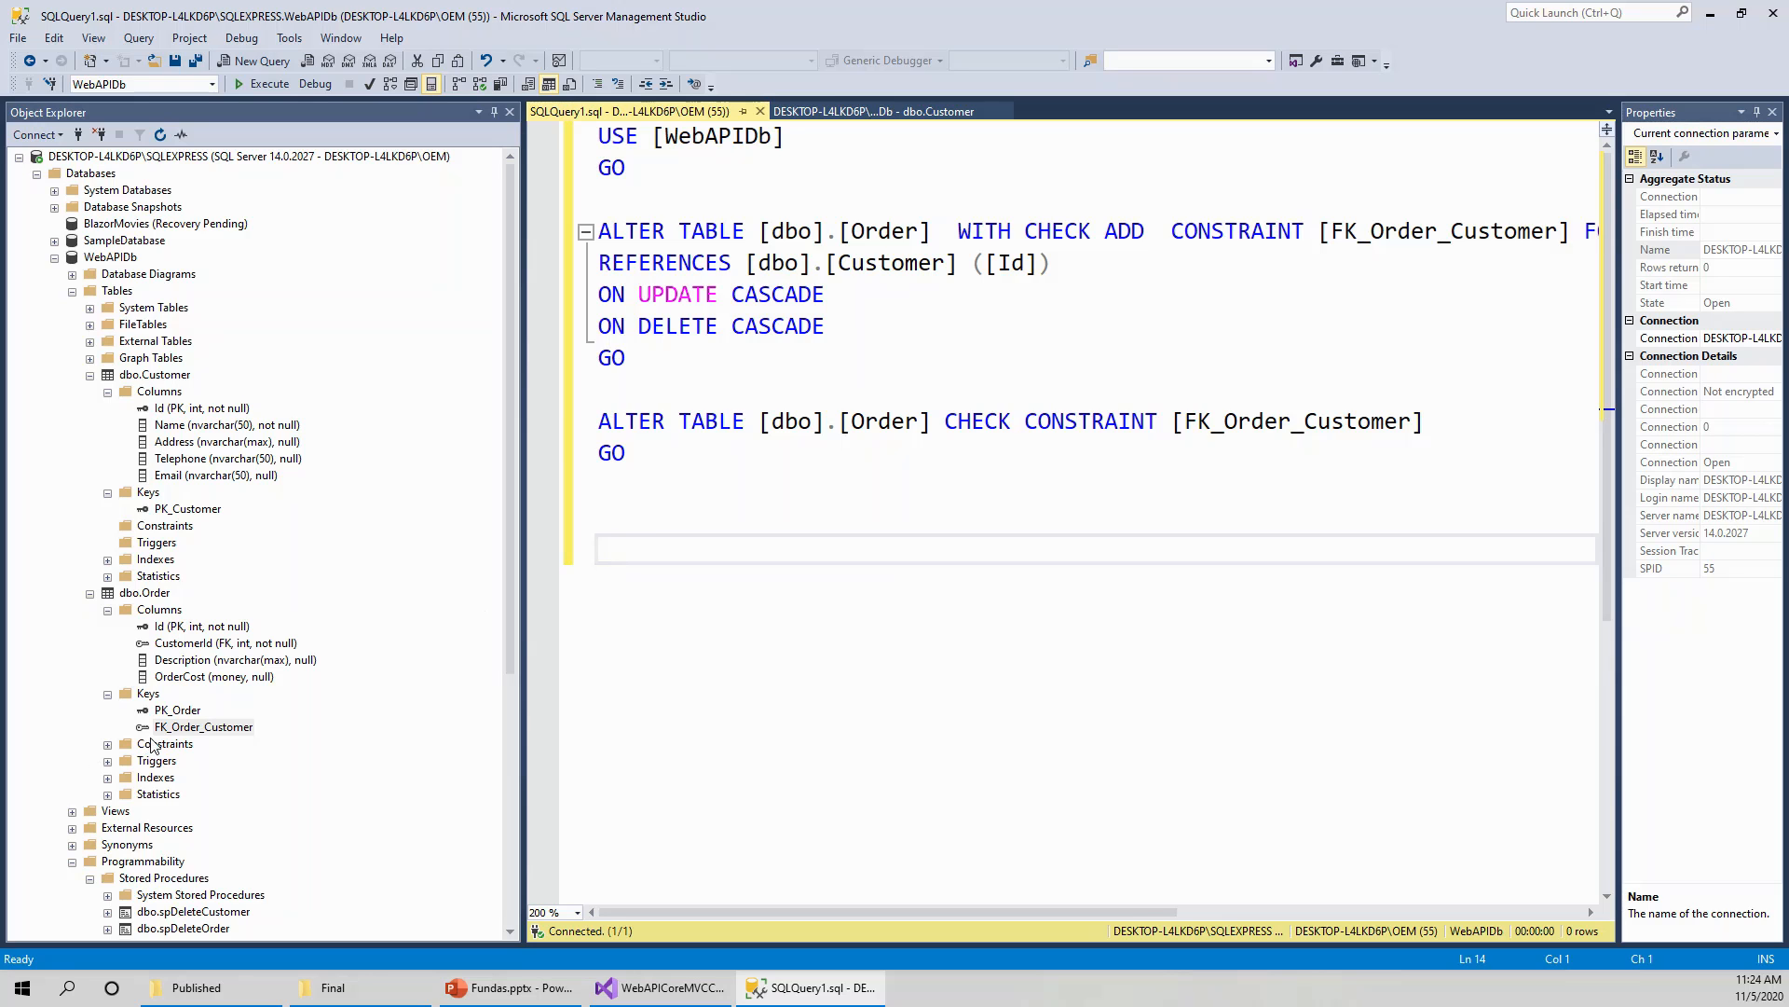
# Scroll Object Explorer to the Stored Procedures list beside the FK_Order_Customer script.
pyautogui.scroll(-3)
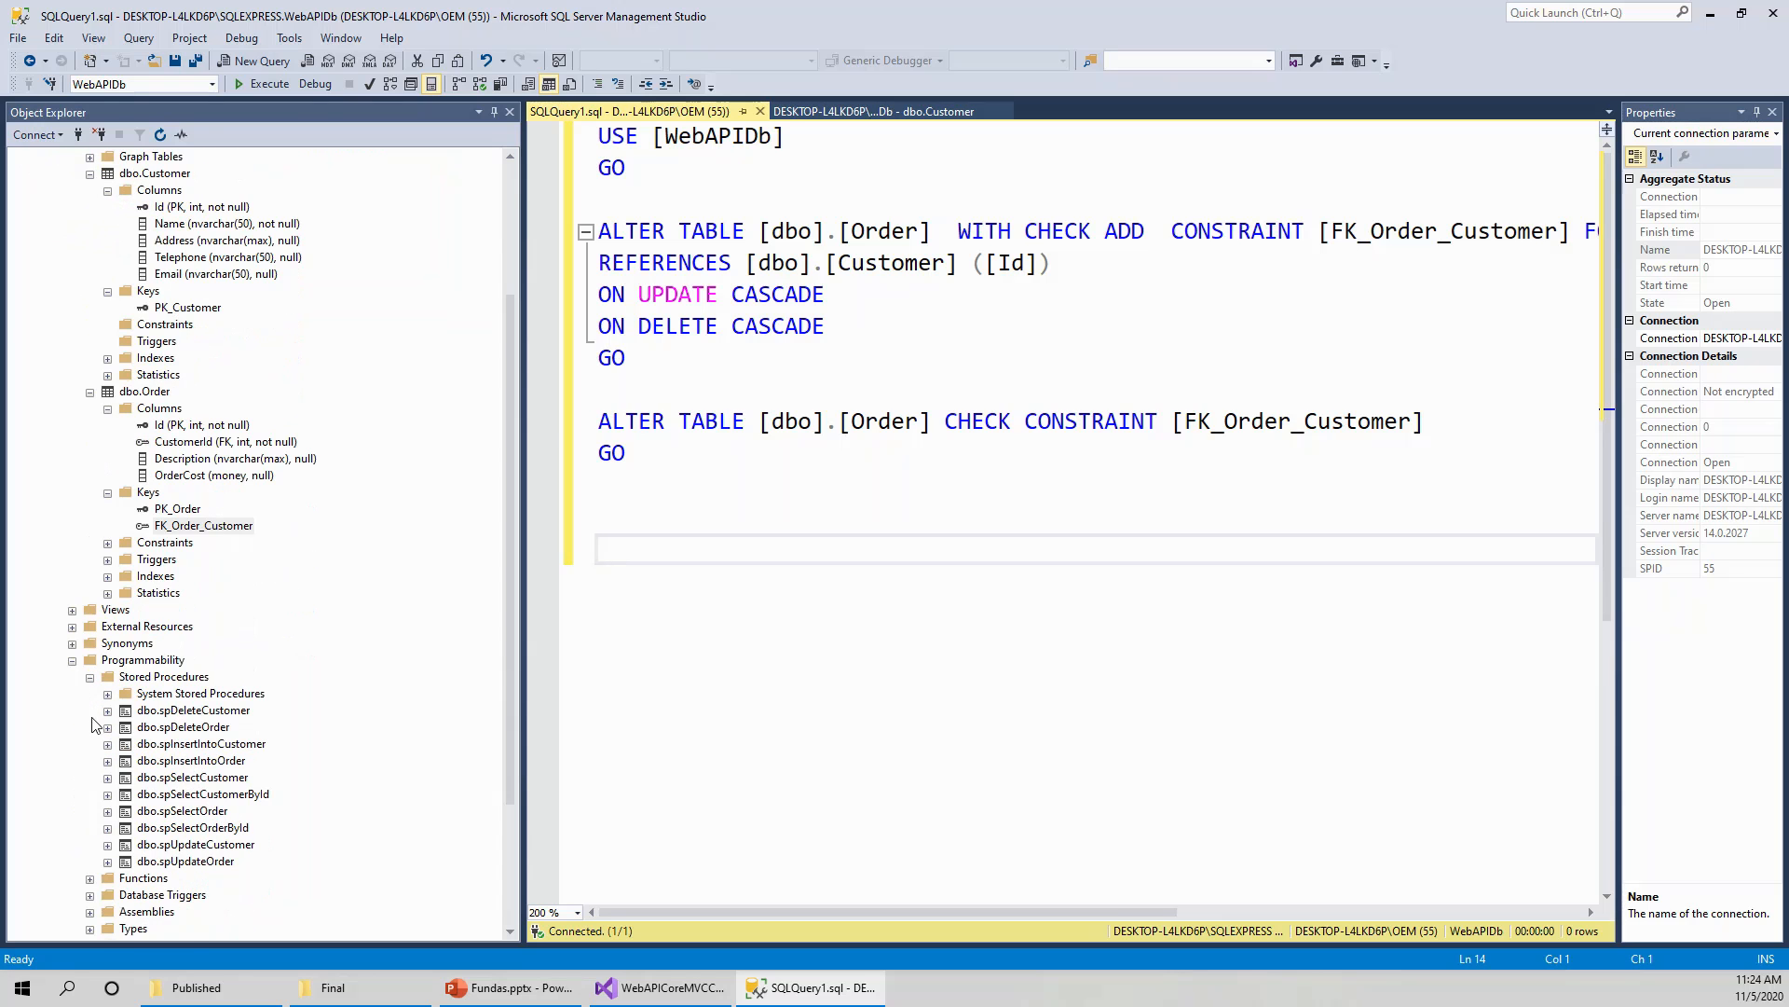
pyautogui.click(598, 548)
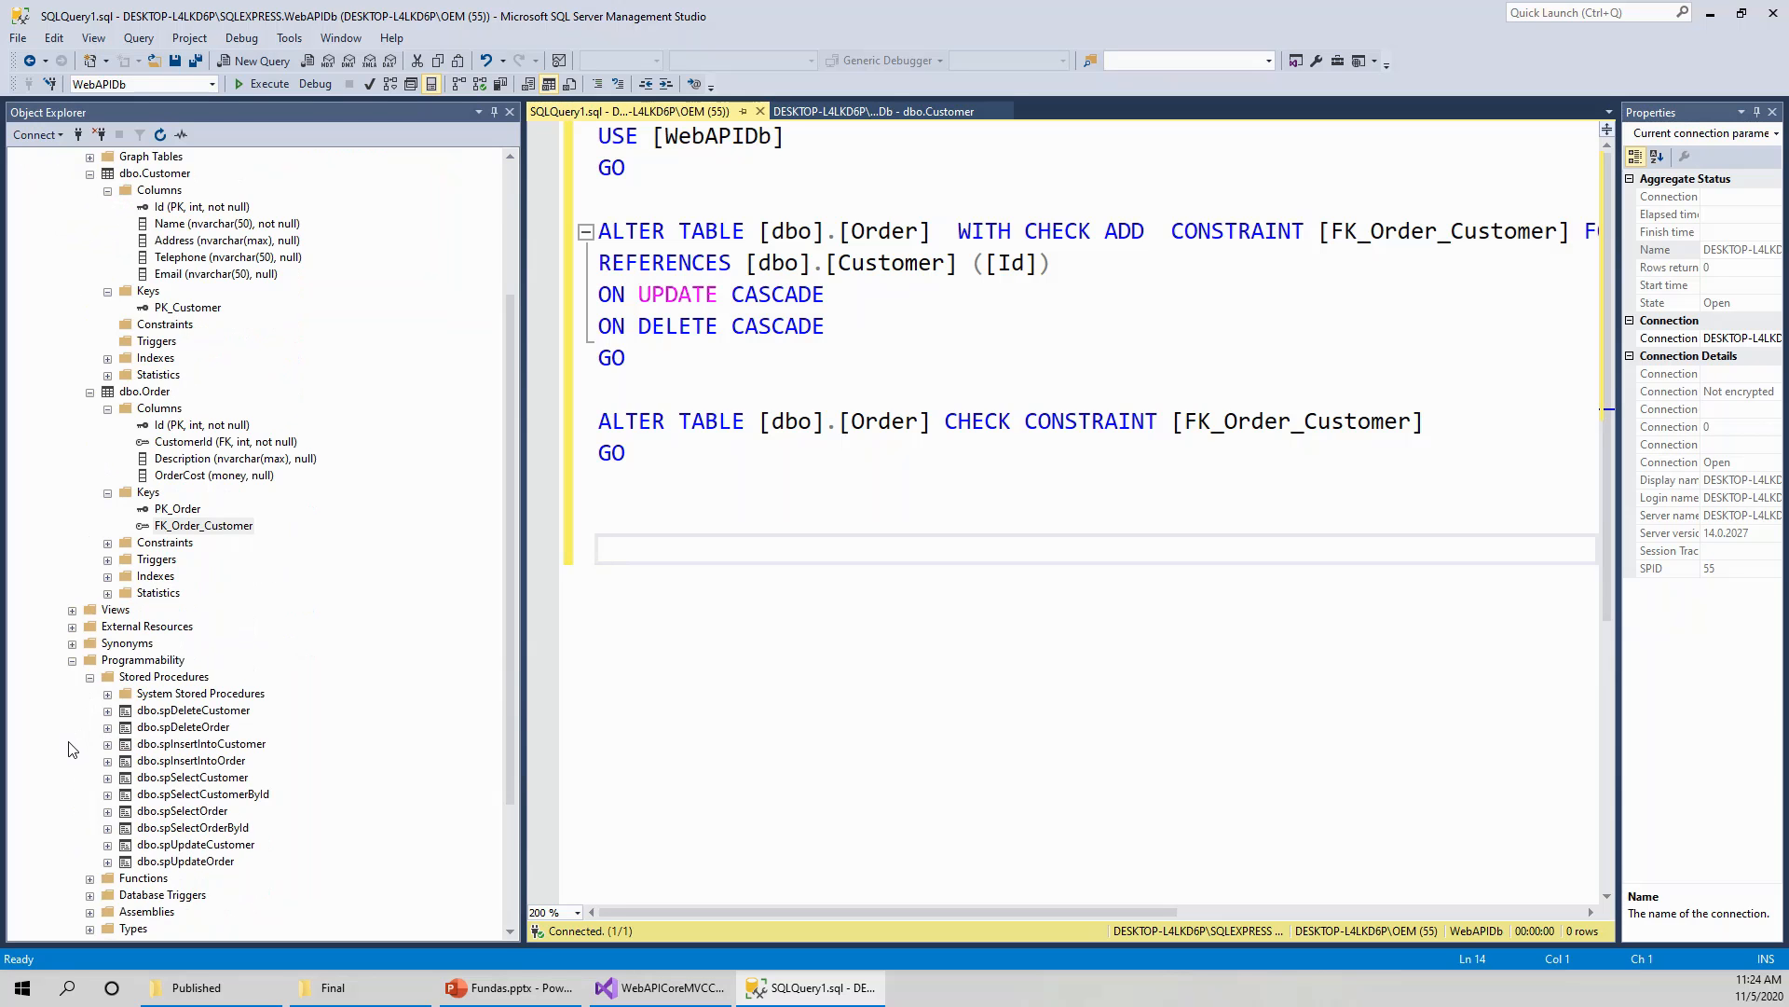
pyautogui.moveTo(179, 734)
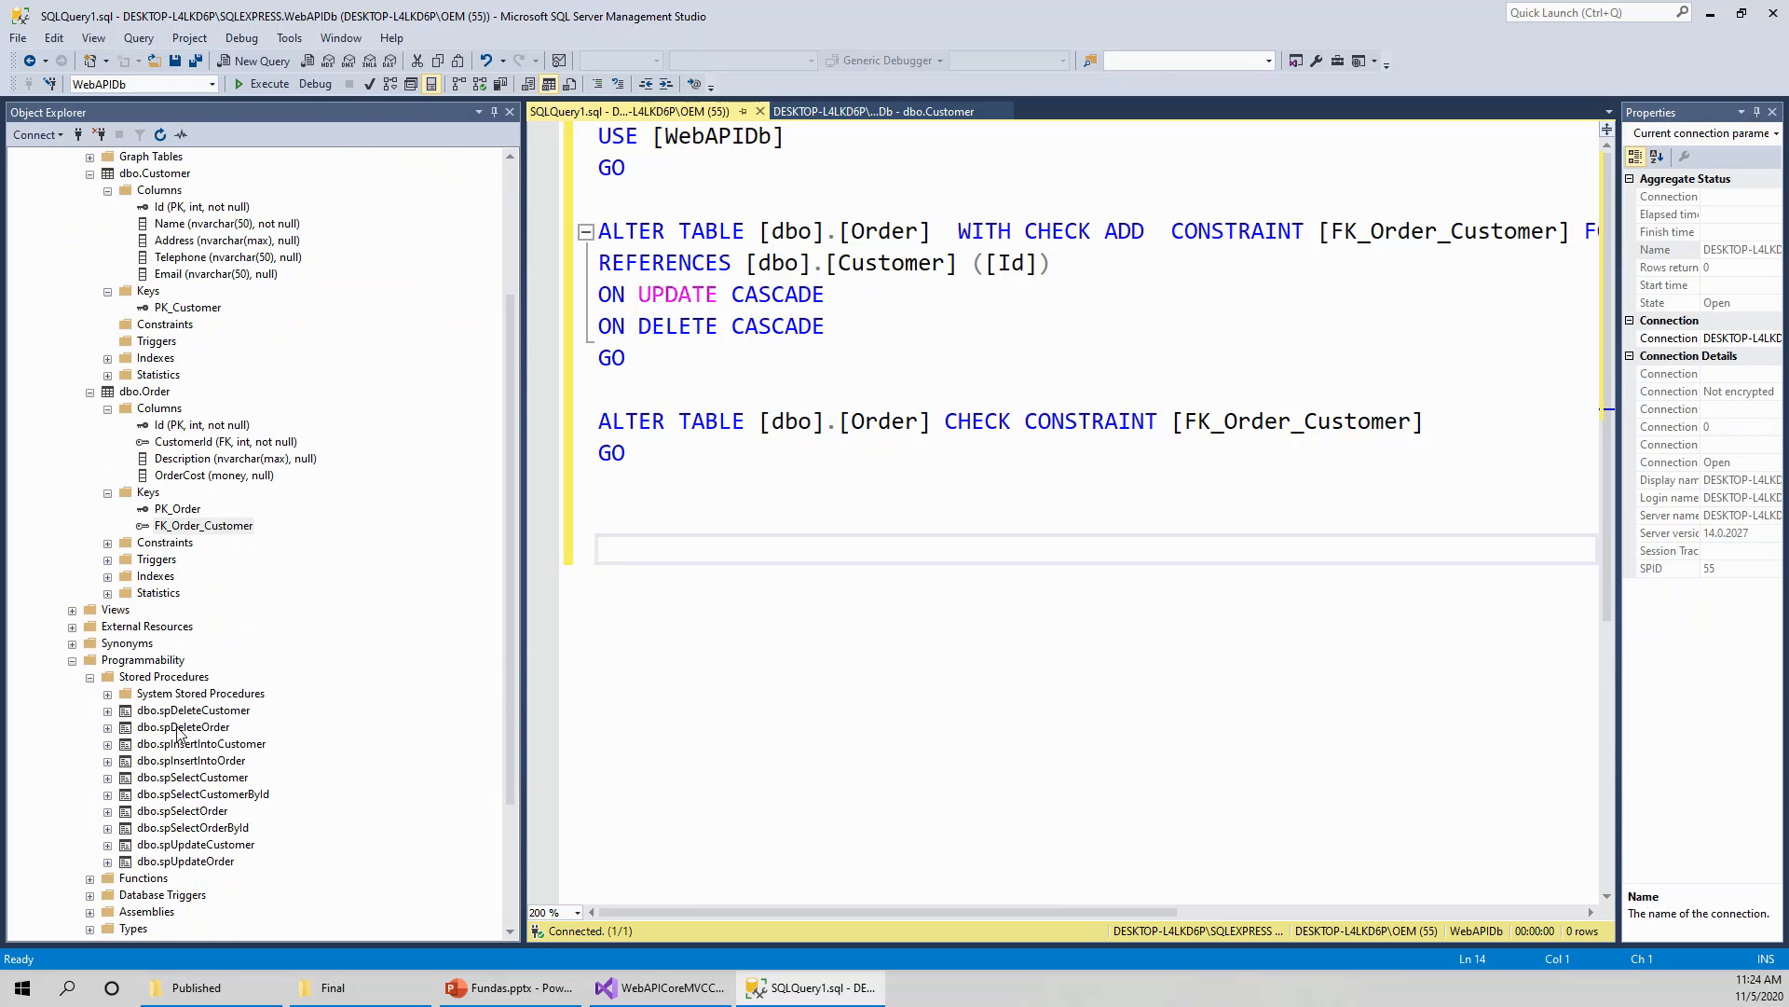
pyautogui.moveTo(175, 720)
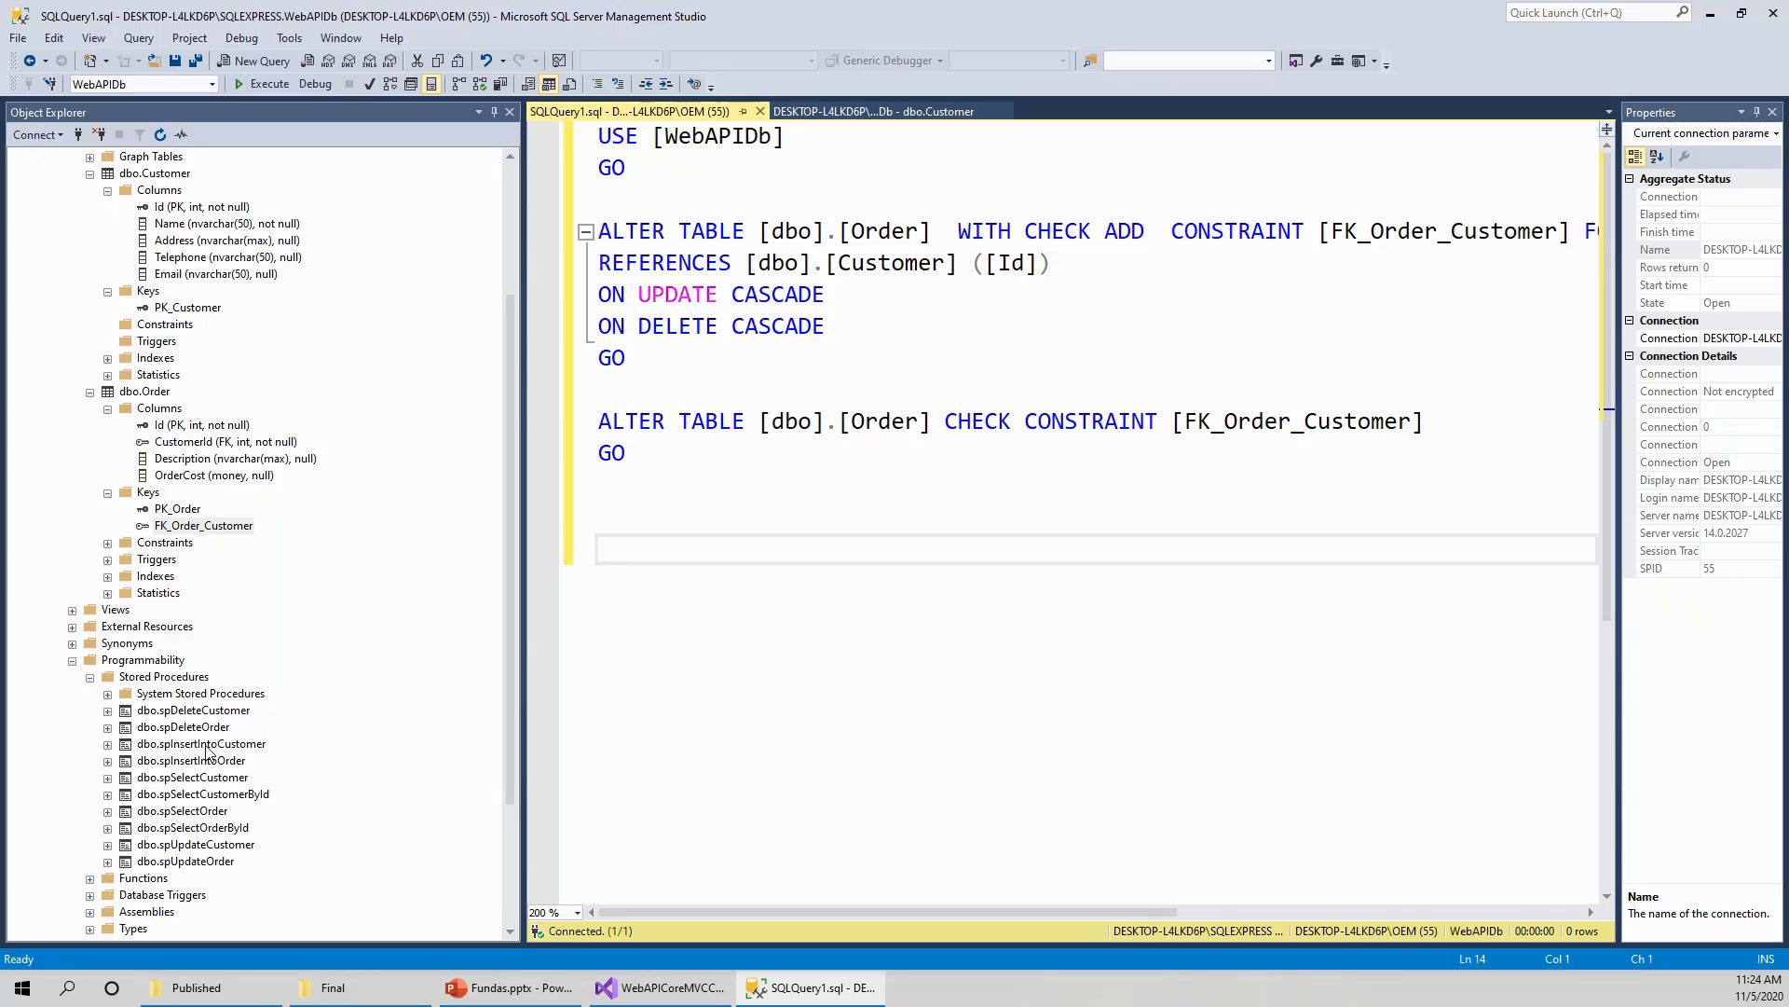
pyautogui.moveTo(215, 775)
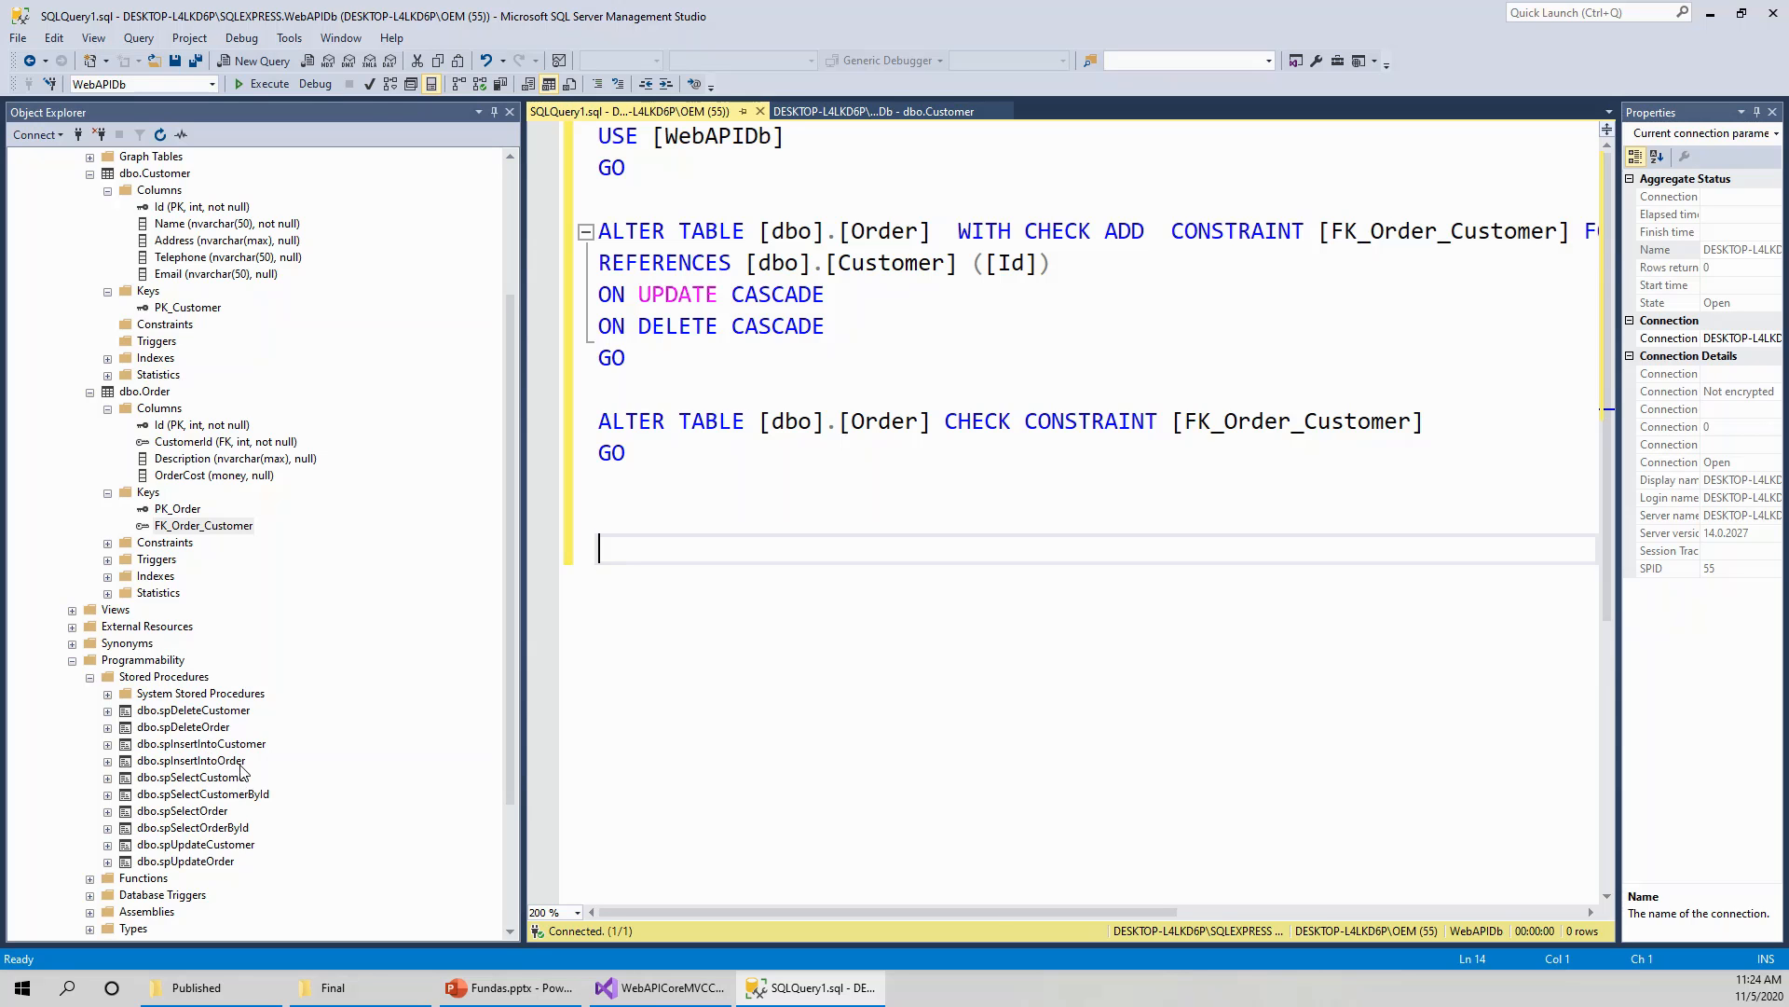
pyautogui.moveTo(248, 775)
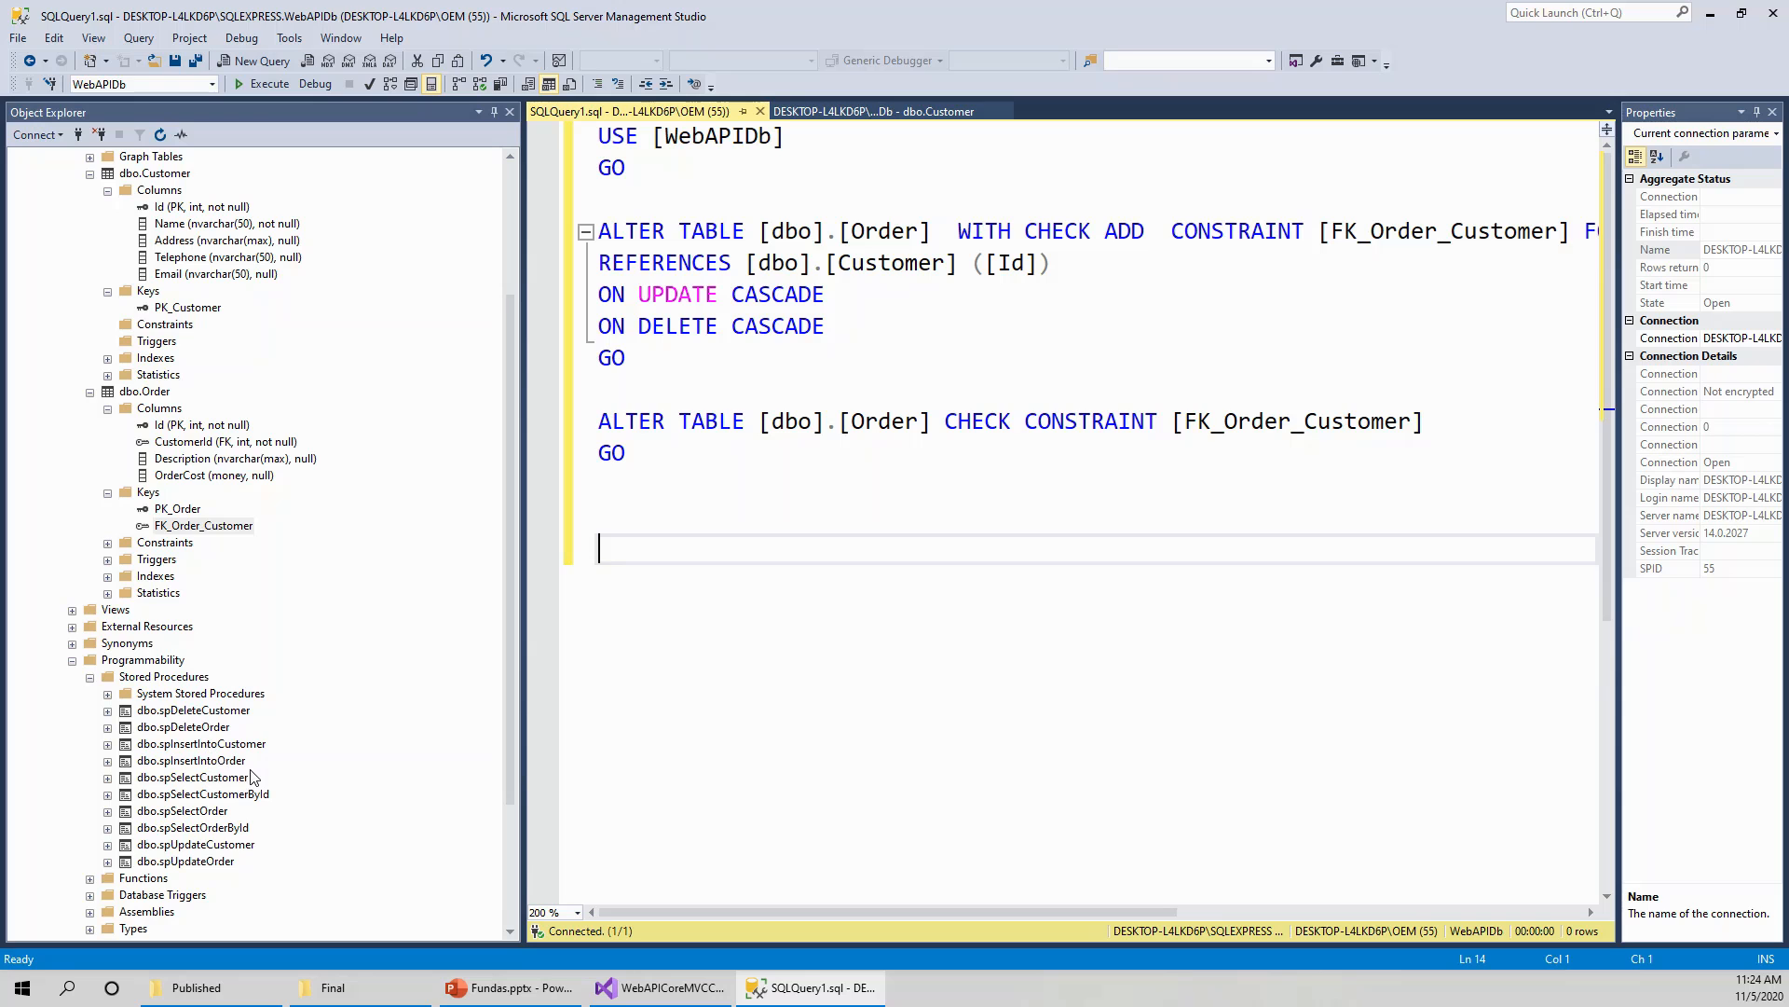
pyautogui.moveTo(242, 795)
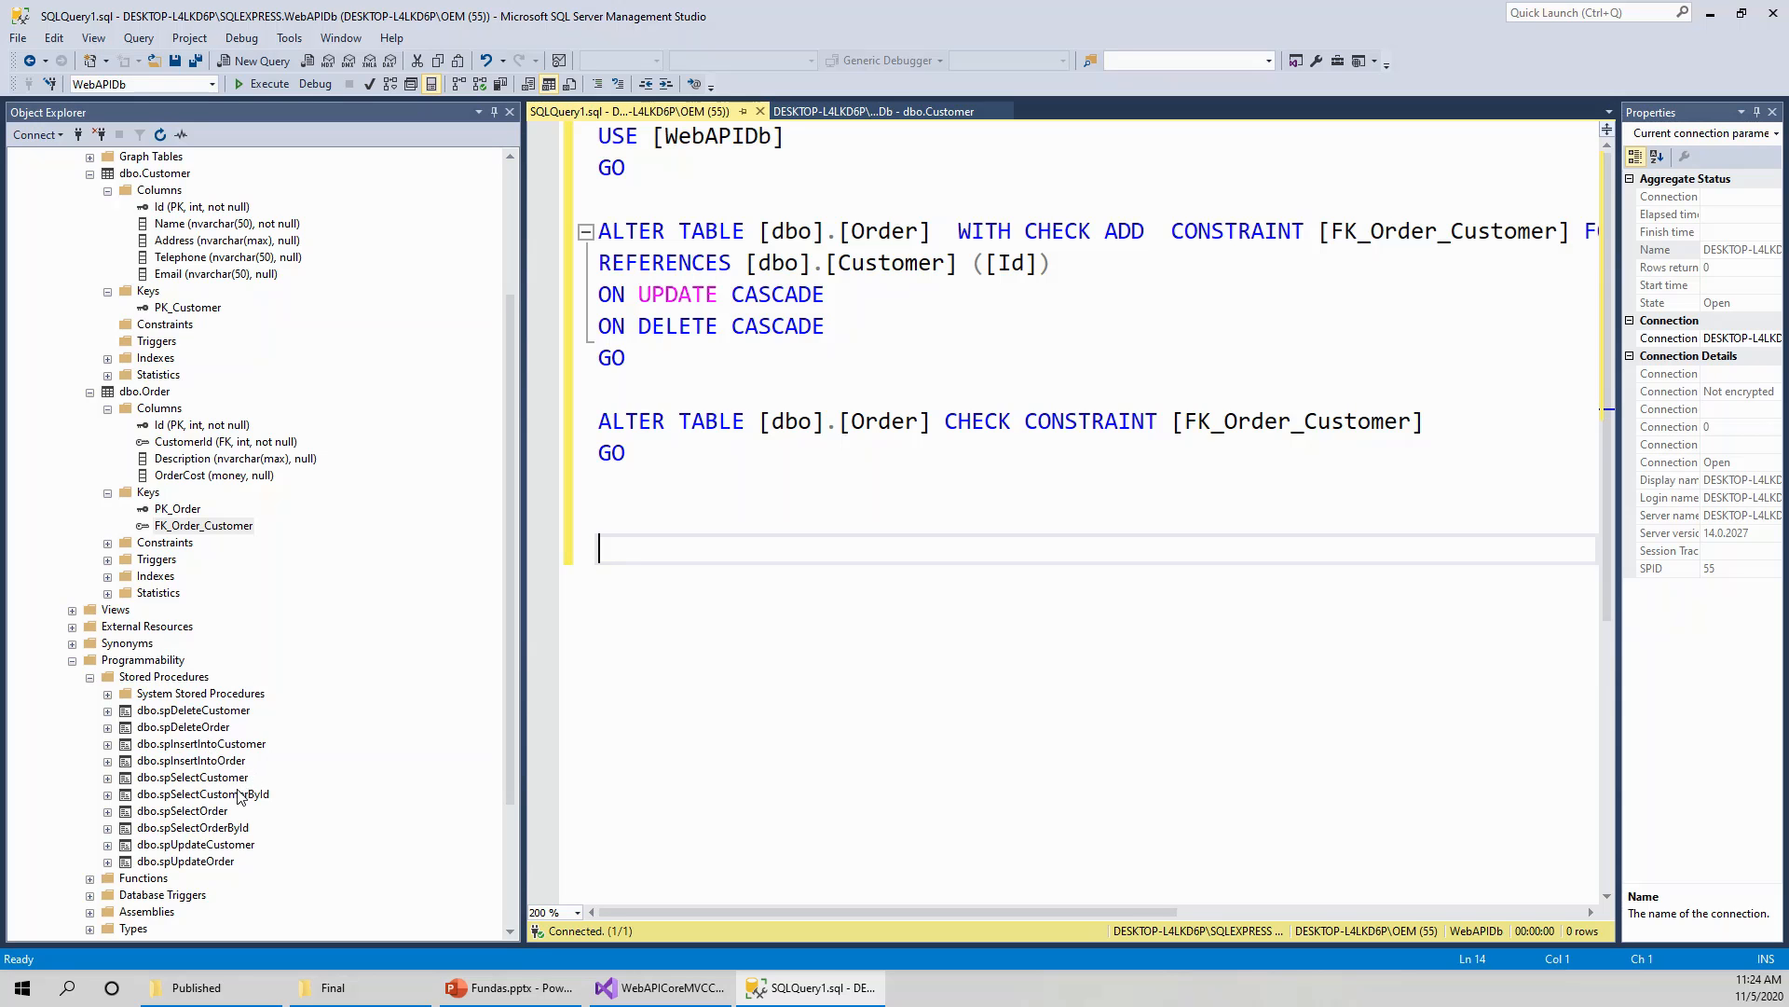